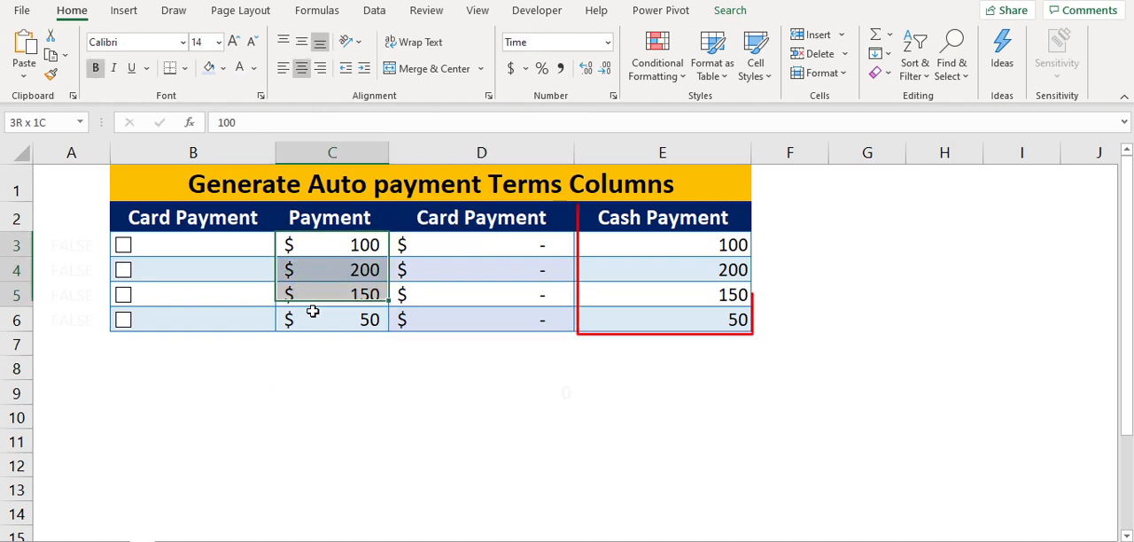
# Step: Leave the finished checkbox demo for the empty payment template with four blank rows
pyautogui.click(481, 217)
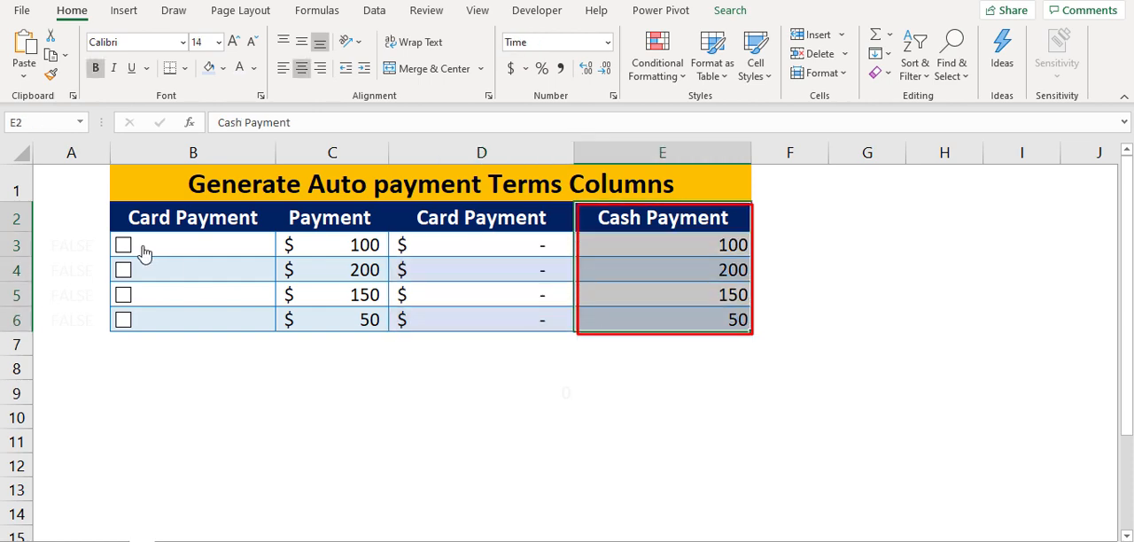
pyautogui.click(123, 245)
pyautogui.write('250')
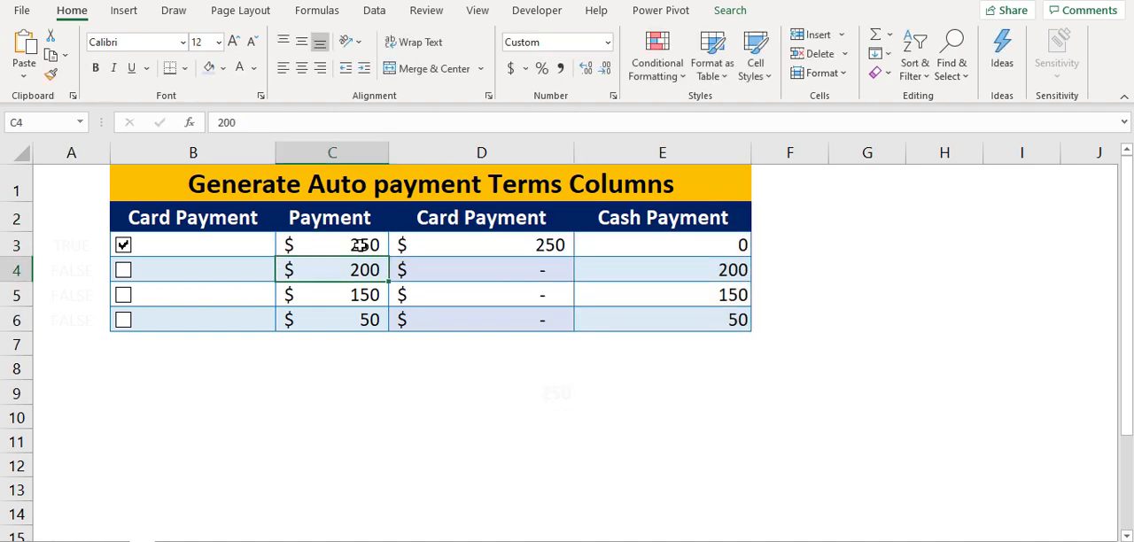
pyautogui.click(489, 254)
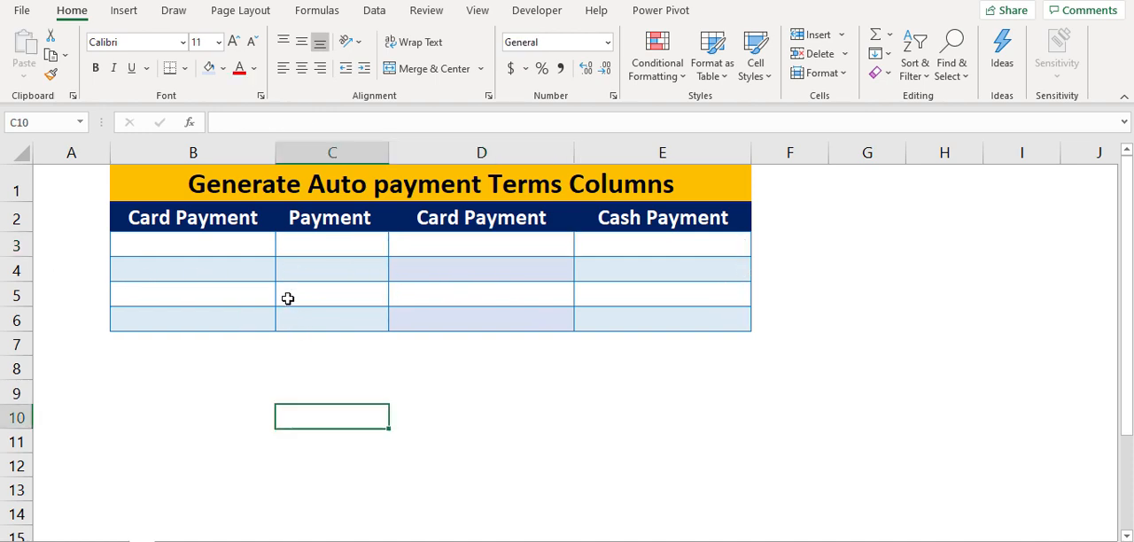
# Step: Enable the Developer tab in Excel Options under Customize Ribbon and display it
pyautogui.click(192, 243)
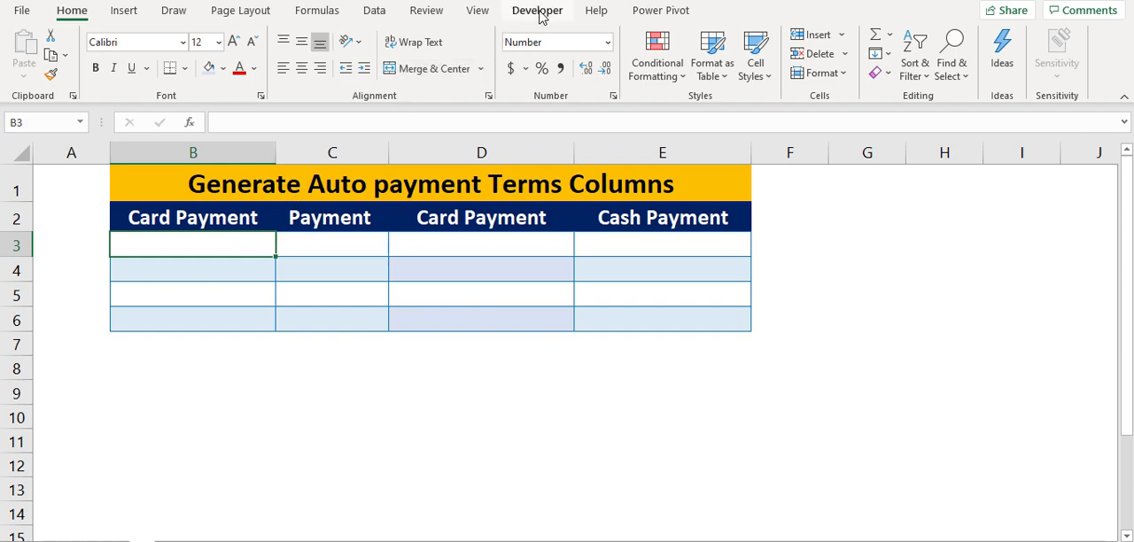
pyautogui.click(535, 10)
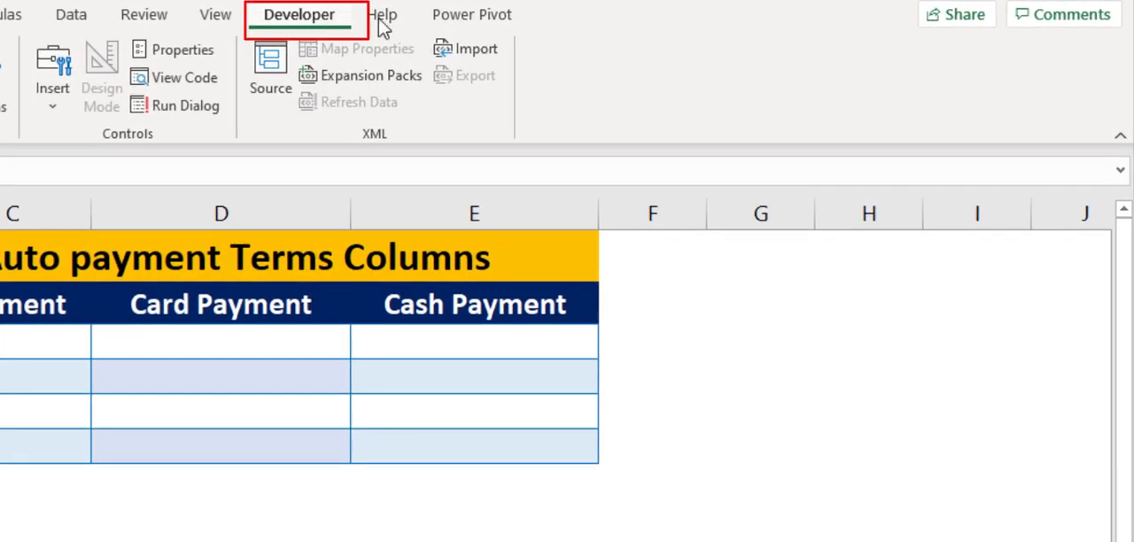
pyautogui.moveTo(680, 61)
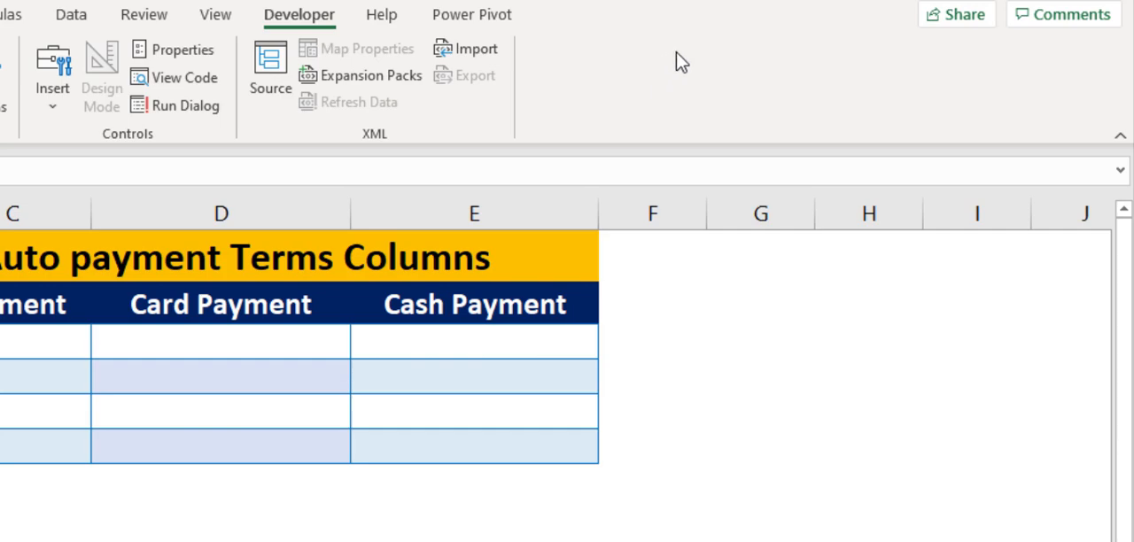
pyautogui.moveTo(723, 77)
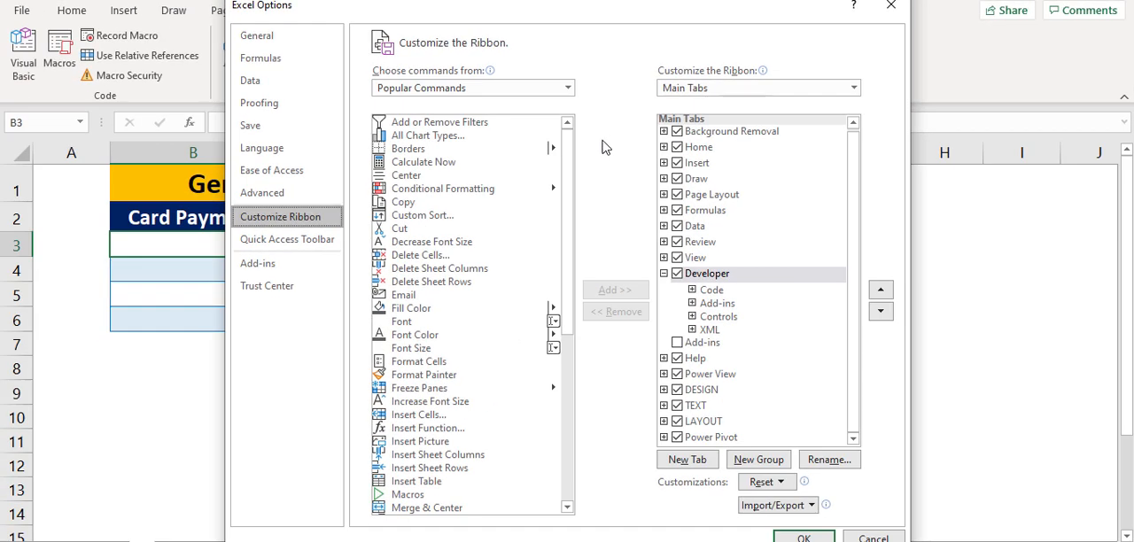
pyautogui.click(676, 273)
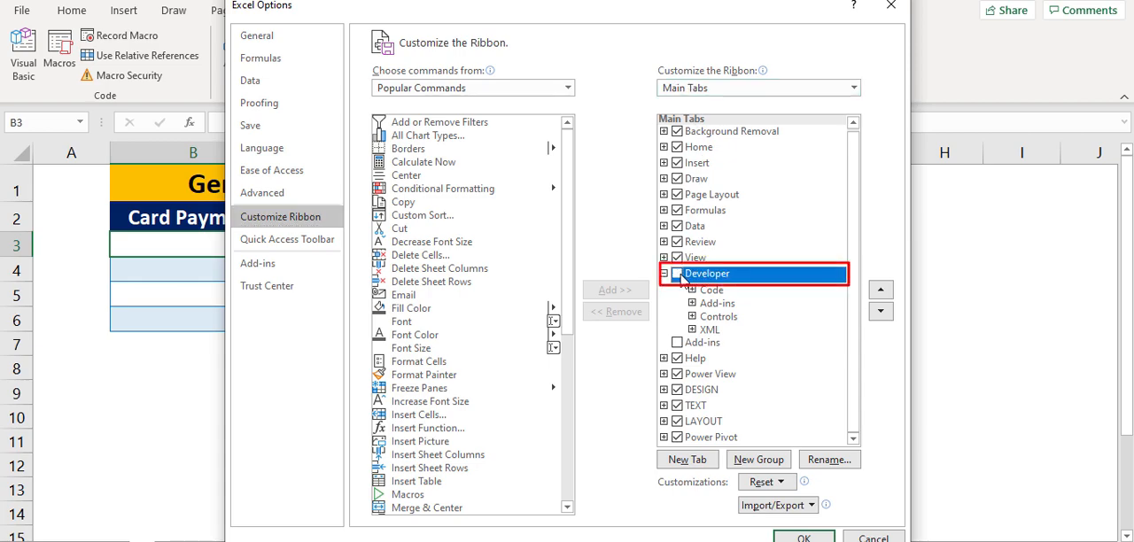
pyautogui.click(804, 537)
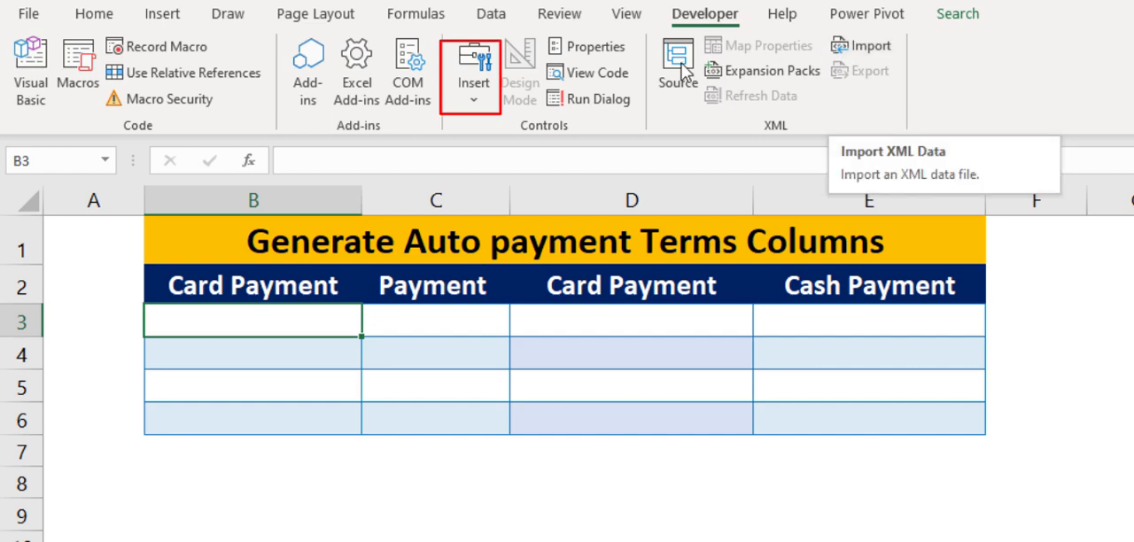
pyautogui.moveTo(473, 93)
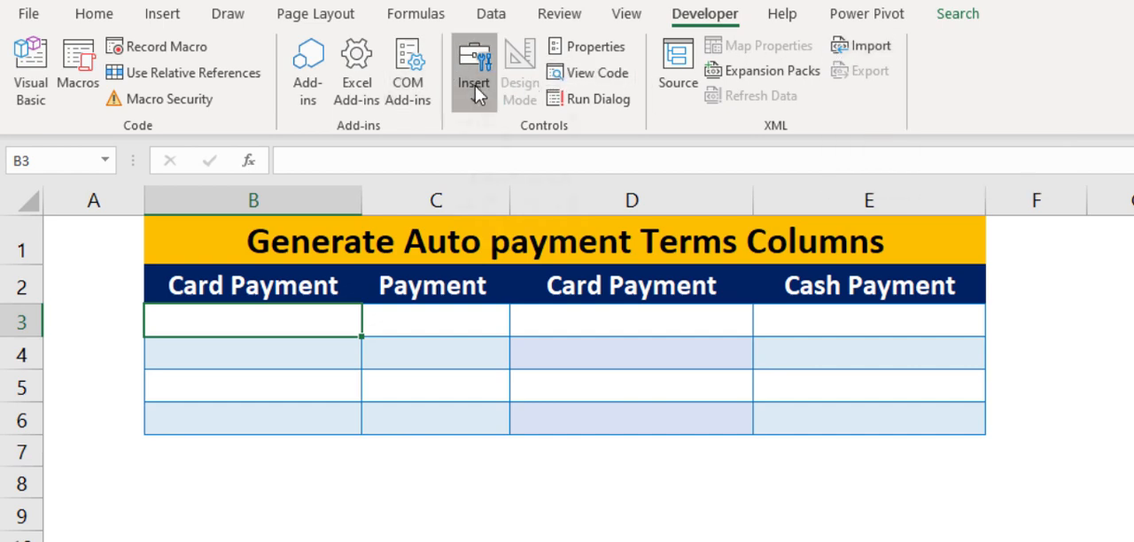
# Step: Draw a ticked, caption-less Form Controls checkbox in B3 and fill it down to B6
pyautogui.click(473, 71)
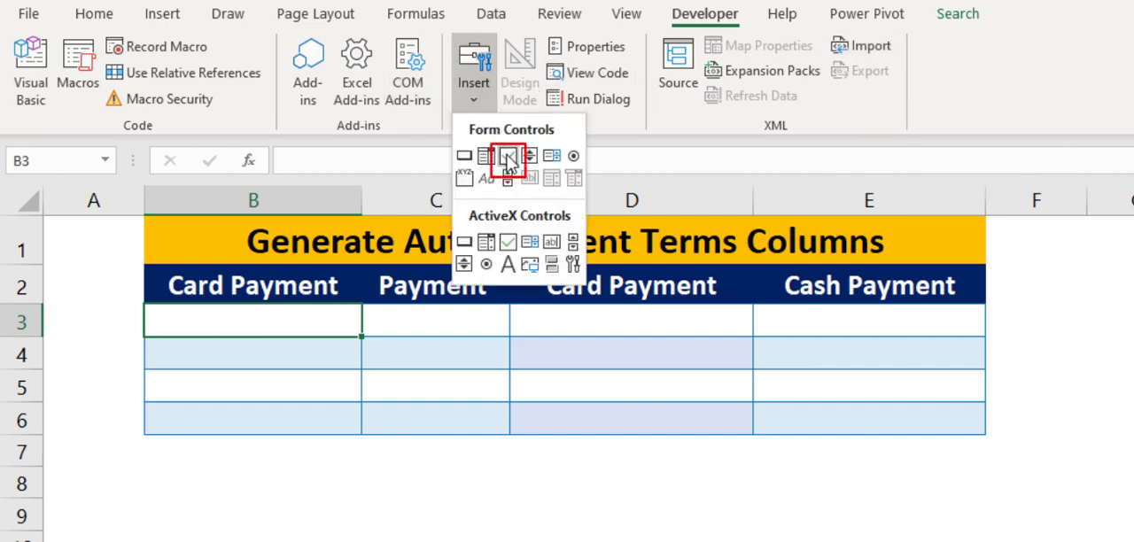
pyautogui.click(509, 155)
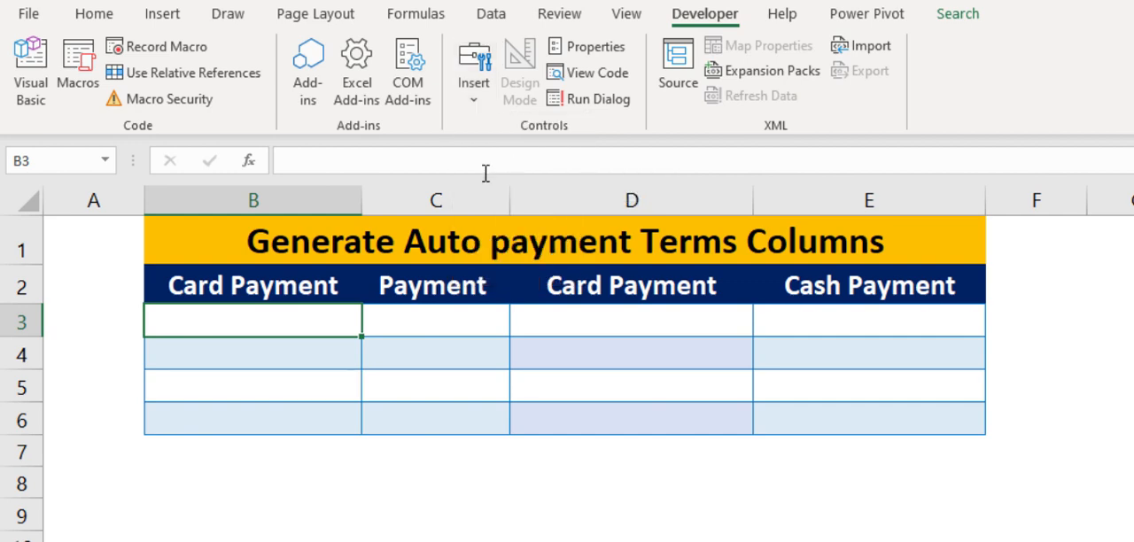
pyautogui.press('alt')
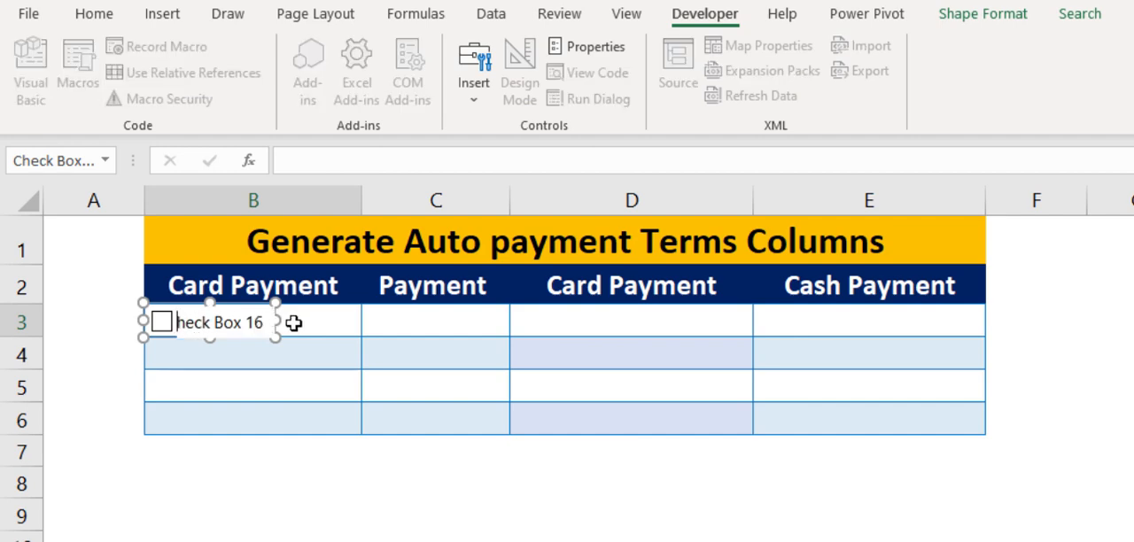
pyautogui.click(161, 322)
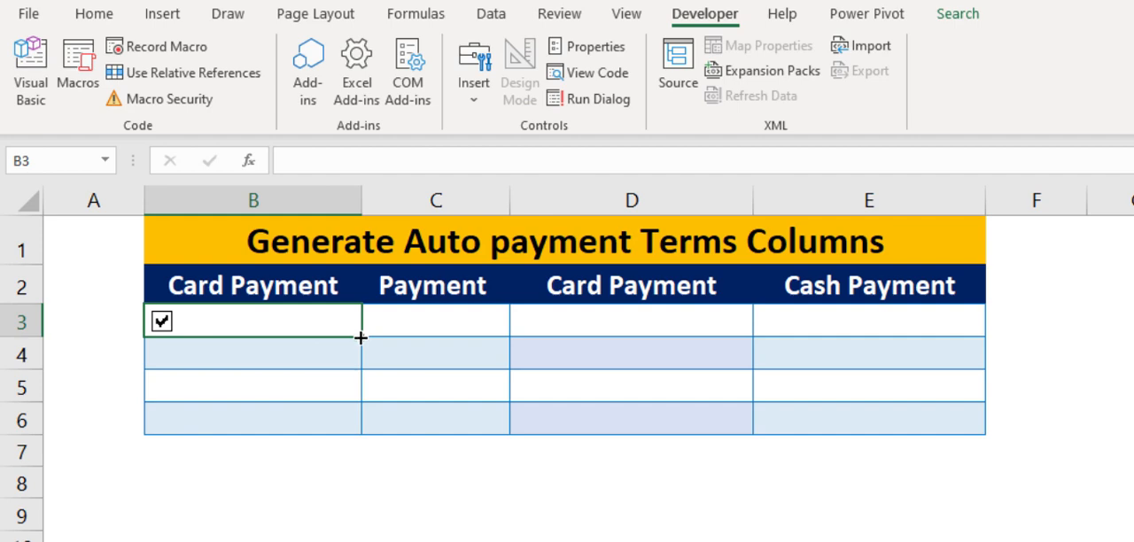
pyautogui.moveTo(360, 338); pyautogui.dragTo(360, 421)
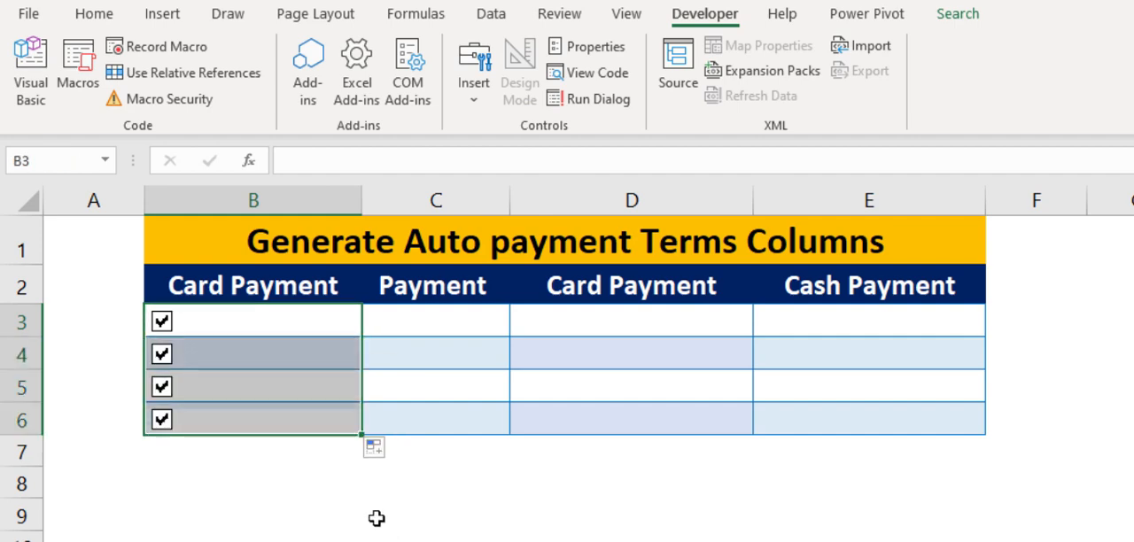
# Step: Link the first checkbox to cell A3 through Format Control
pyautogui.rightClick(160, 322)
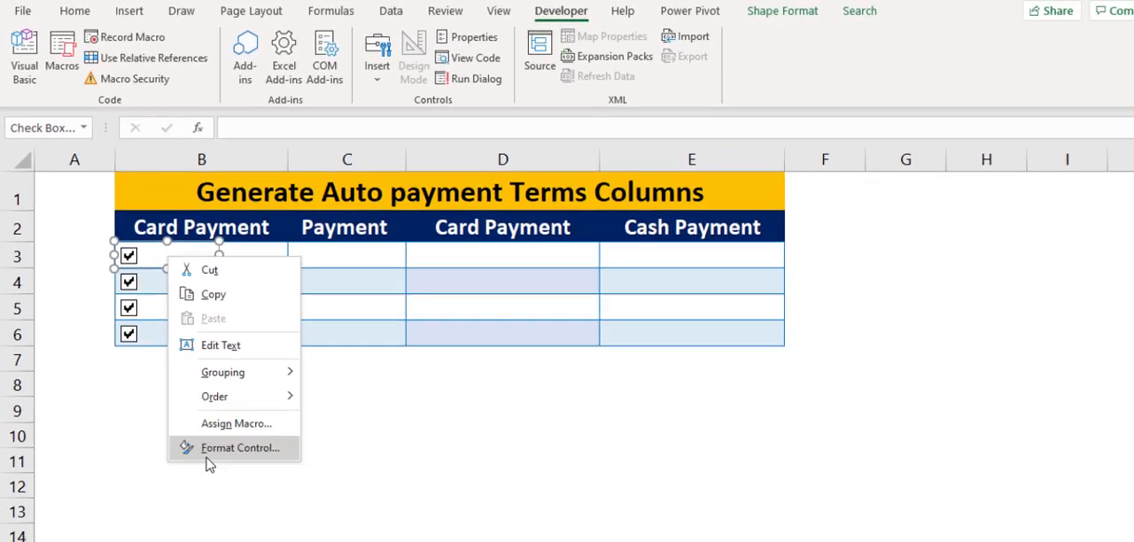
pyautogui.click(238, 448)
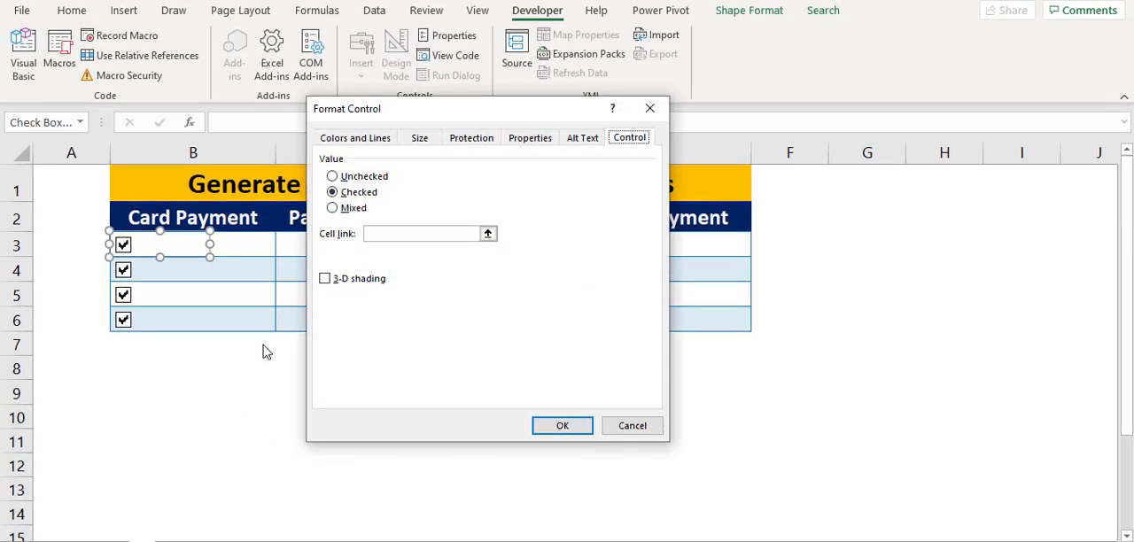
pyautogui.click(420, 233)
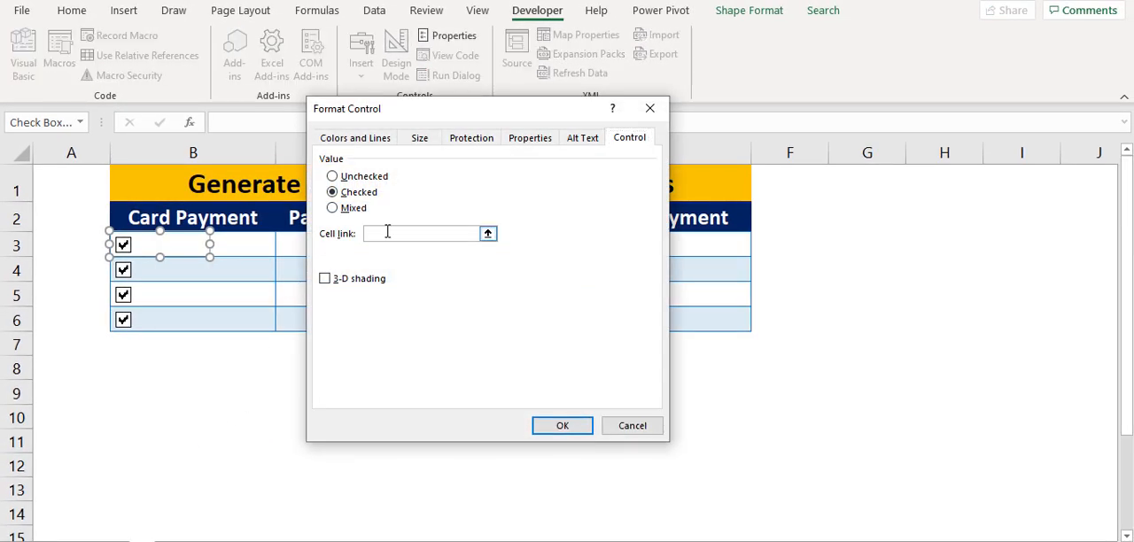
pyautogui.click(487, 233)
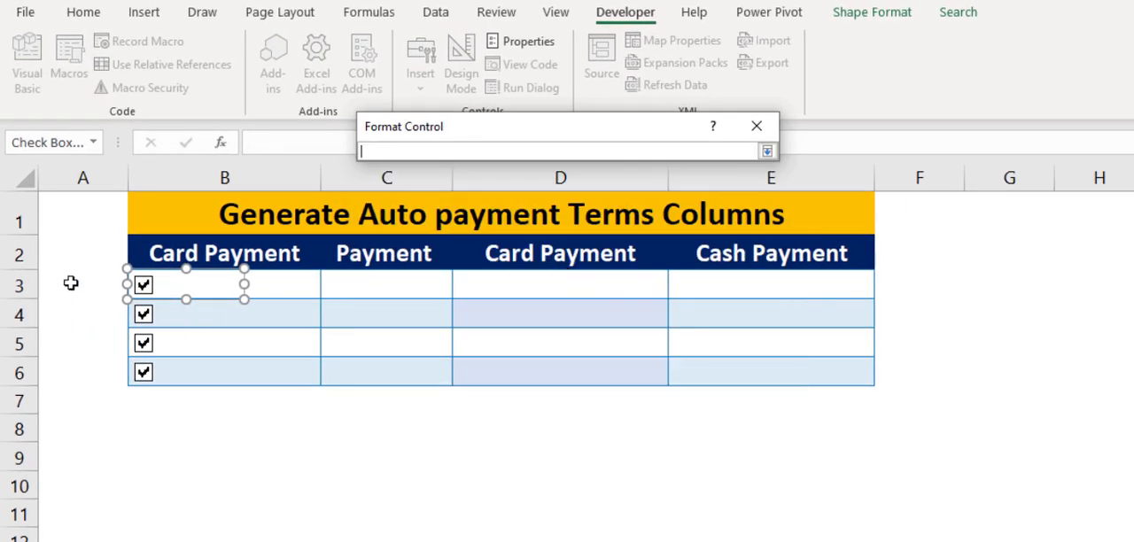
pyautogui.click(82, 284)
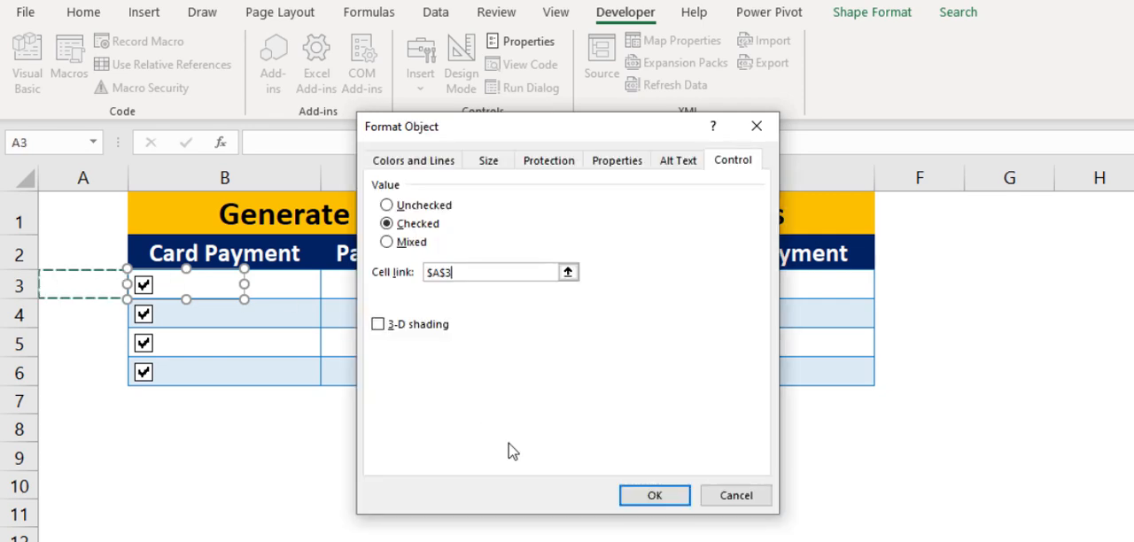
pyautogui.click(655, 495)
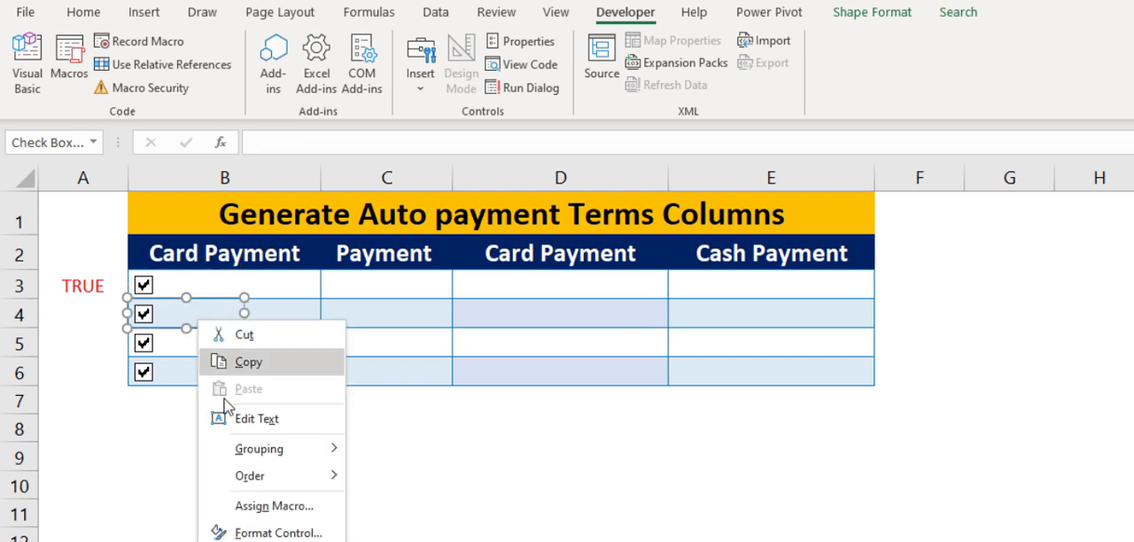
# Step: Link the remaining checkboxes to column A and toggle them to test TRUE/FALSE
pyautogui.click(276, 532)
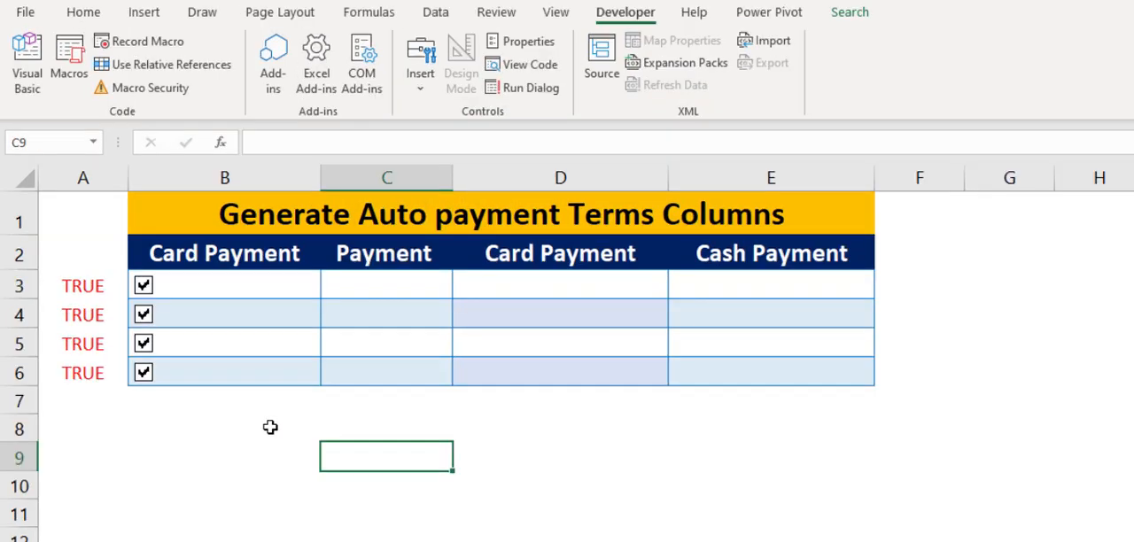
pyautogui.moveTo(243, 346)
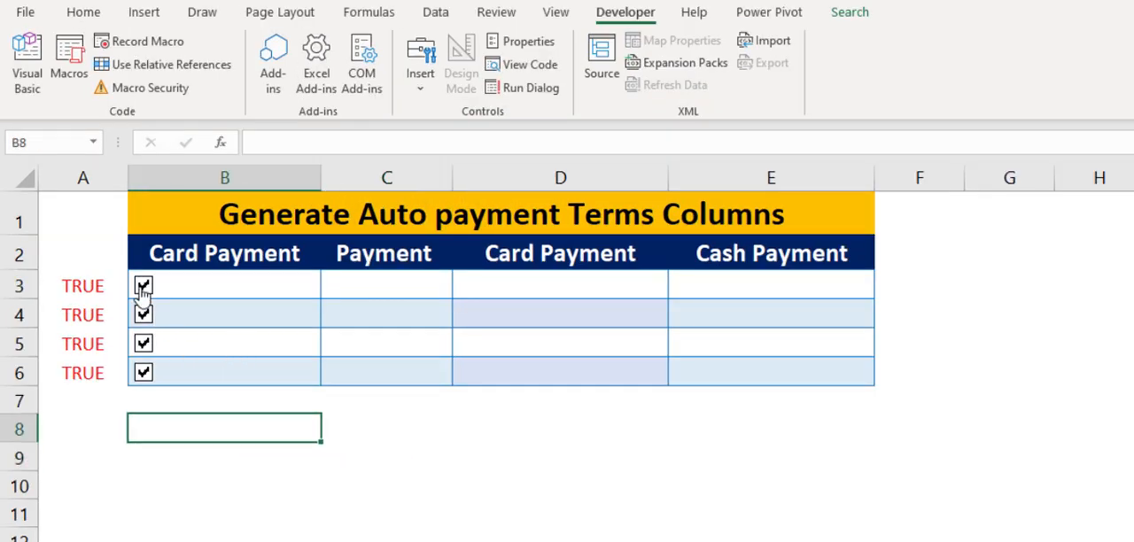
pyautogui.click(143, 286)
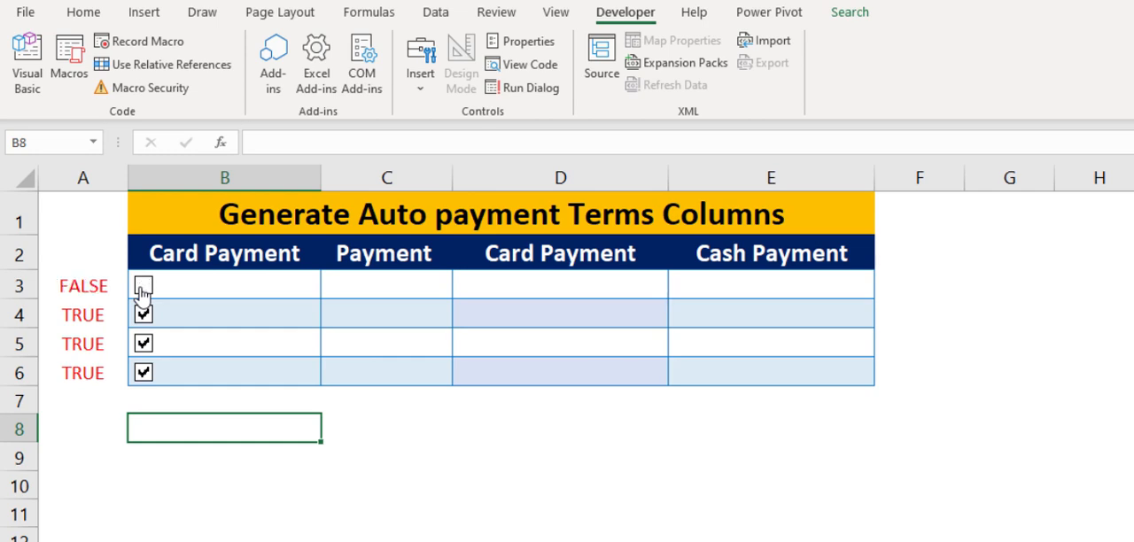
pyautogui.click(142, 284)
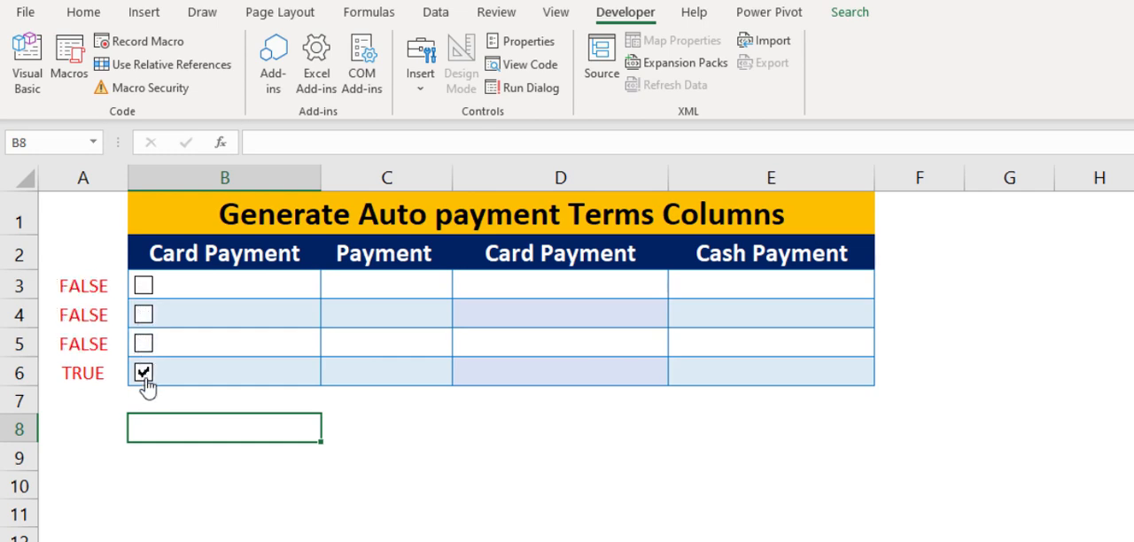
pyautogui.click(143, 373)
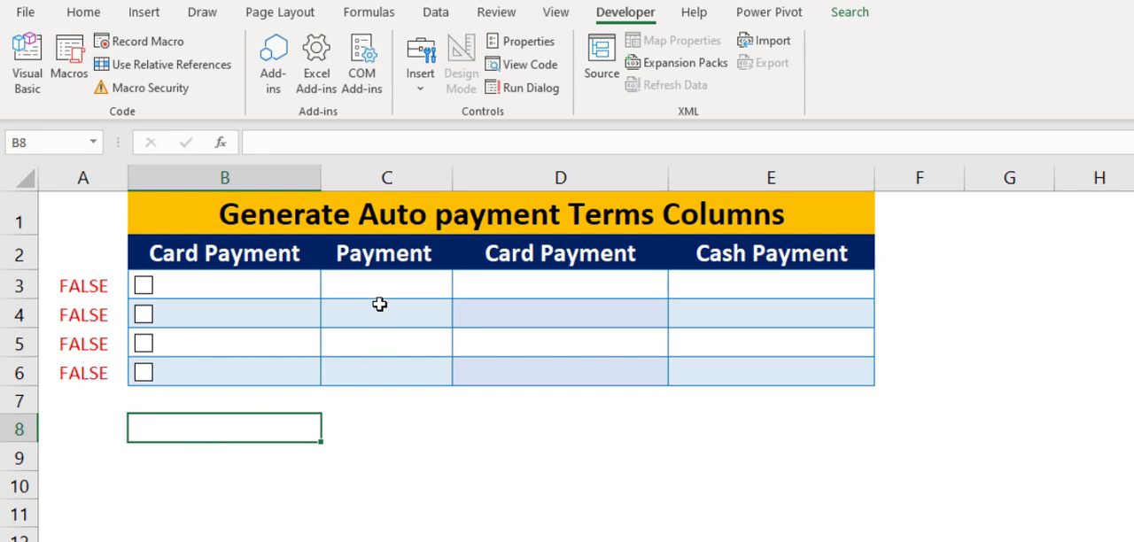
pyautogui.click(142, 286)
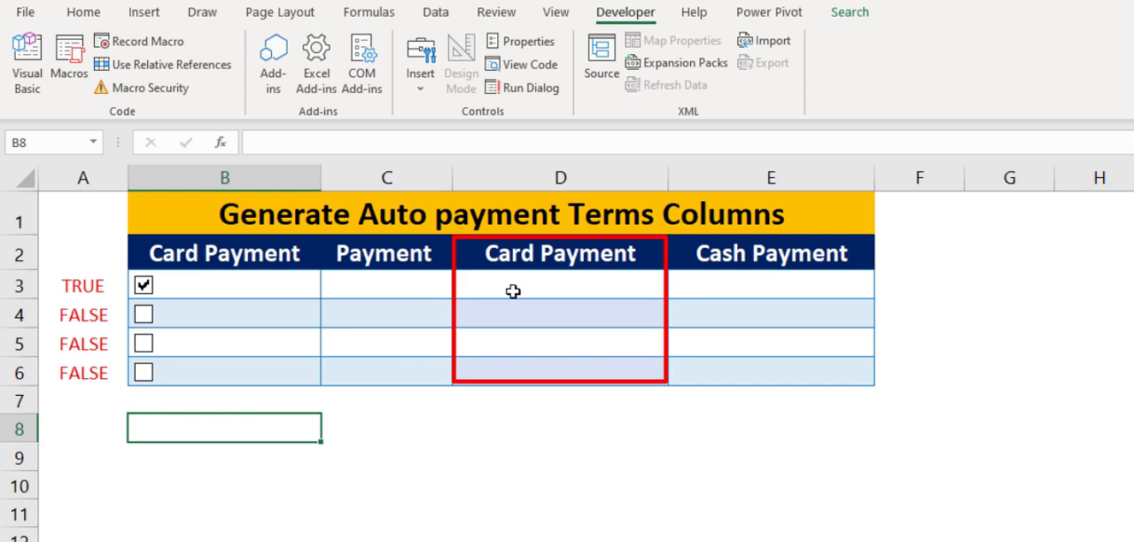
# Step: Enter =IF(NOT(A3),0,C3) in D3
pyautogui.click(559, 283)
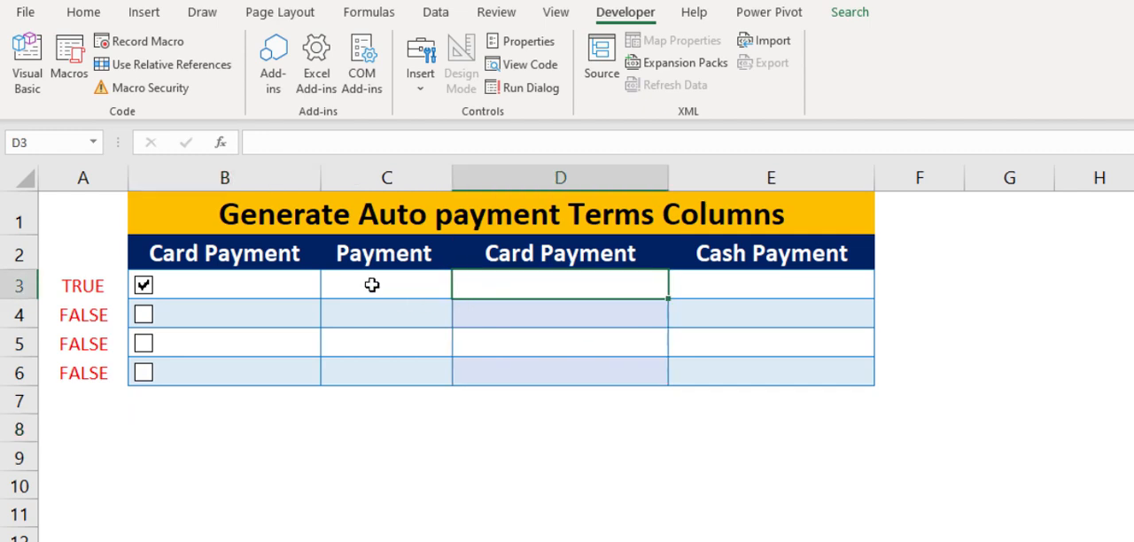
pyautogui.moveTo(515, 284)
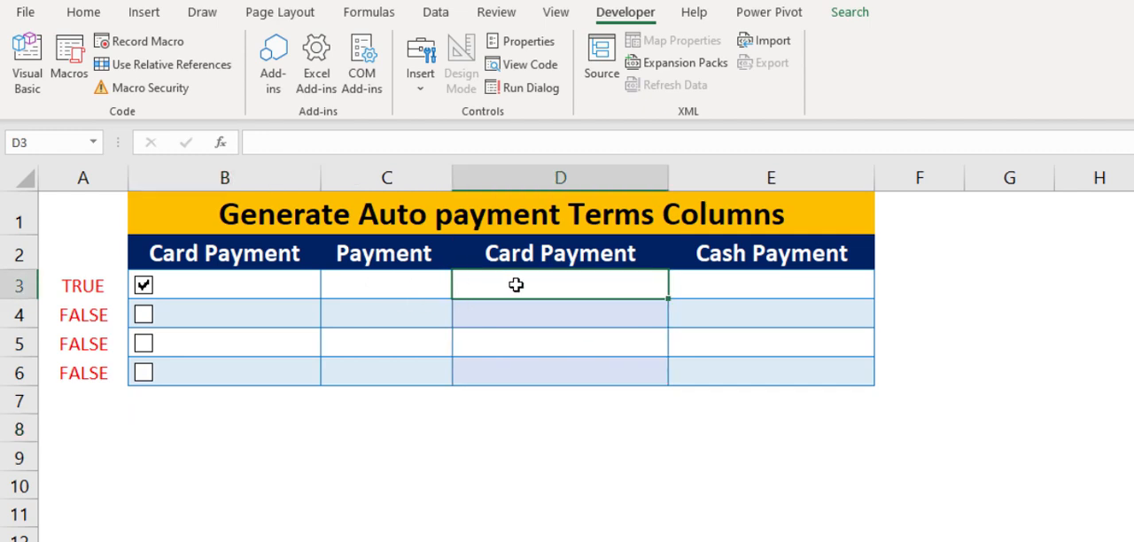
pyautogui.write('=')
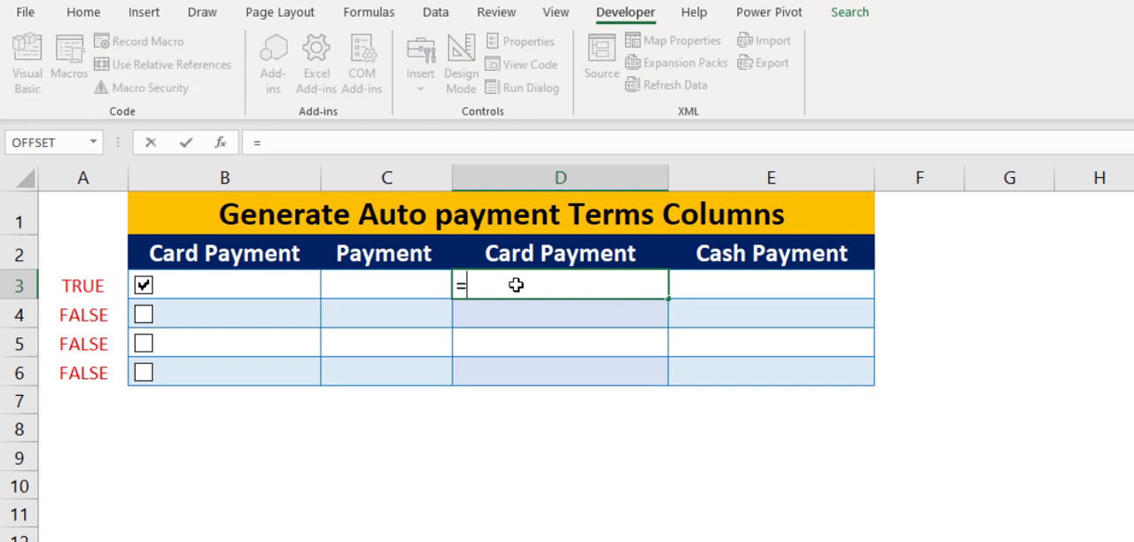
pyautogui.write('IF(')
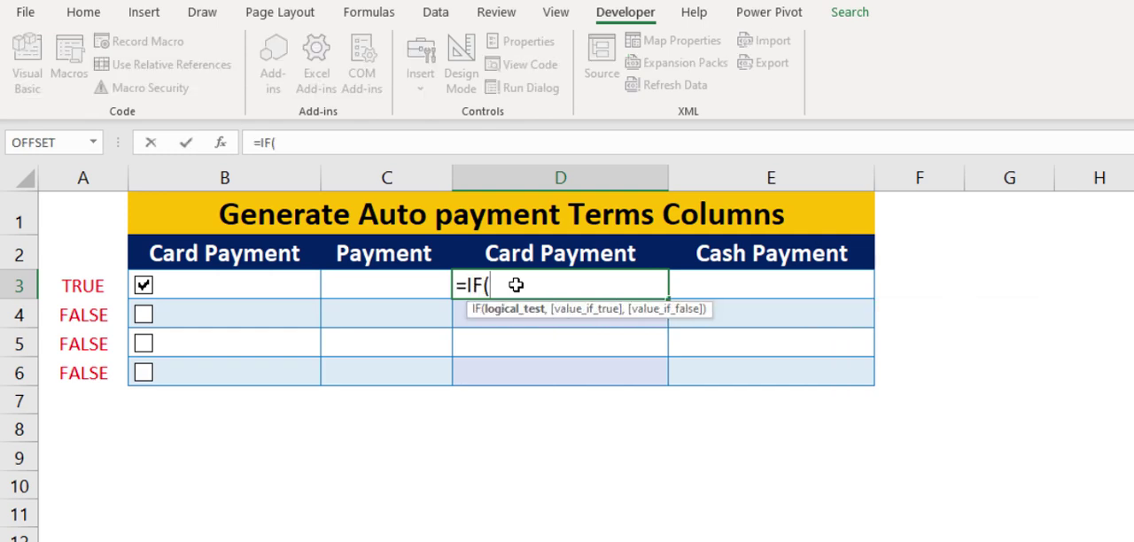
pyautogui.write('NOT(')
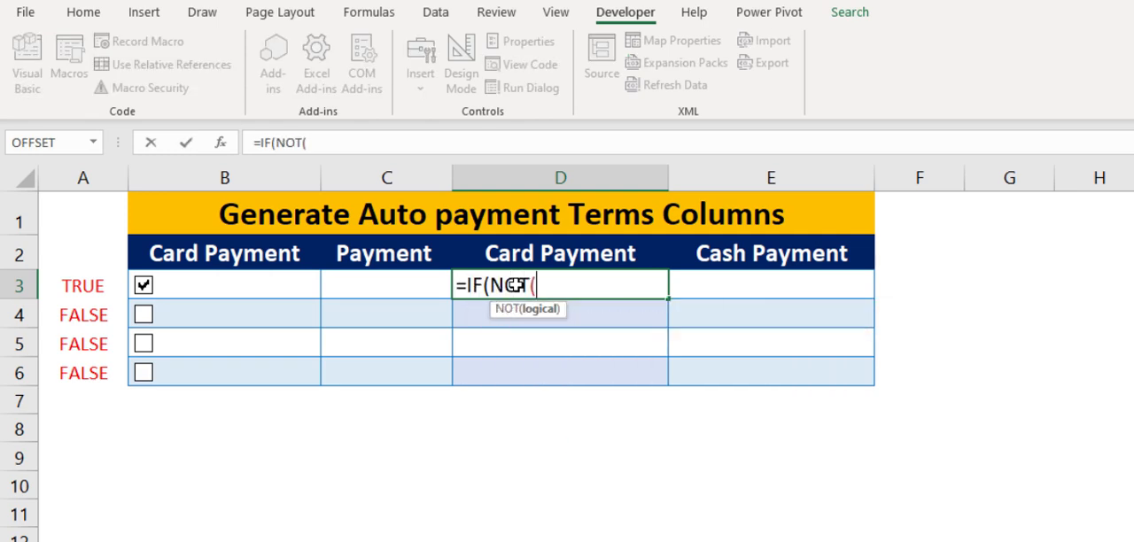
pyautogui.moveTo(87, 278)
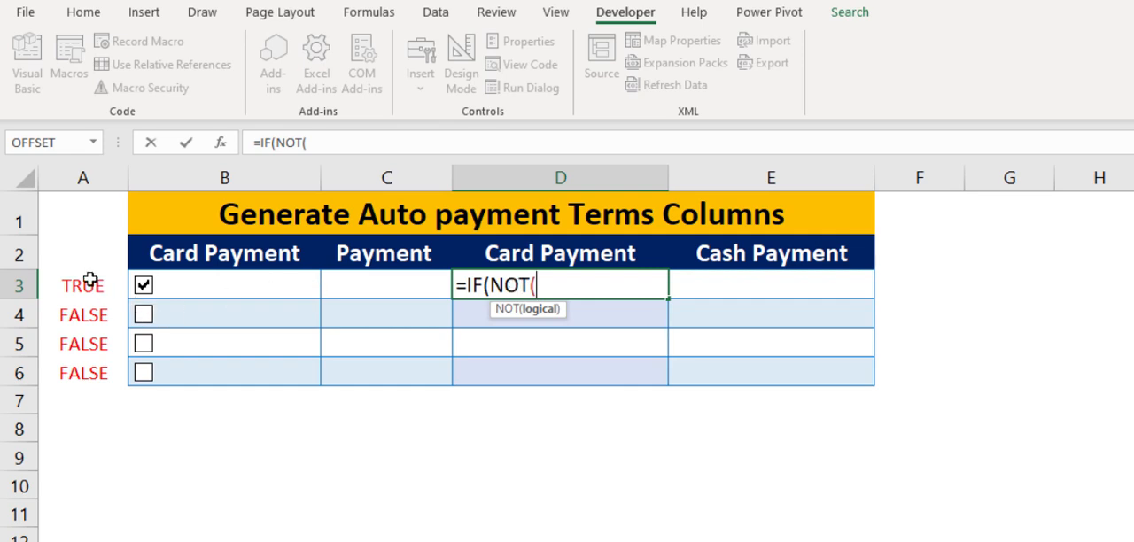
pyautogui.click(82, 284)
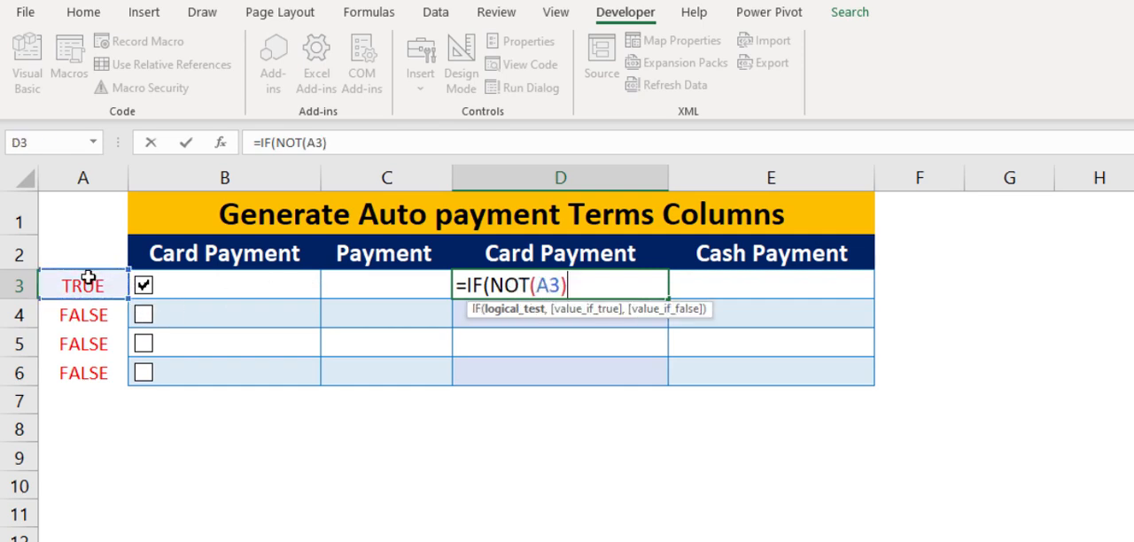
pyautogui.write('),')
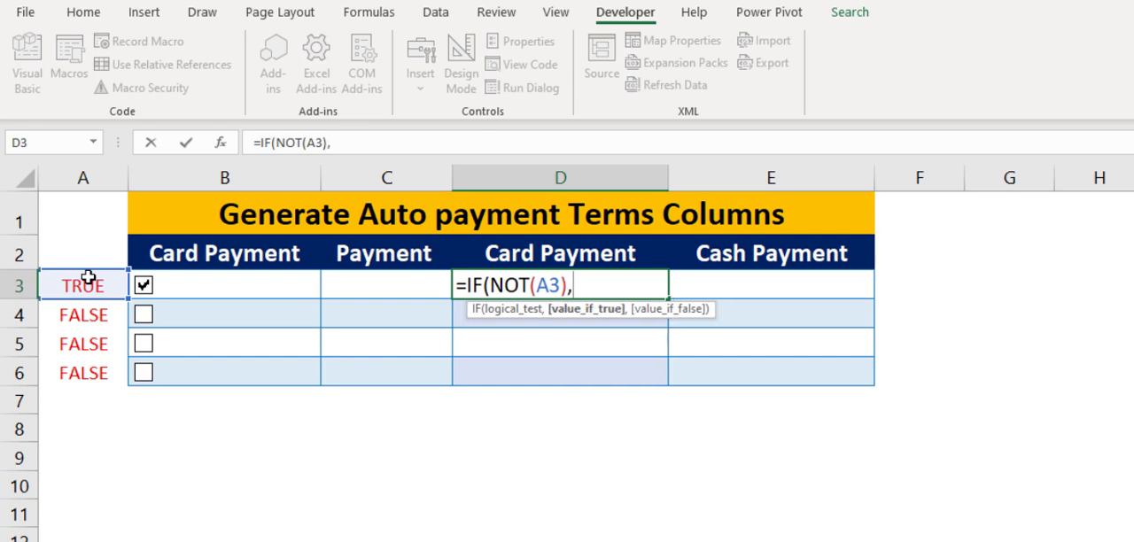
pyautogui.write('0,')
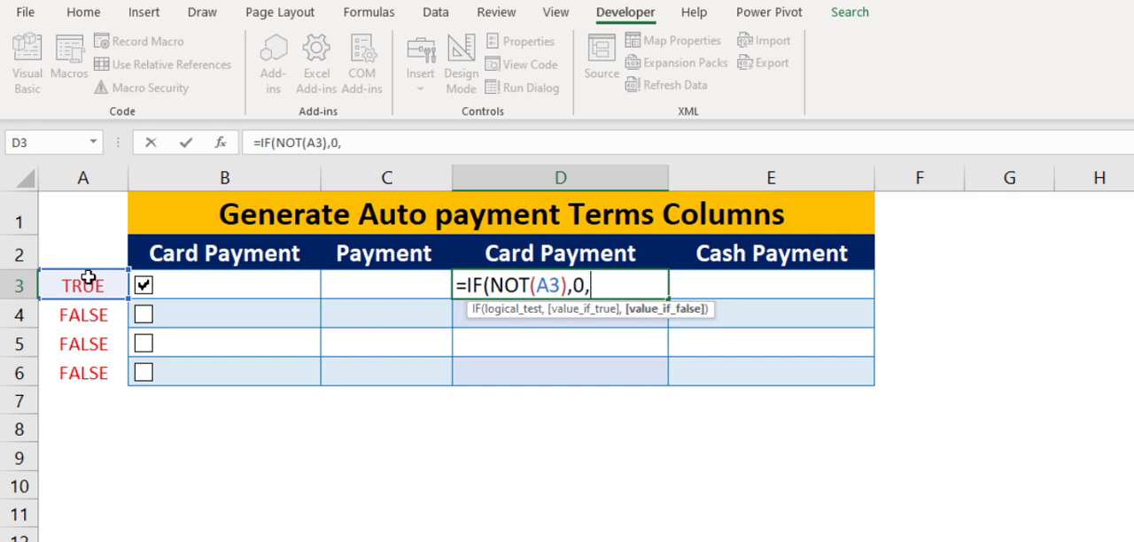
pyautogui.click(382, 284)
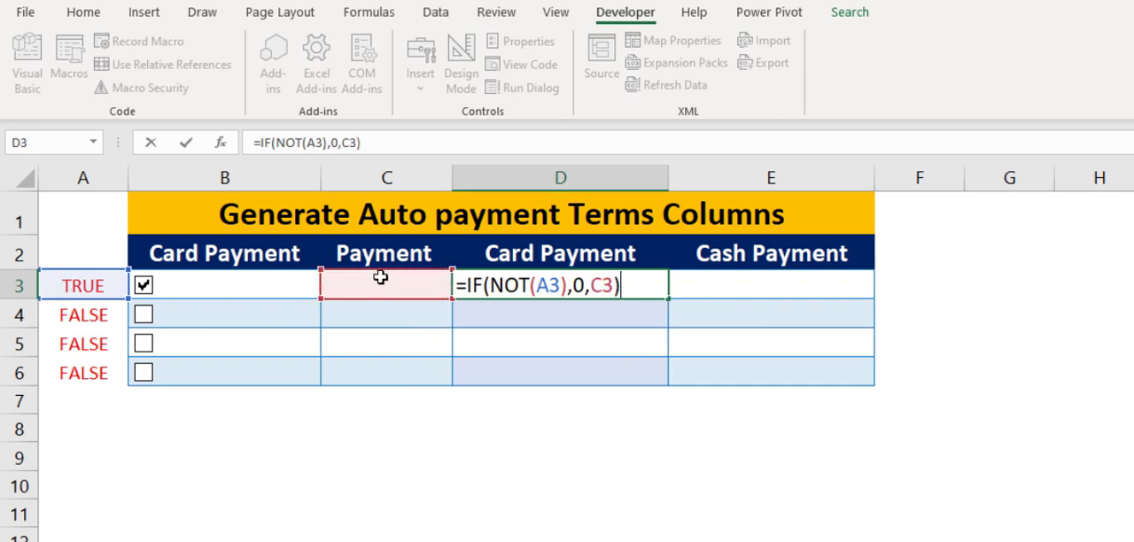
pyautogui.press('Enter')
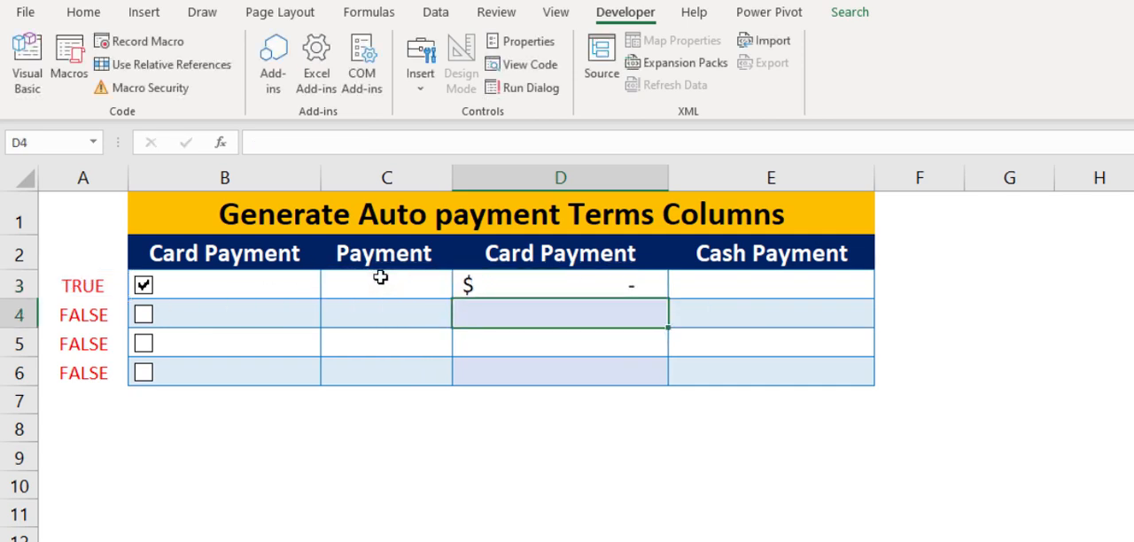
# Step: Try the alternative formula =IF(A3=TRUE,C3,0) in D9
pyautogui.write('=if')
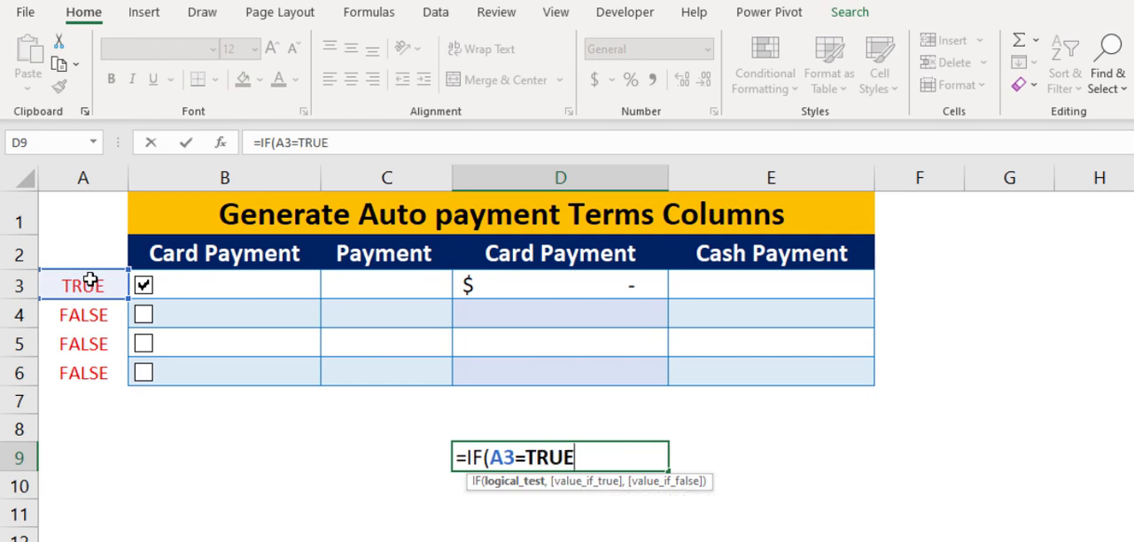
pyautogui.write(',')
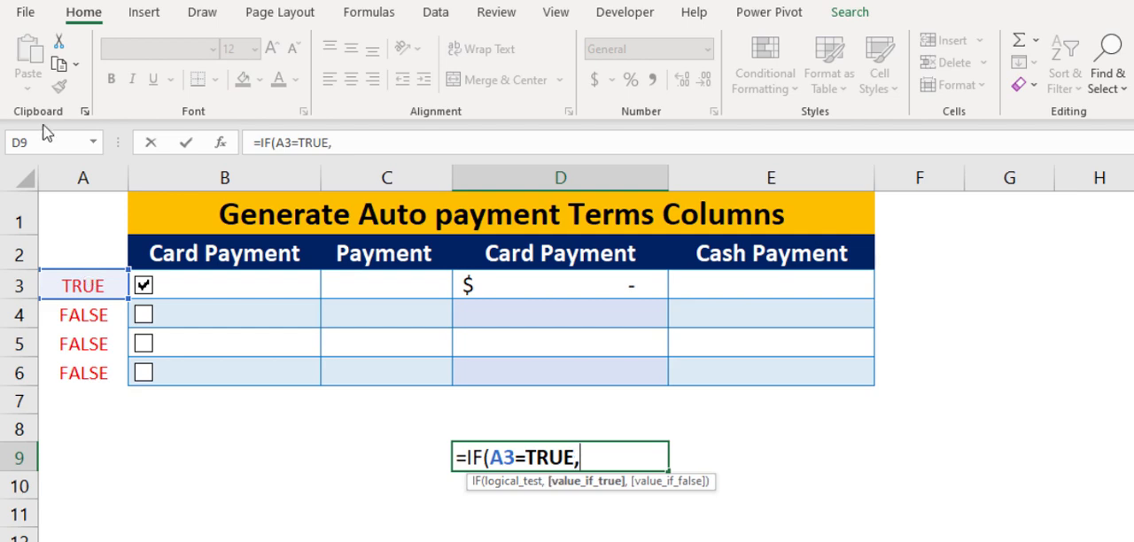
pyautogui.click(385, 285)
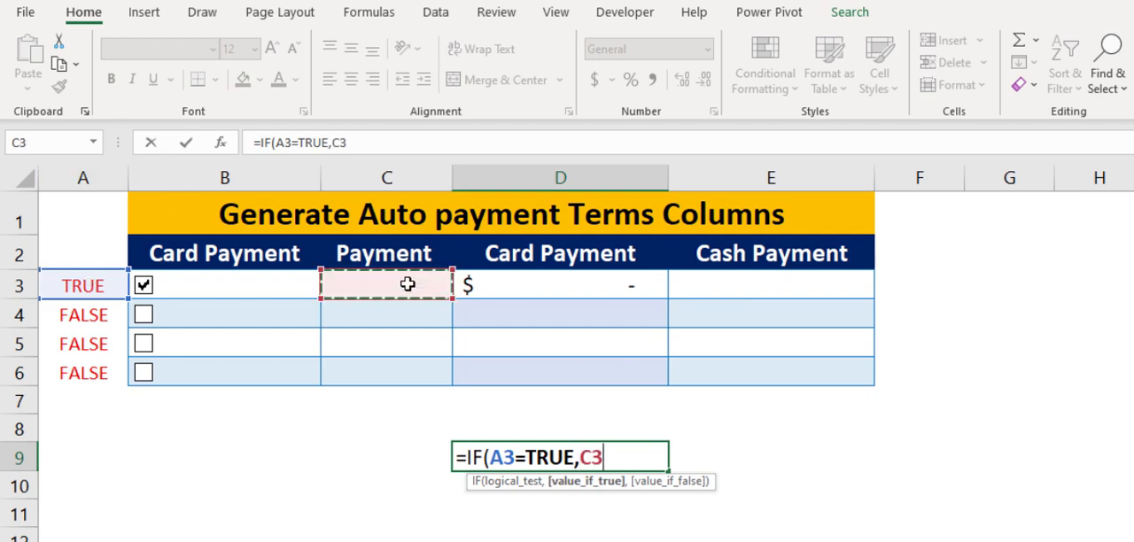
pyautogui.write(',0)')
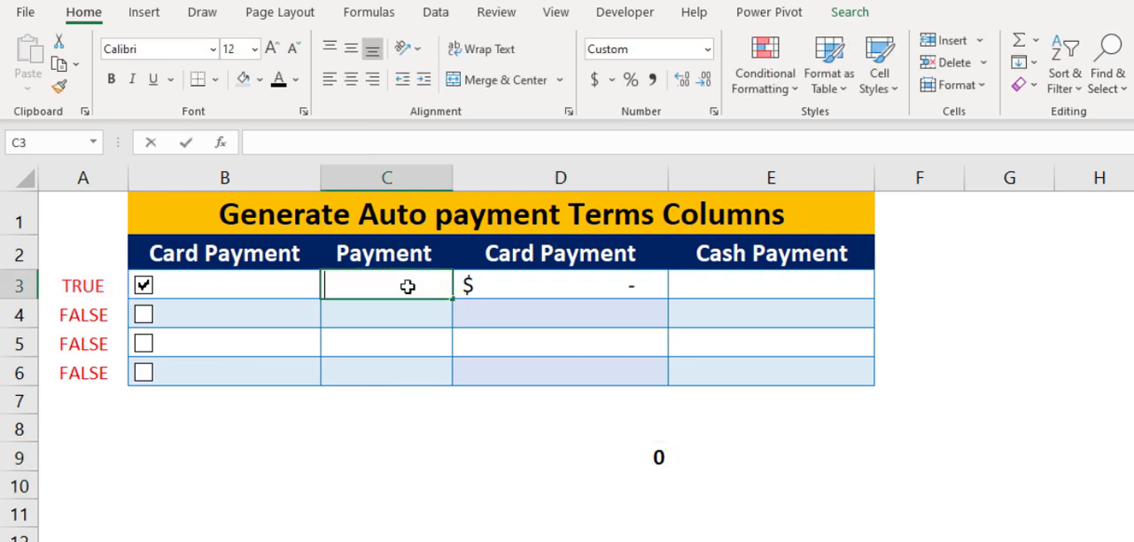
# Step: Enter payments 100, 200, 150, 50, fill D3's formula to D6, and tick all boxes
pyautogui.write('100')
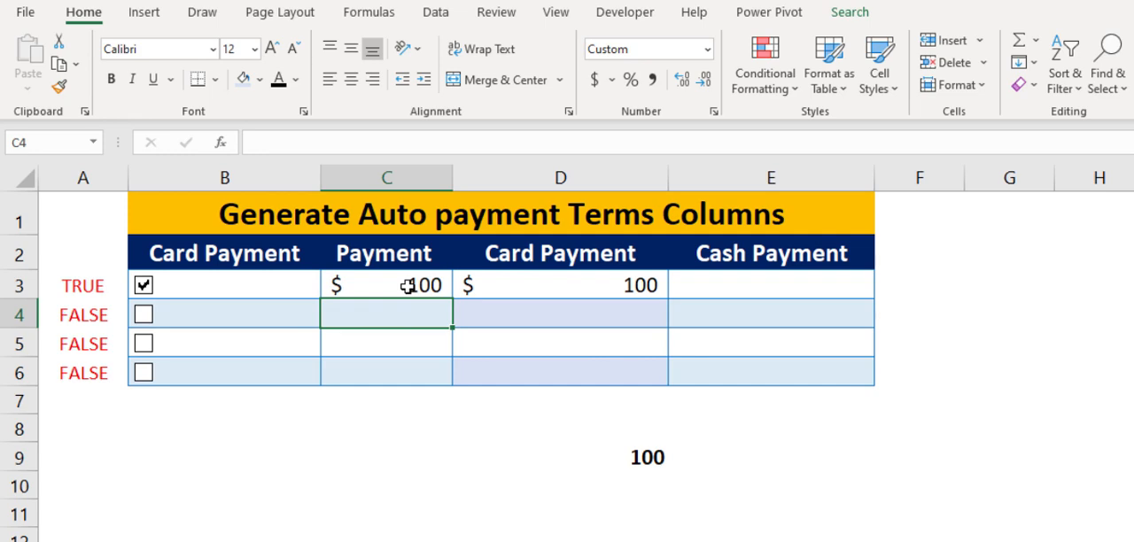
pyautogui.click(385, 284)
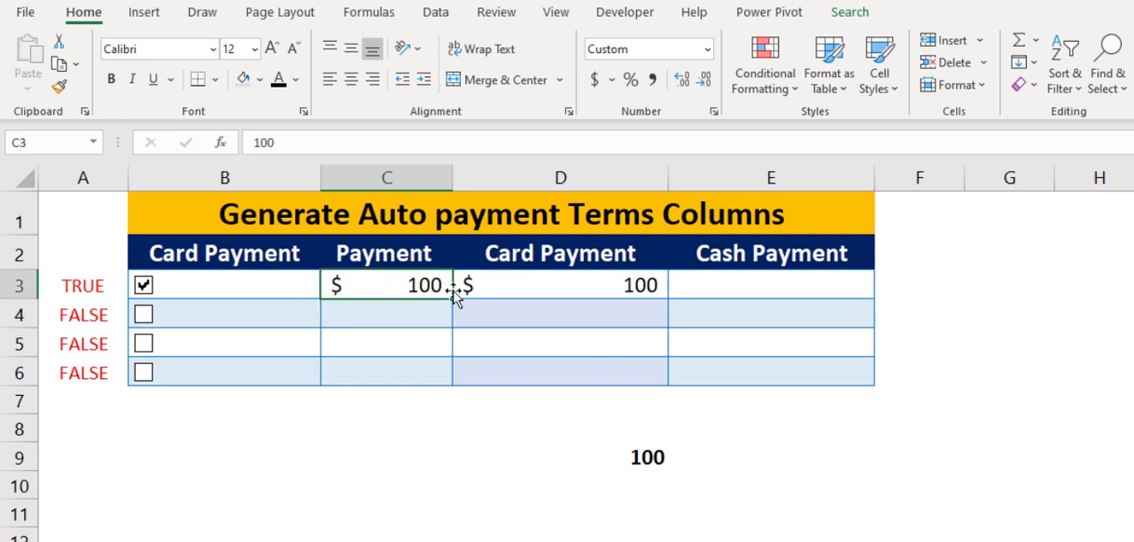
pyautogui.click(560, 285)
pyautogui.write('200')
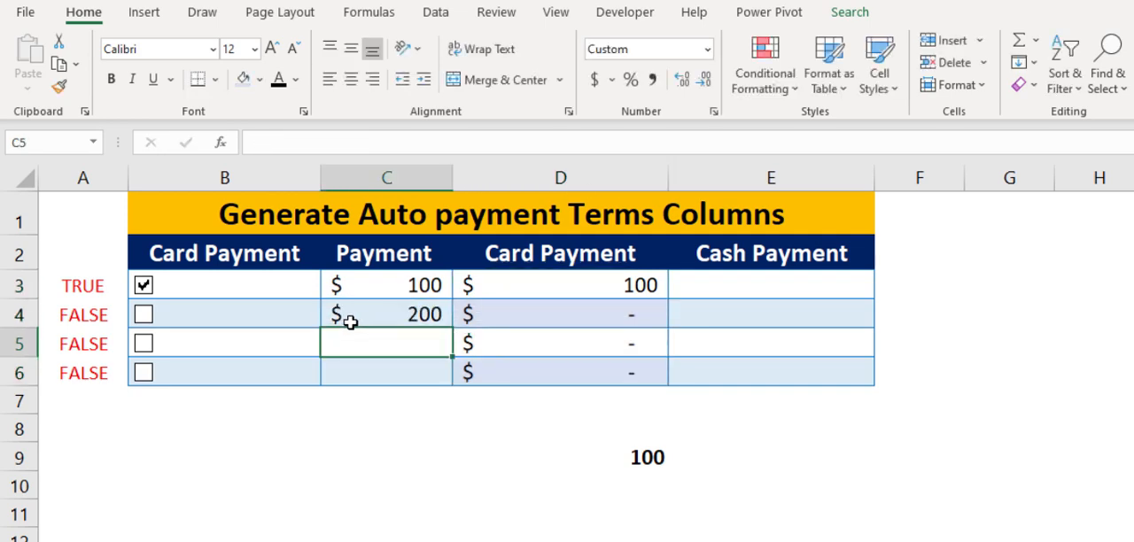
pyautogui.click(142, 313)
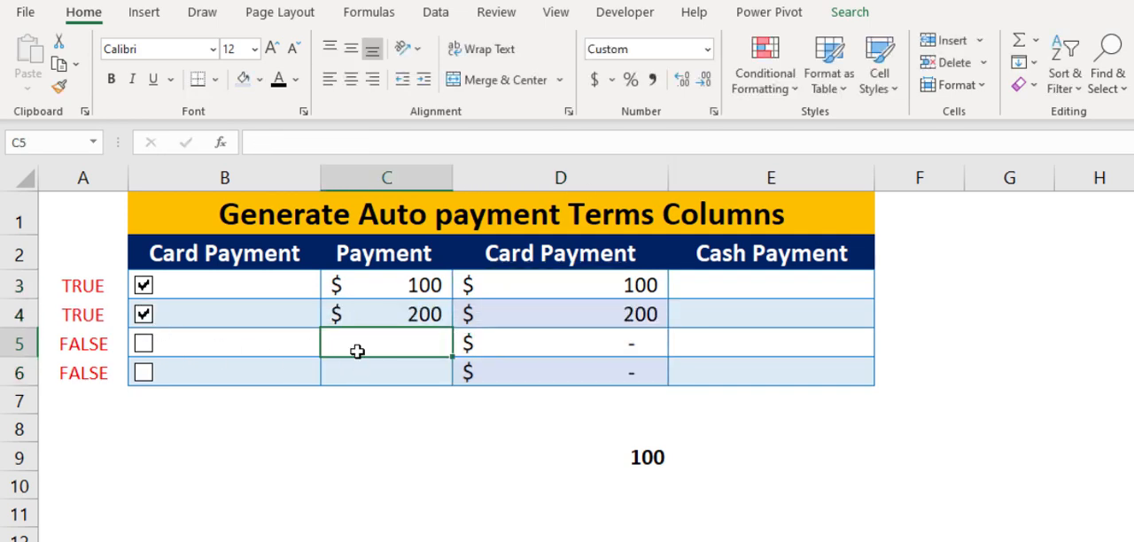
pyautogui.write('150')
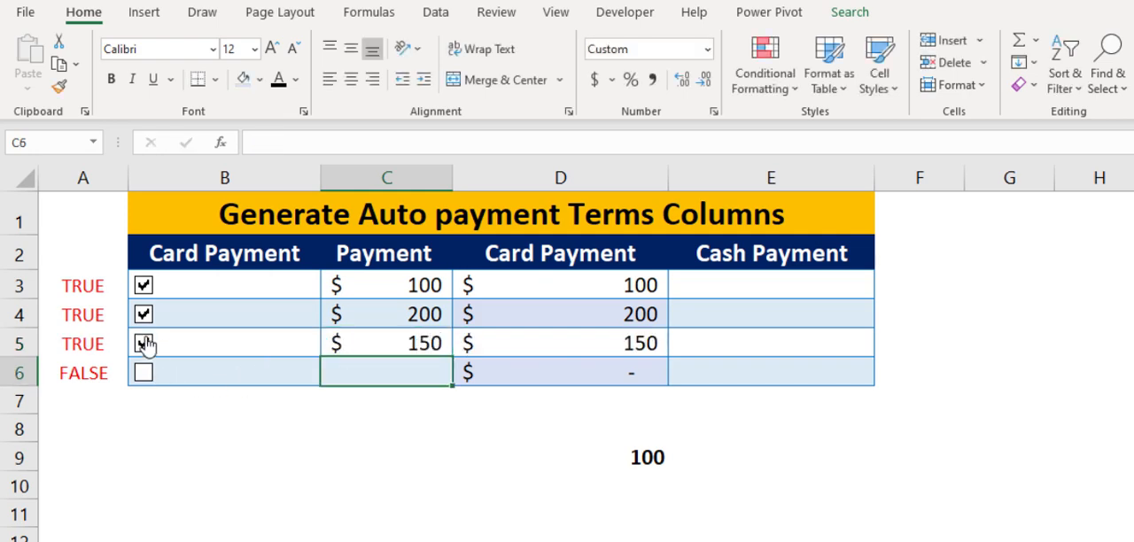
pyautogui.write('50')
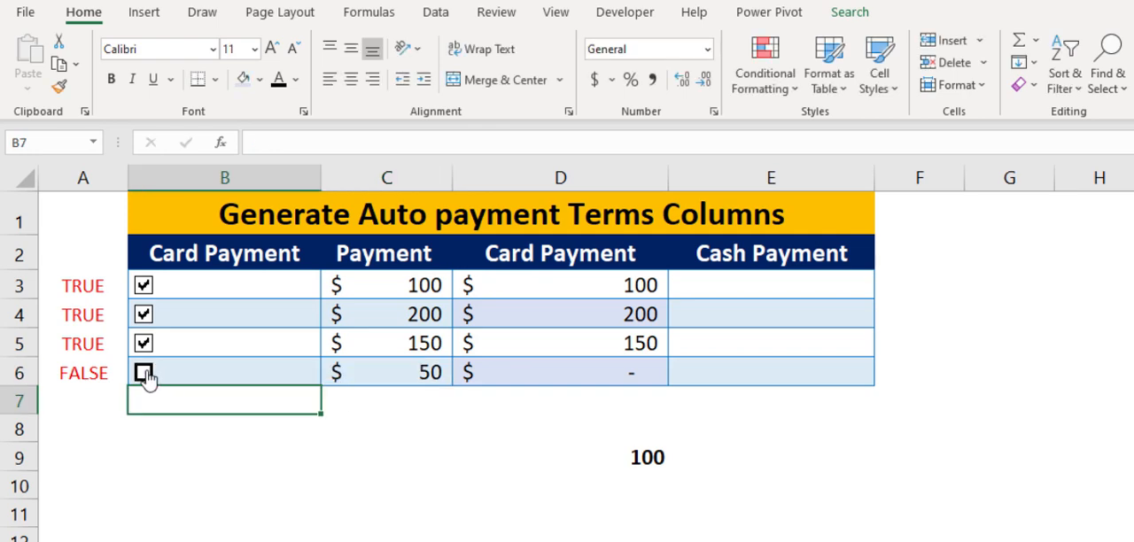
pyautogui.click(142, 372)
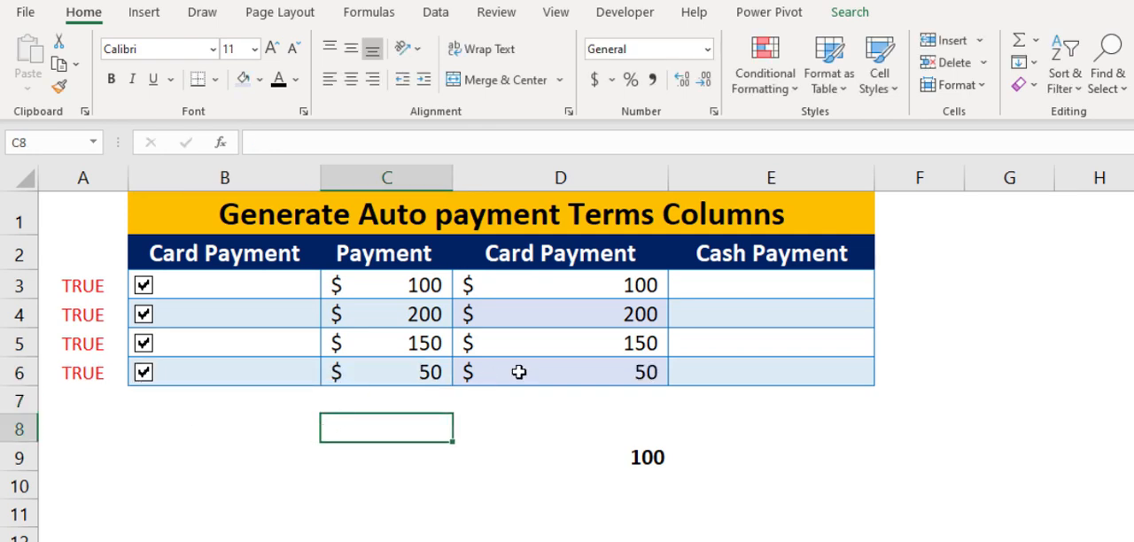
pyautogui.moveTo(683, 275)
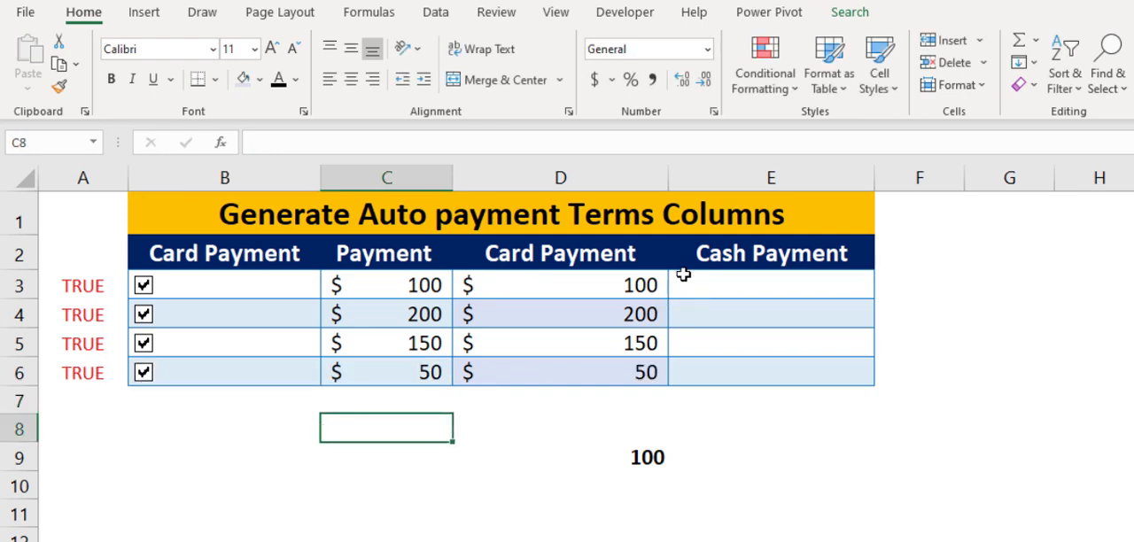
# Step: Enter =IF(NOT(A3),C3,0) in E3 and fill it down to E6
pyautogui.click(770, 284)
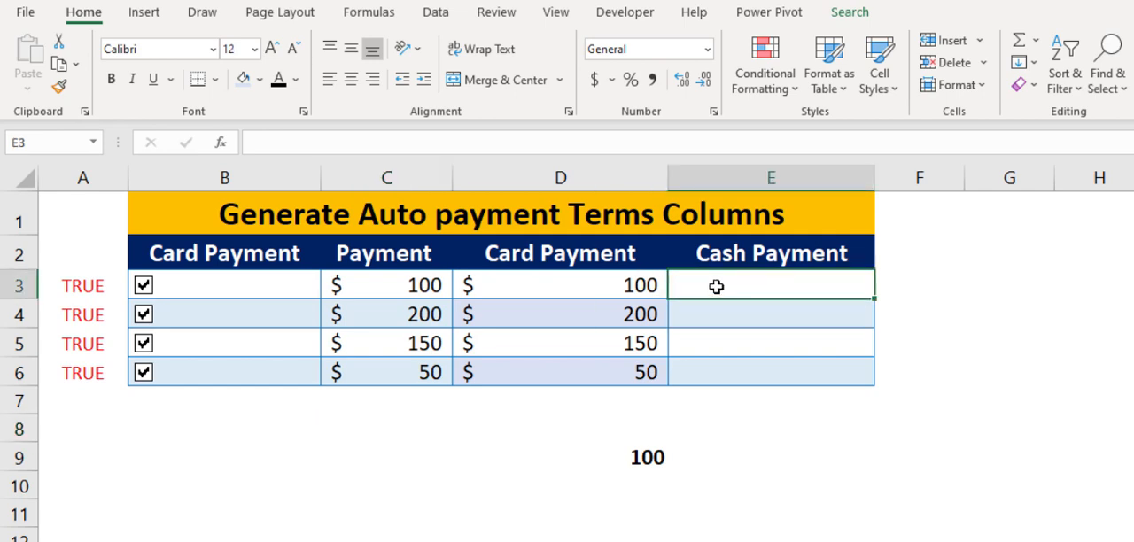
pyautogui.write('=IF(no')
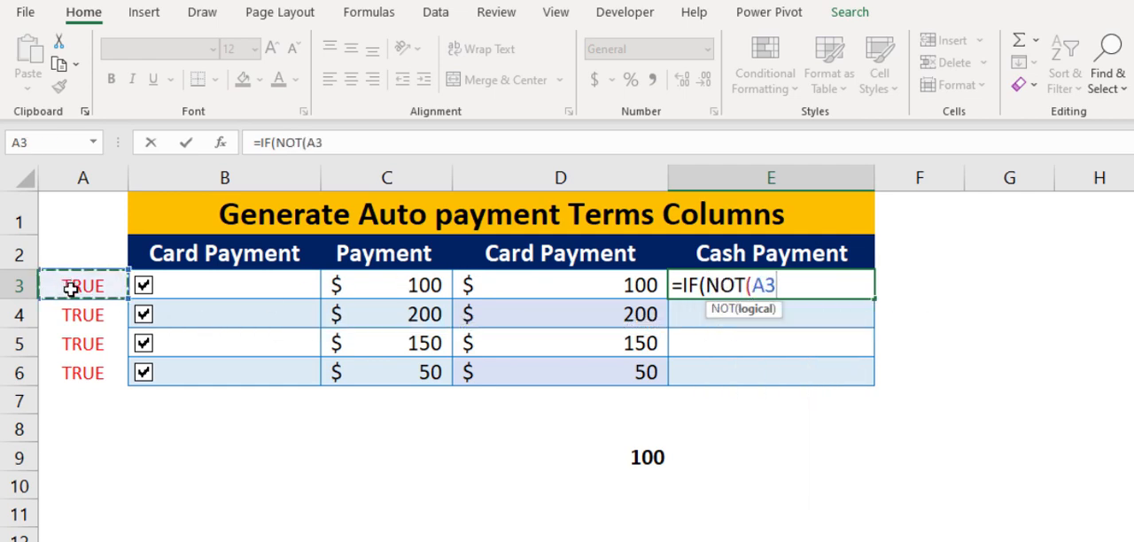
pyautogui.write('),')
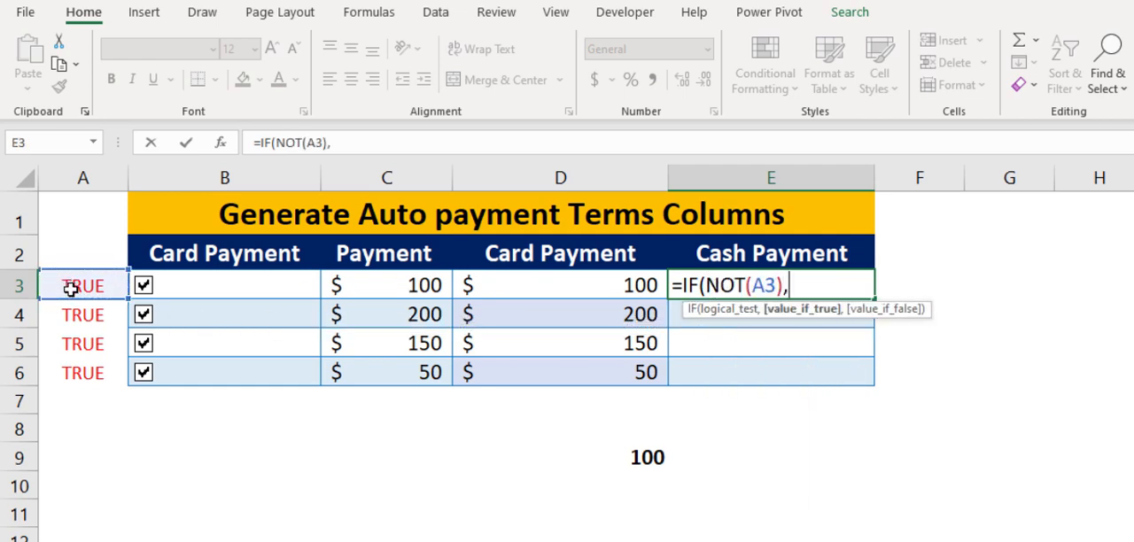
pyautogui.moveTo(386, 286)
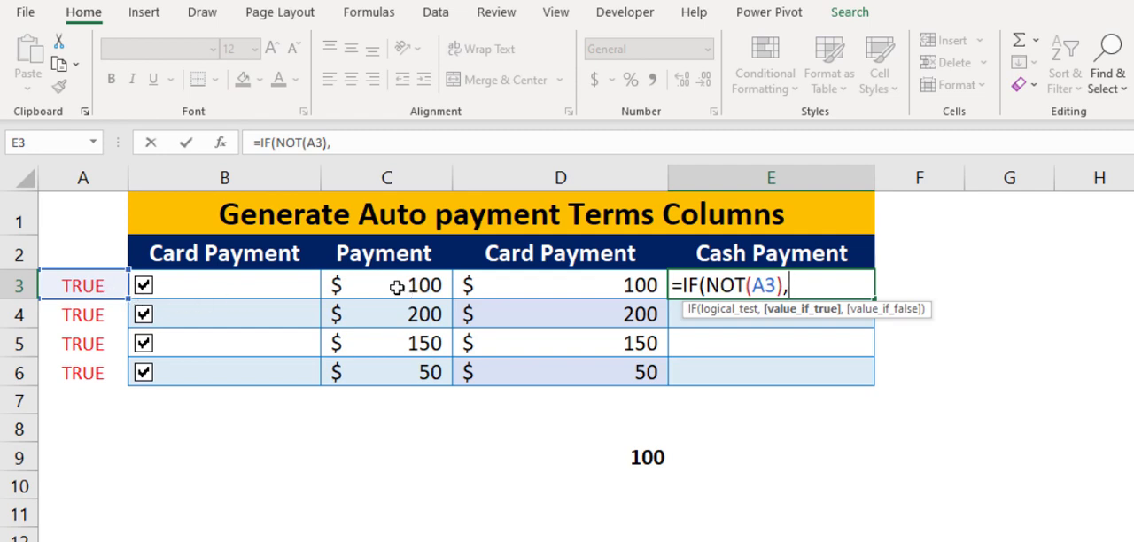
pyautogui.click(385, 284)
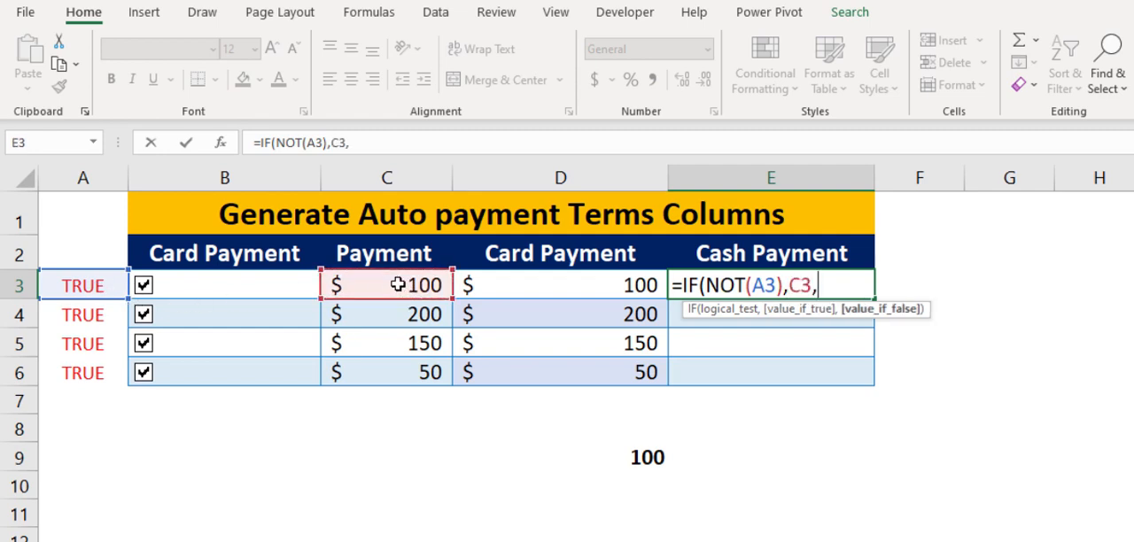
pyautogui.write('0)')
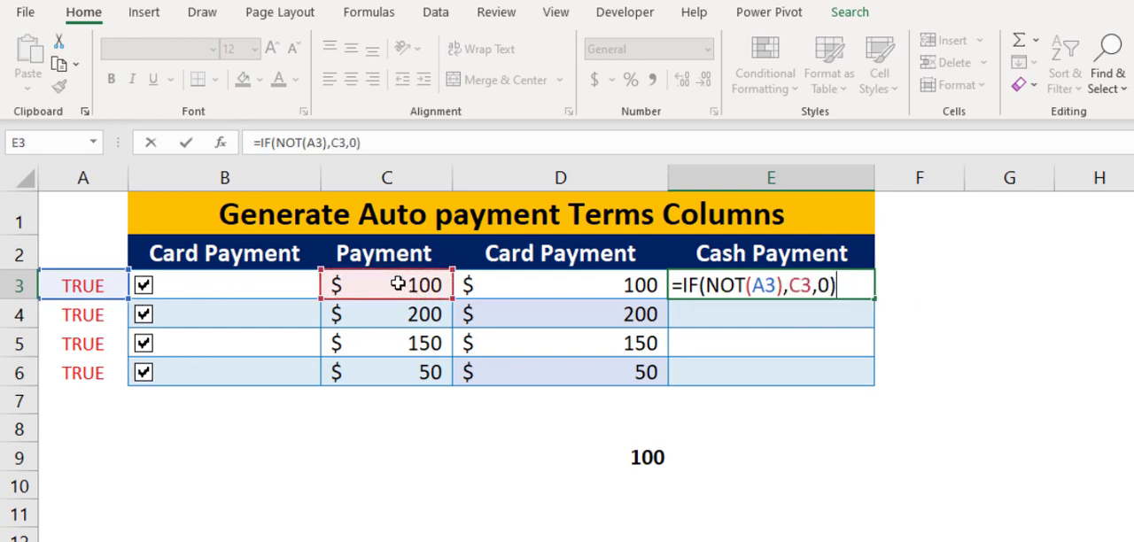
pyautogui.press('Enter')
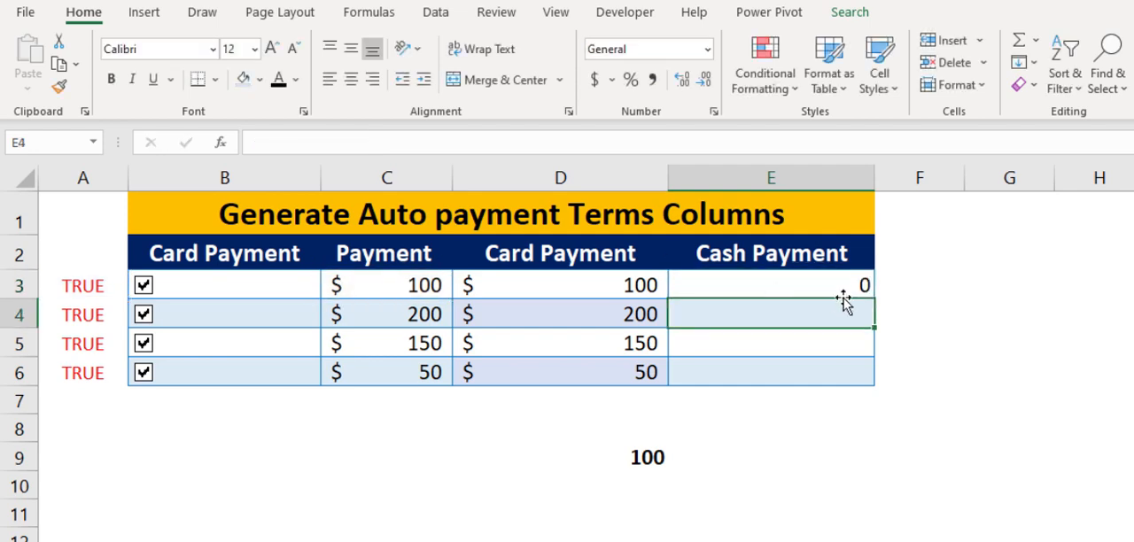
pyautogui.moveTo(865, 285); pyautogui.dragTo(874, 382)
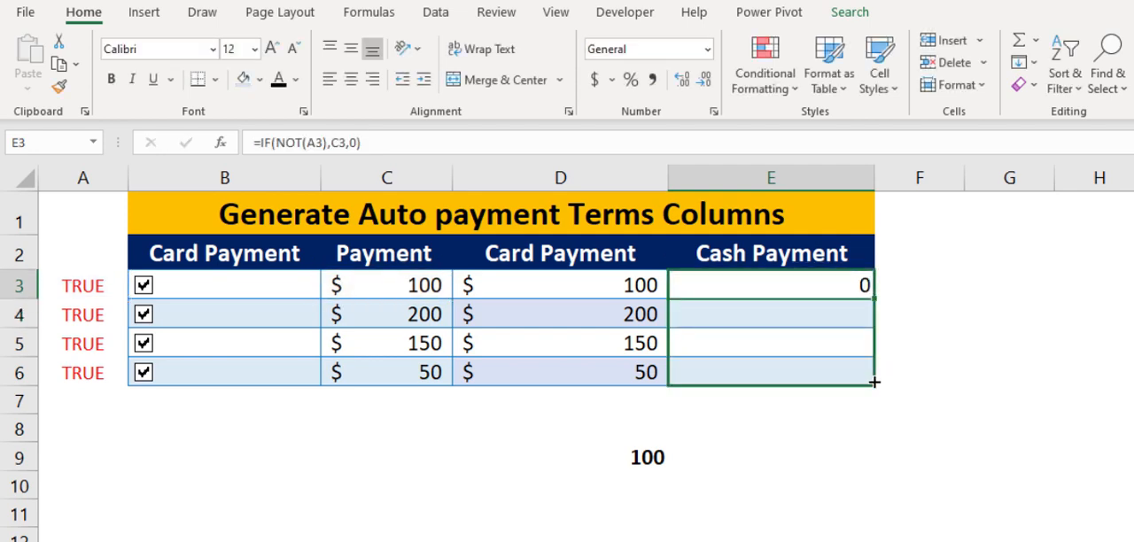
pyautogui.moveTo(872, 383); pyautogui.dragTo(873, 384)
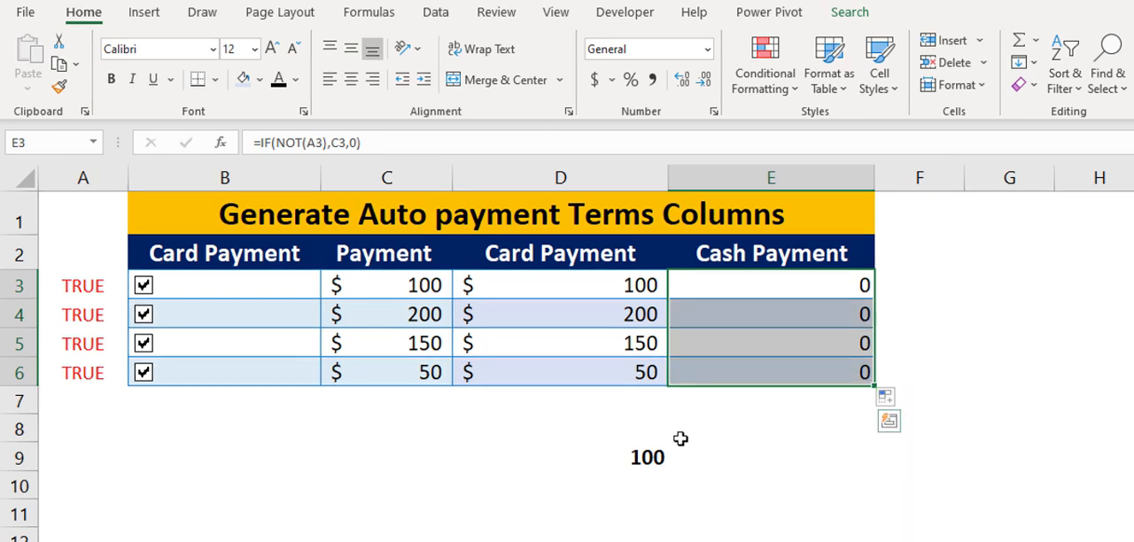
# Step: Untick the row 3 and row 6 checkboxes, keeping rows 4 and 5 ticked
pyautogui.click(123, 245)
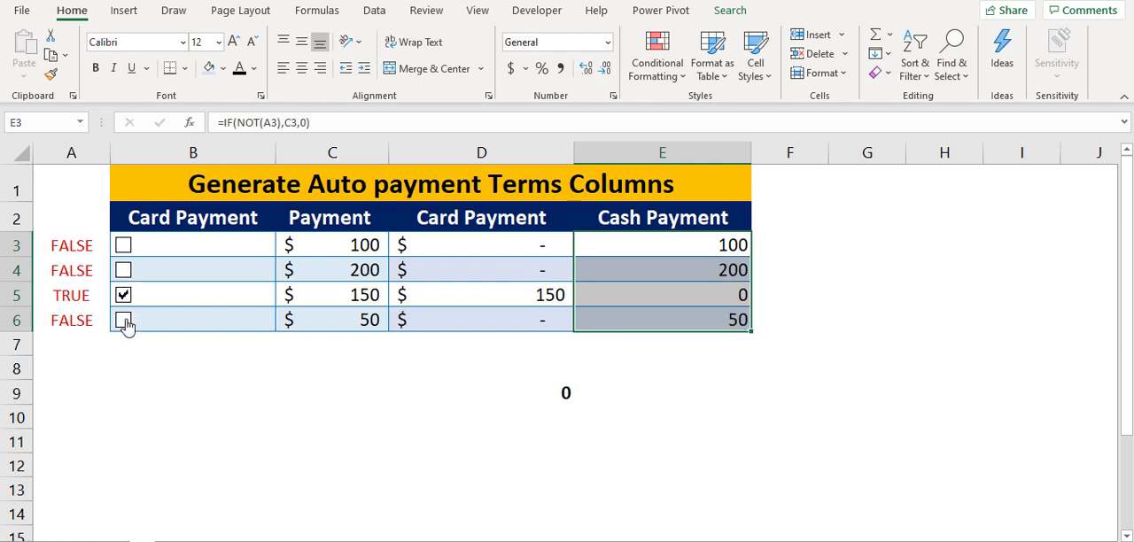
pyautogui.click(123, 270)
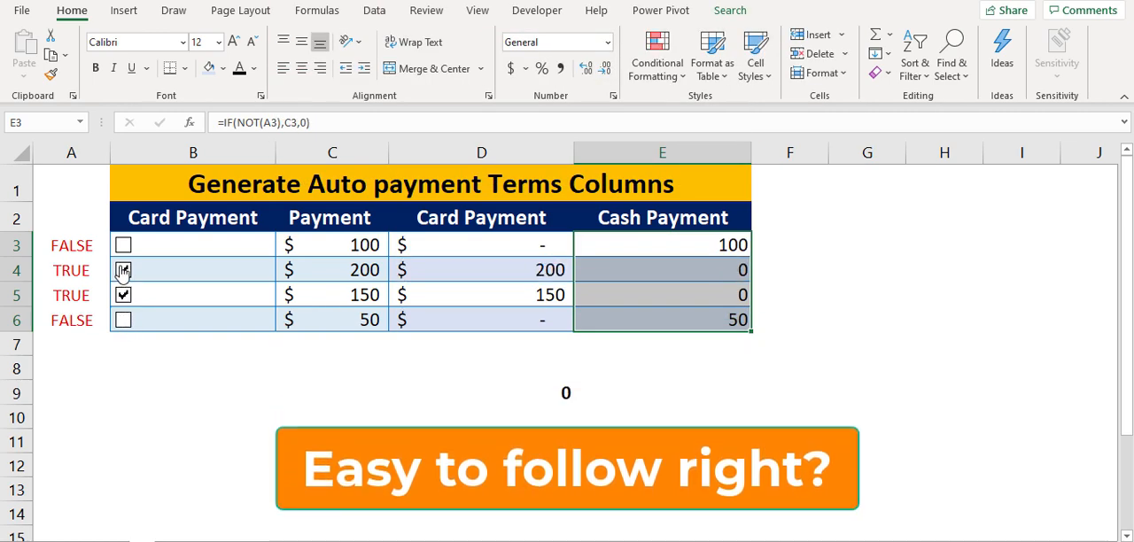
pyautogui.click(123, 270)
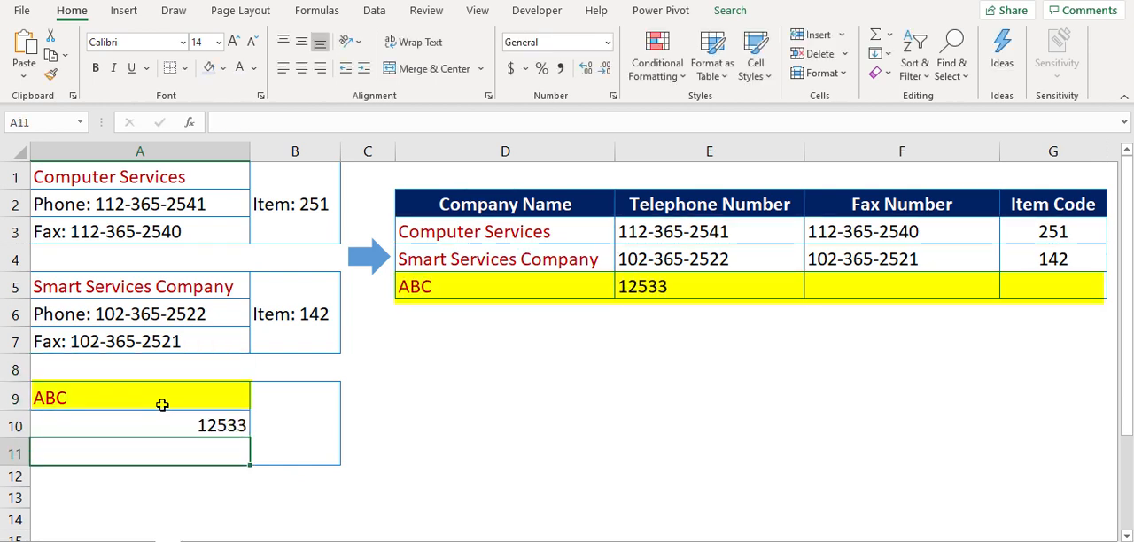
# Step: Clear the ABC test entry and mark block starts A1, A5, A9 as offsets 0, 4, 8
pyautogui.write('256')
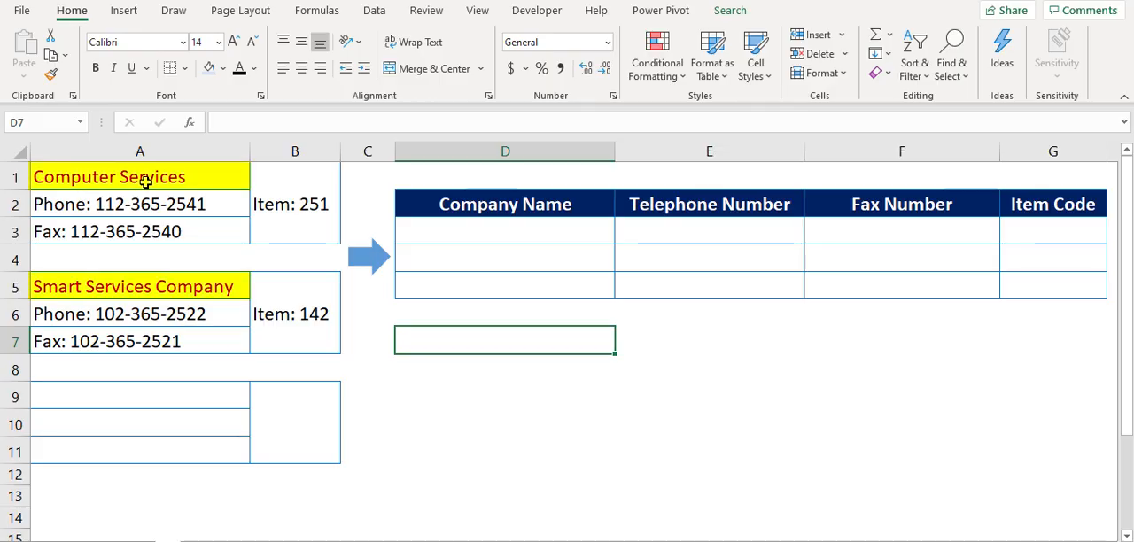
pyautogui.click(139, 176)
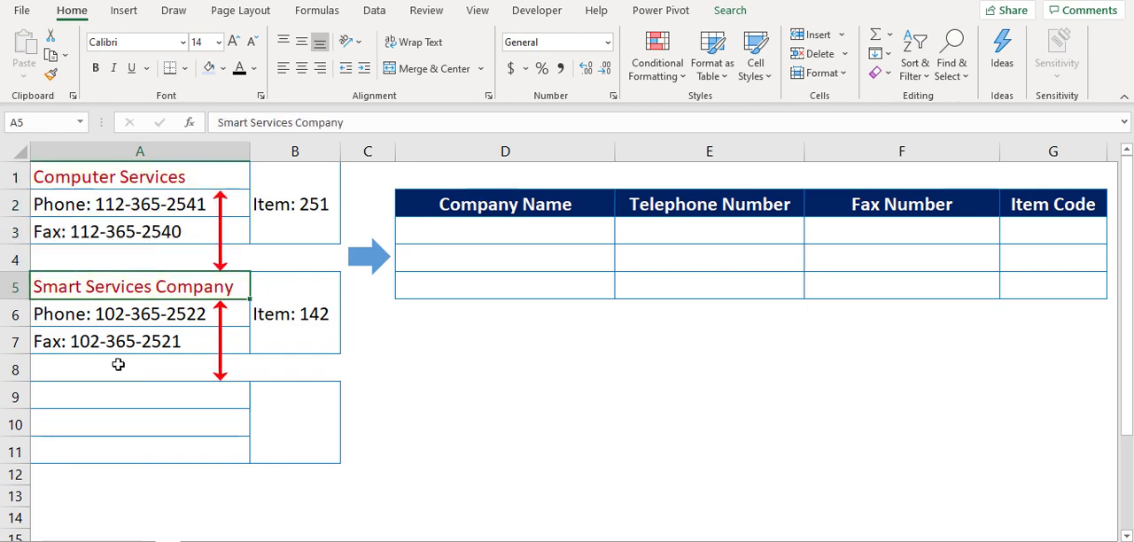
pyautogui.click(139, 396)
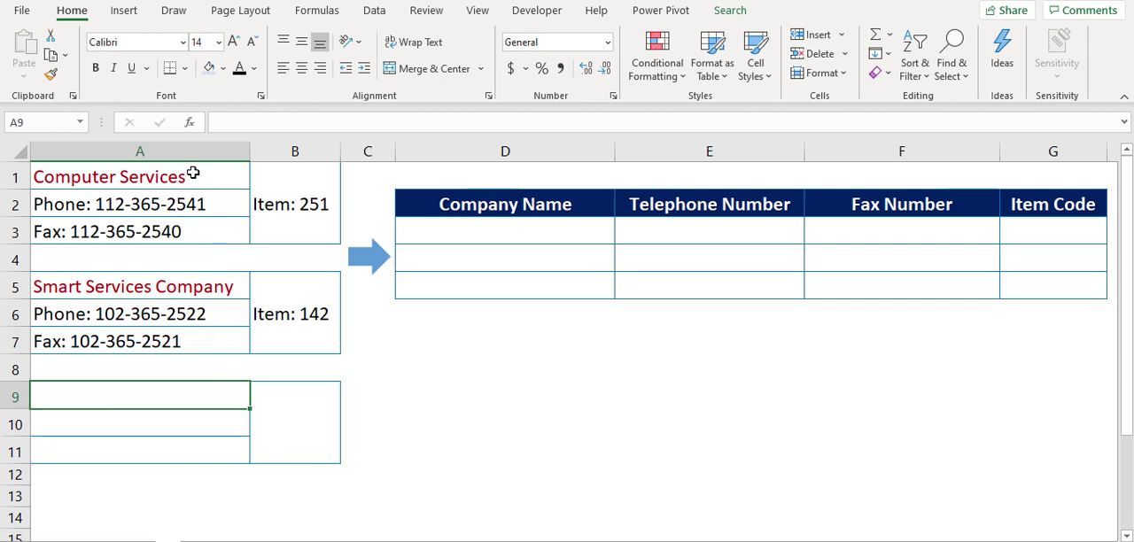
pyautogui.click(109, 176)
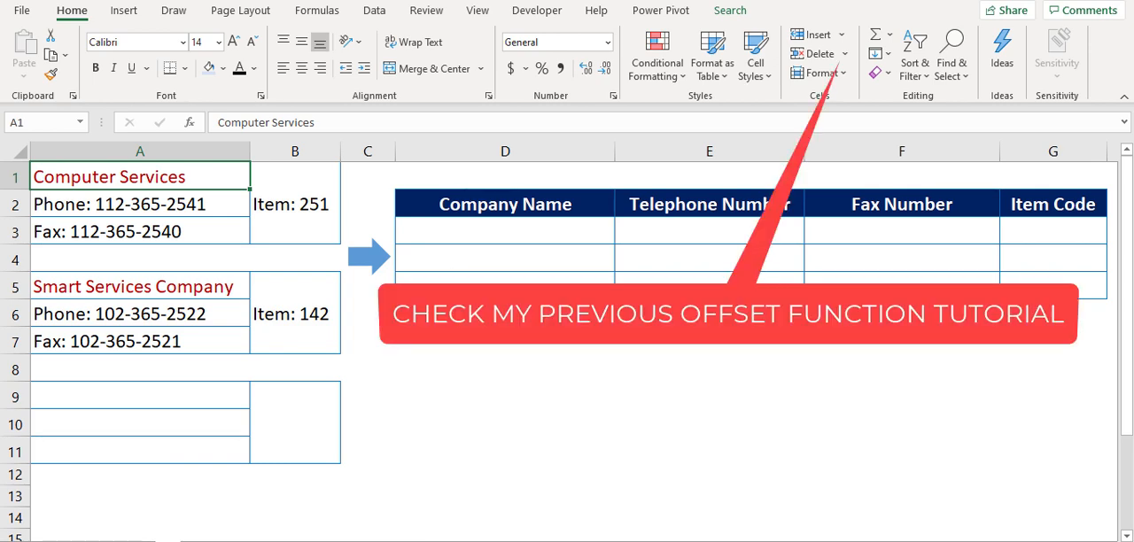
pyautogui.moveTo(350, 253)
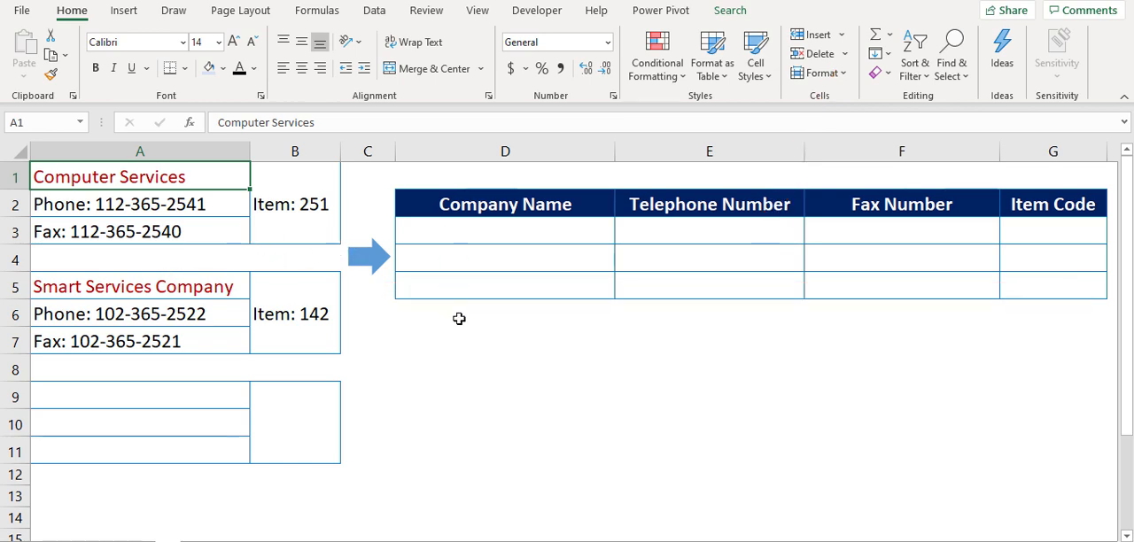
pyautogui.click(164, 184)
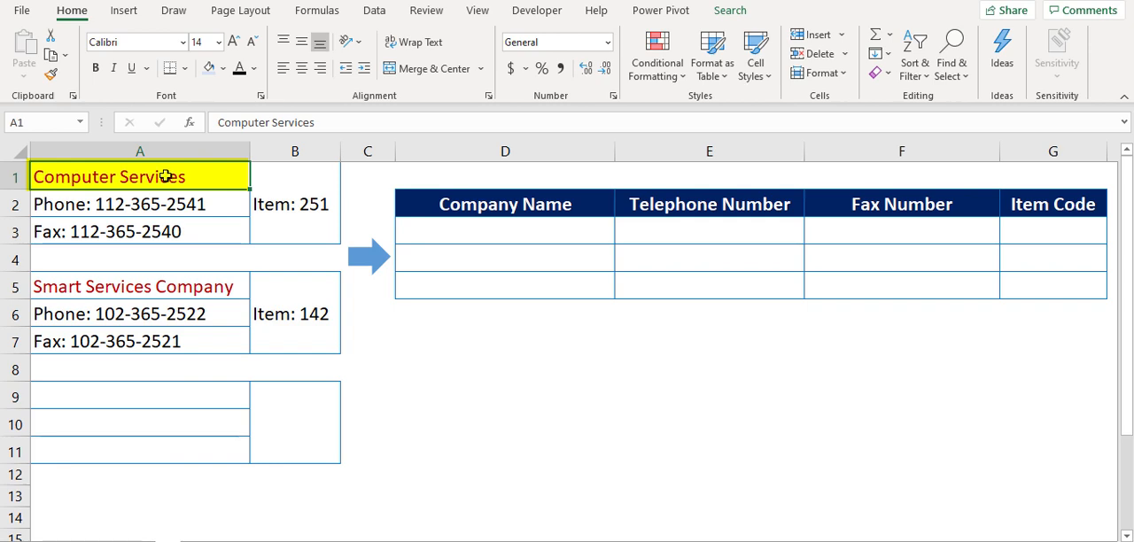
pyautogui.click(133, 287)
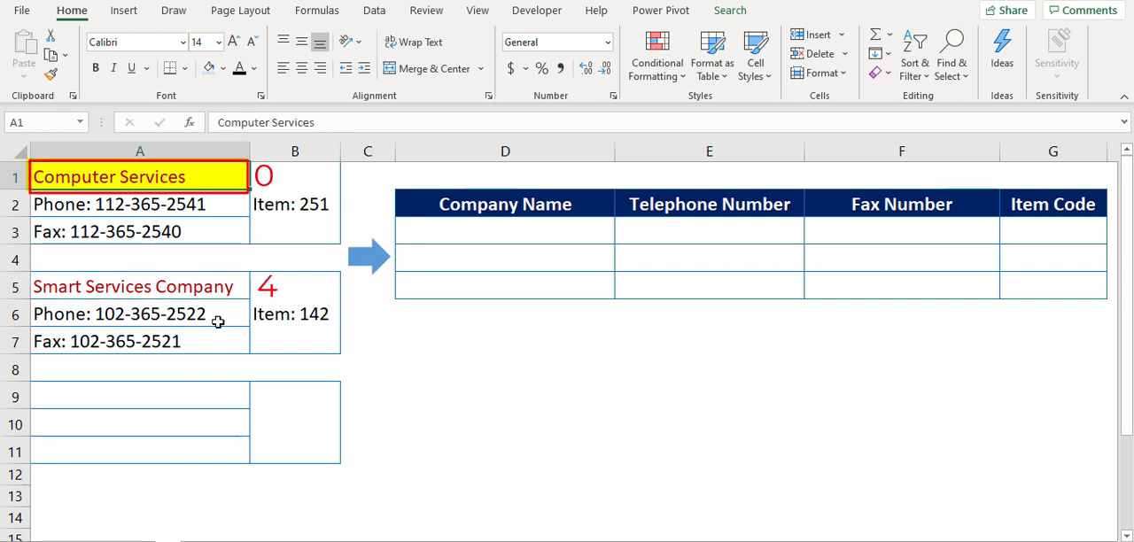
pyautogui.click(505, 231)
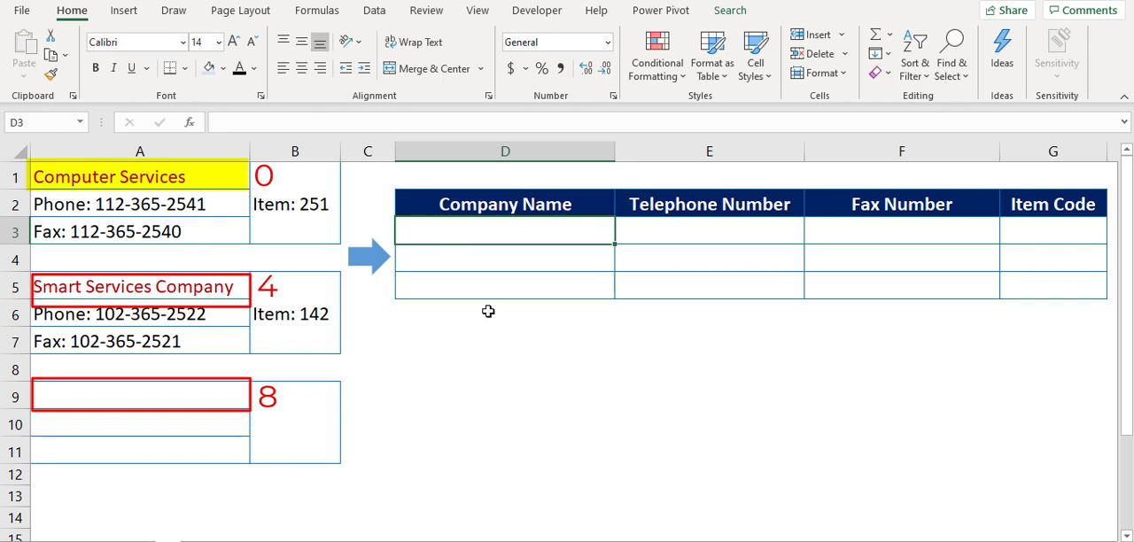
# Step: Enter =ROW($A1)*4-4 in D8, fill to D9 for offsets 0 and 4, and copy it
pyautogui.write('=r')
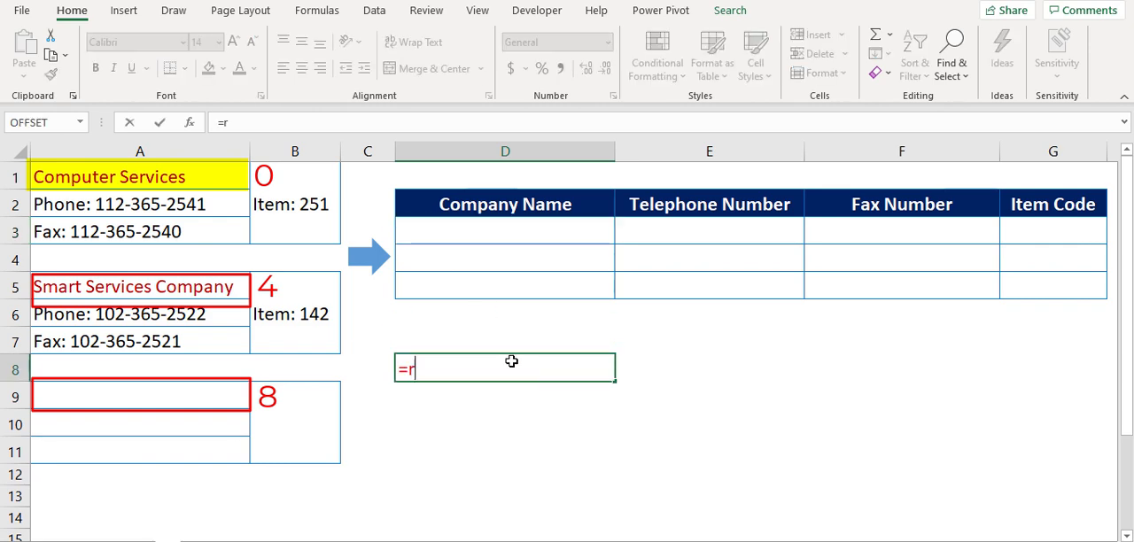
pyautogui.write('o')
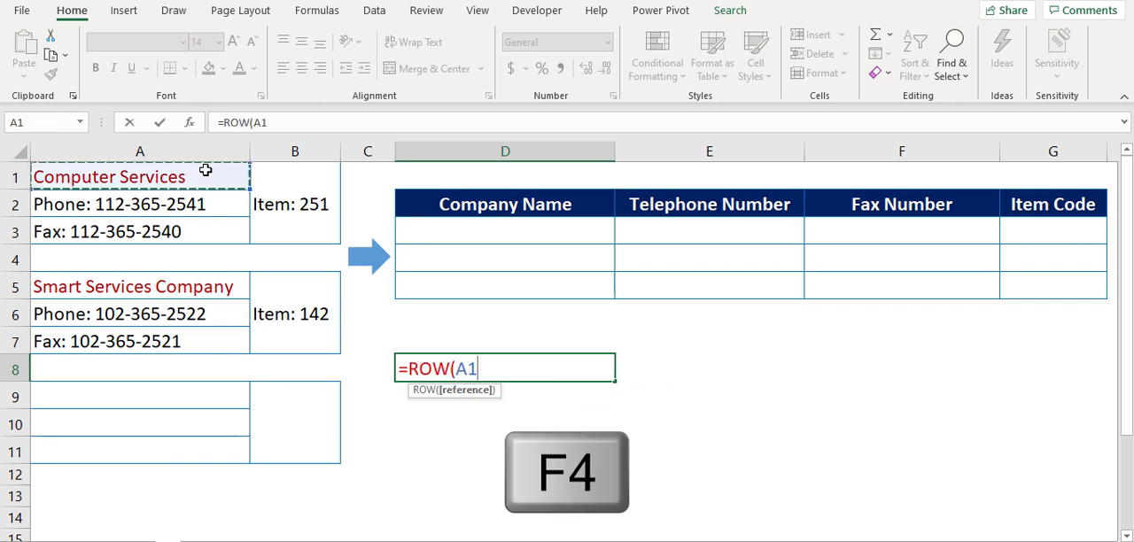
pyautogui.press('F4')
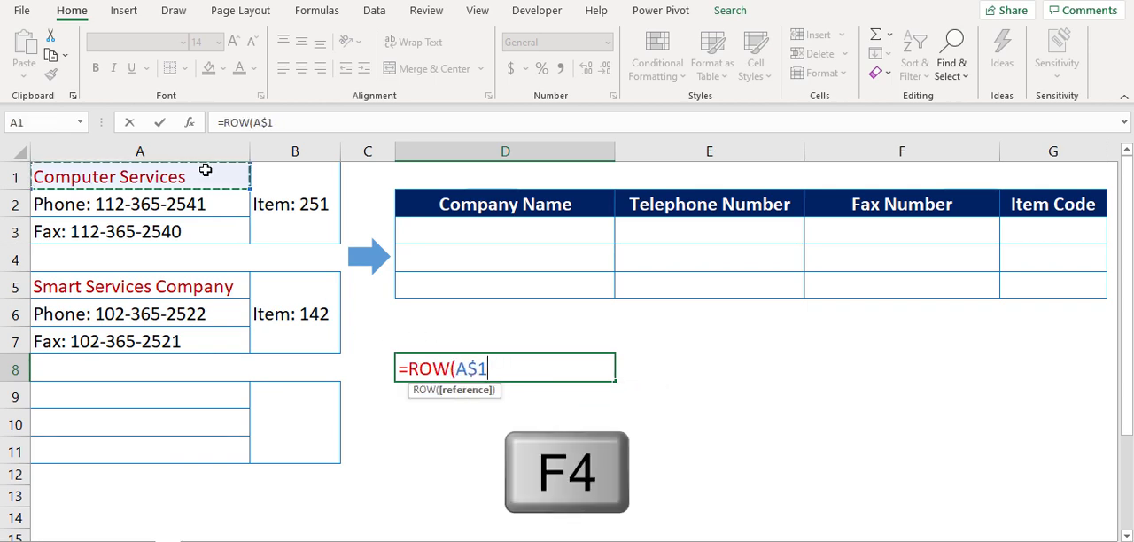
pyautogui.press('F4')
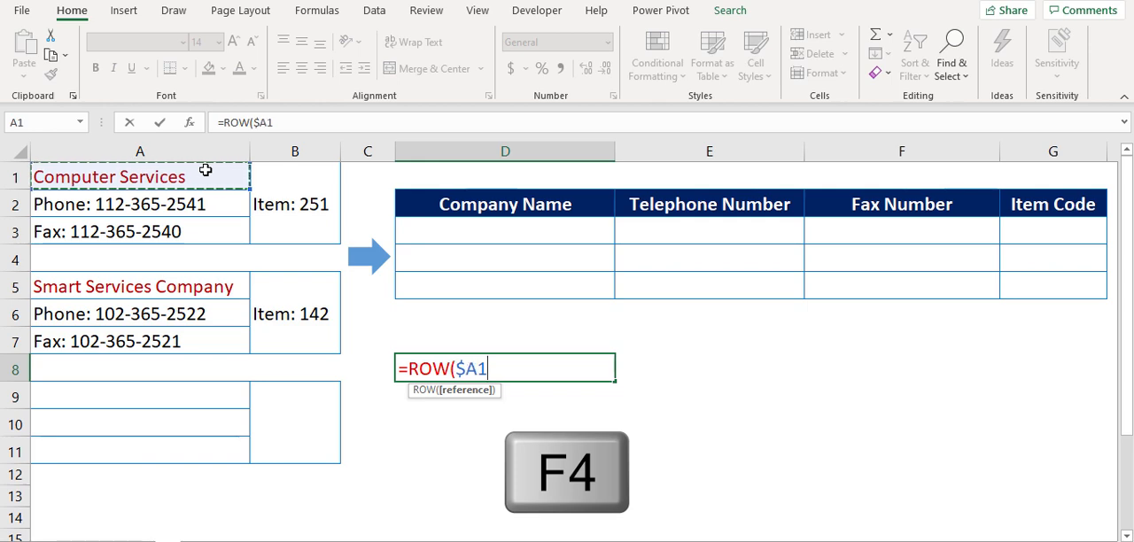
pyautogui.press('Enter')
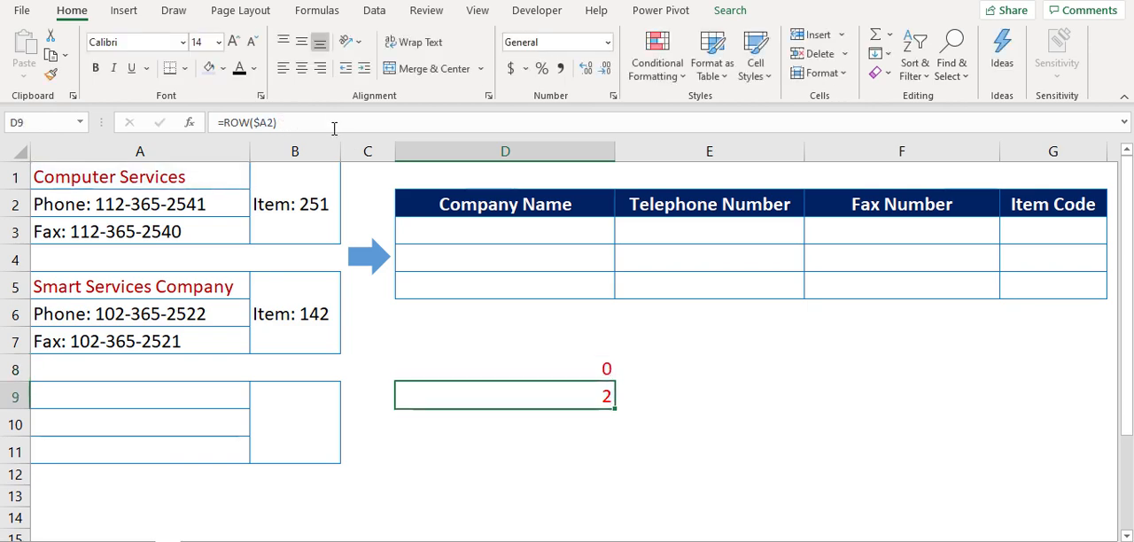
pyautogui.click(504, 370)
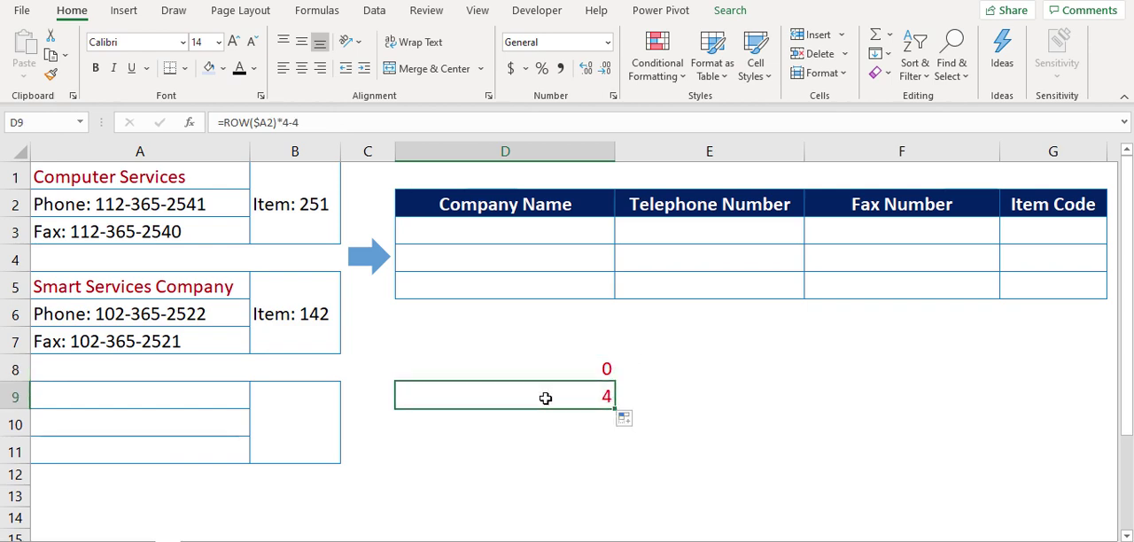
pyautogui.click(132, 286)
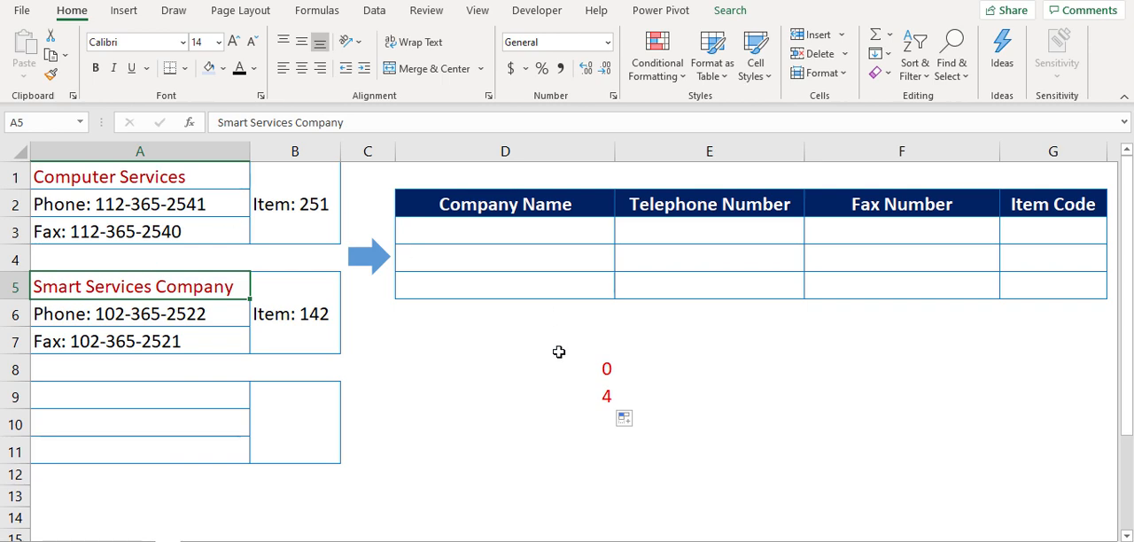
pyautogui.click(567, 369)
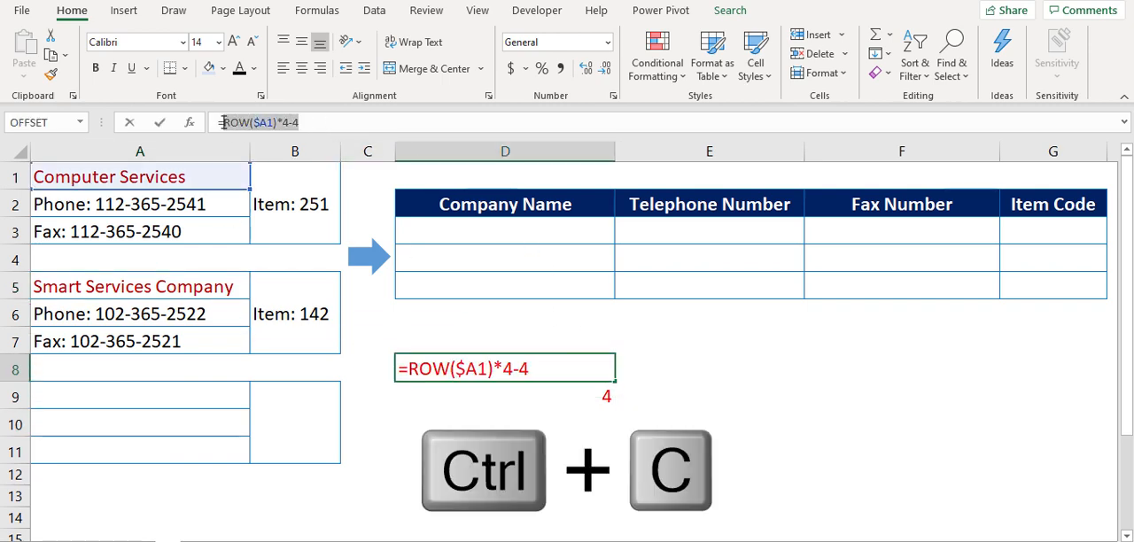
pyautogui.press('Enter')
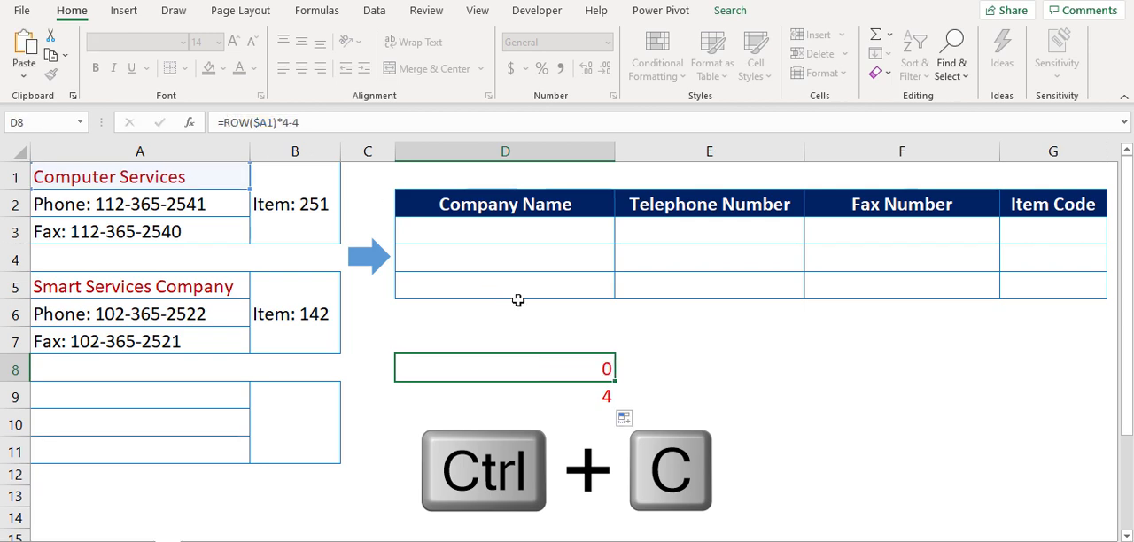
# Step: Enter =OFFSET($A$1,ROW($A1)*4-4,0) in D3 to pull the first company name
pyautogui.click(500, 231)
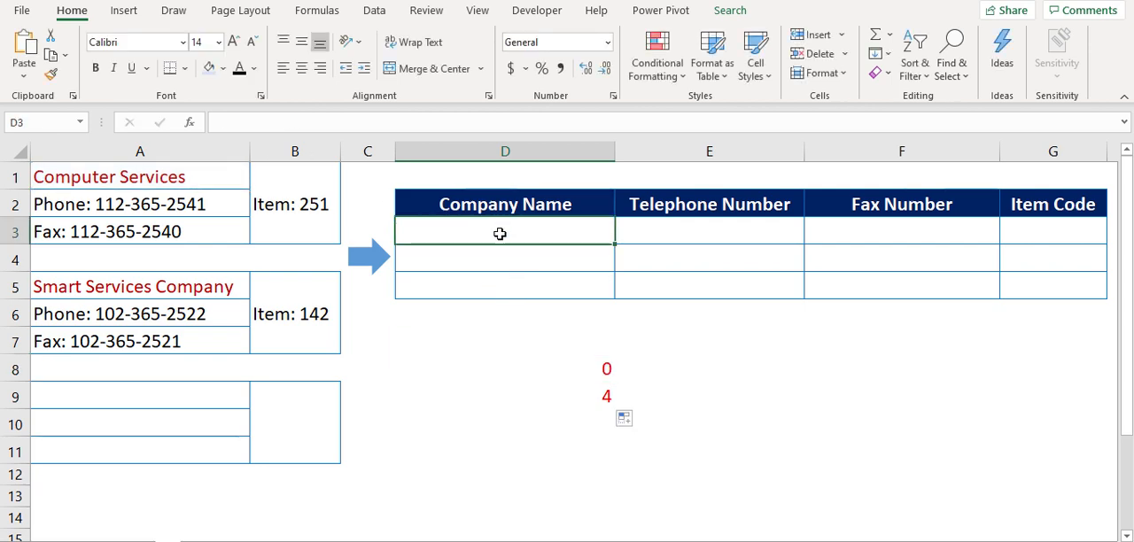
pyautogui.write('=OFFSET(')
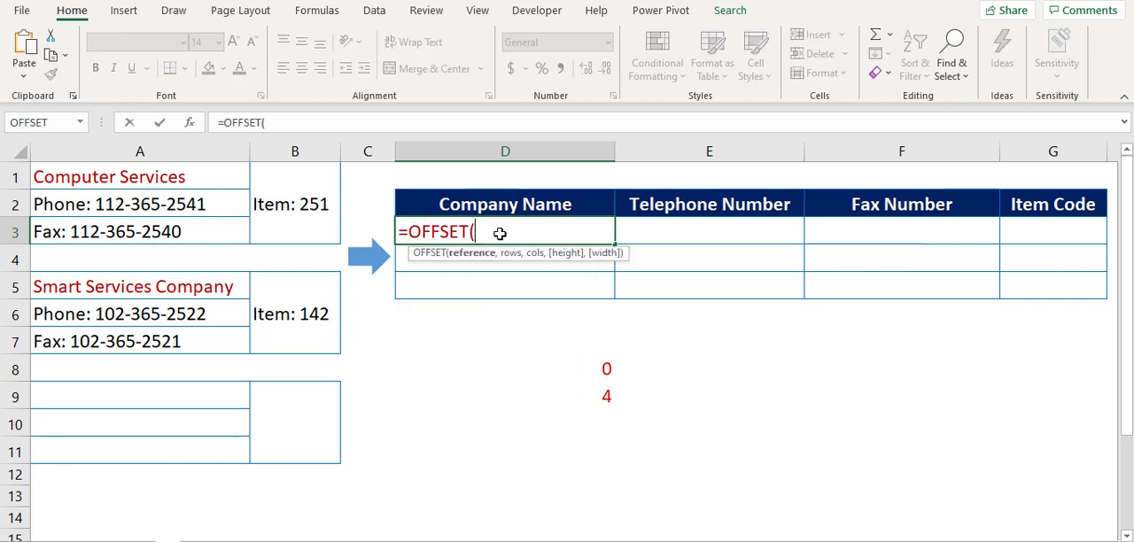
pyautogui.click(139, 177)
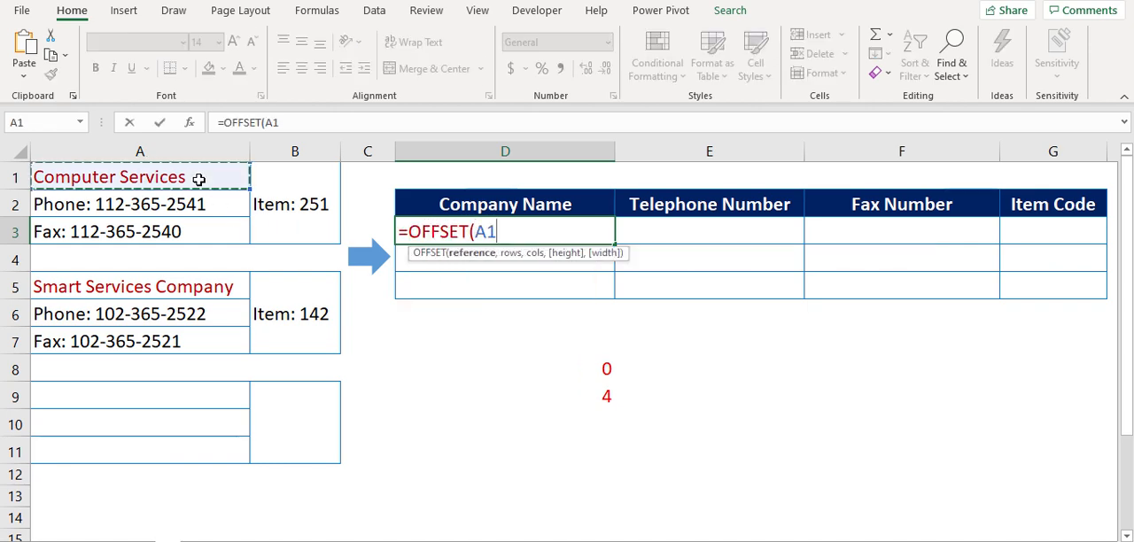
pyautogui.press('F4')
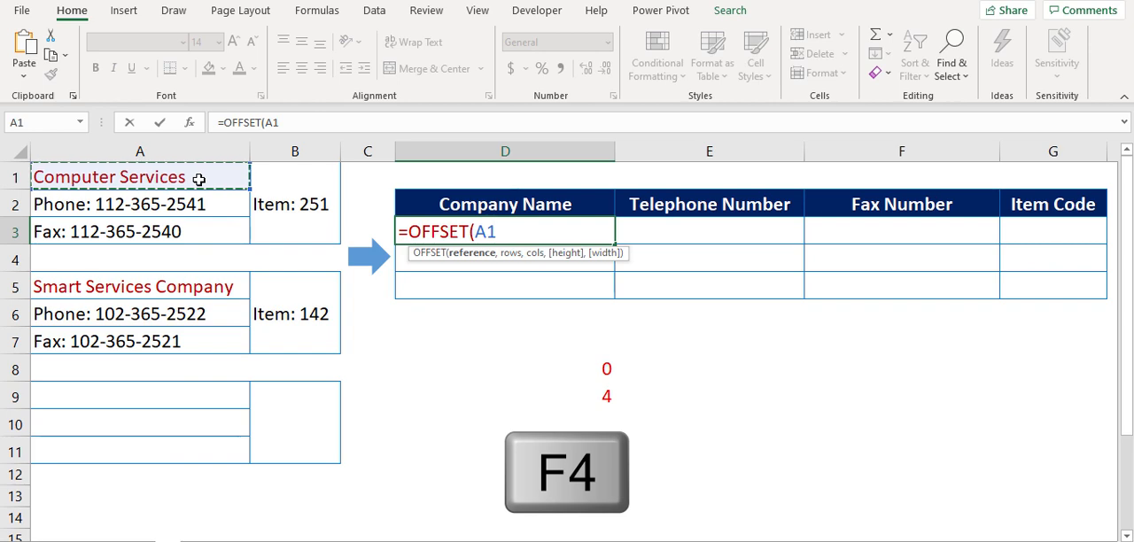
pyautogui.press('F4')
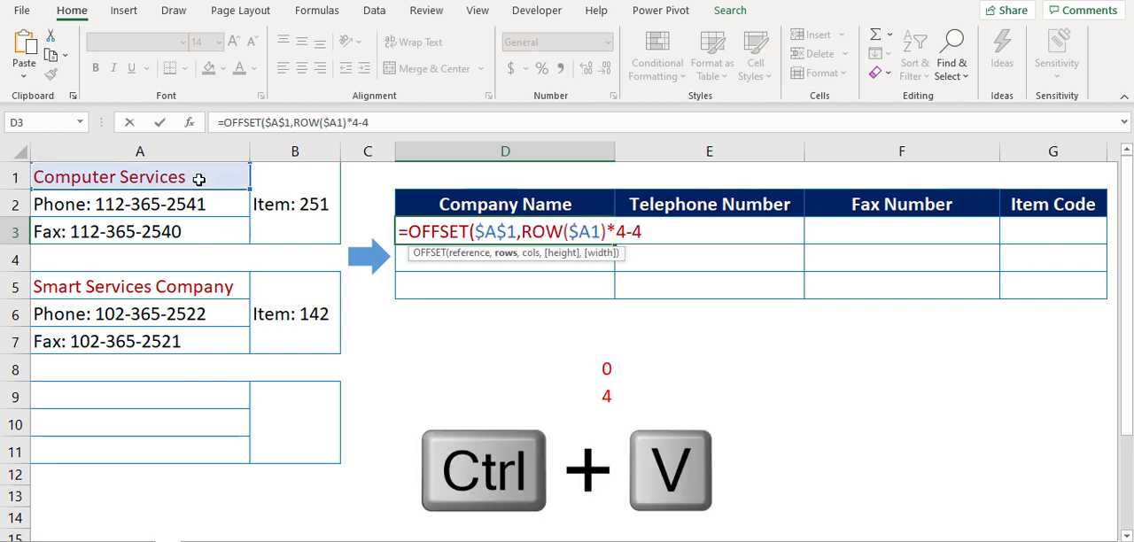
pyautogui.write(',')
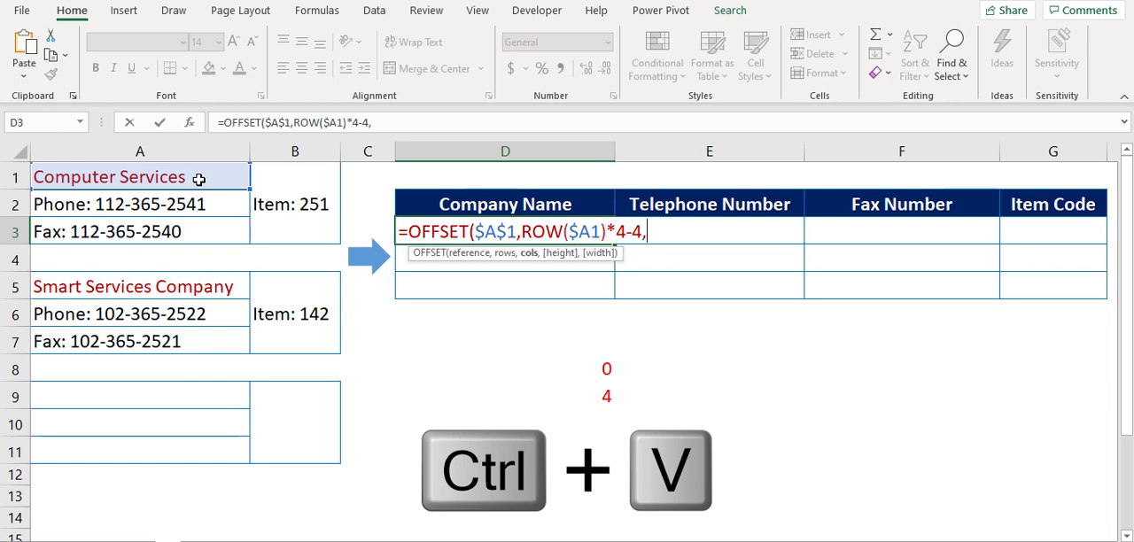
pyautogui.write('0')
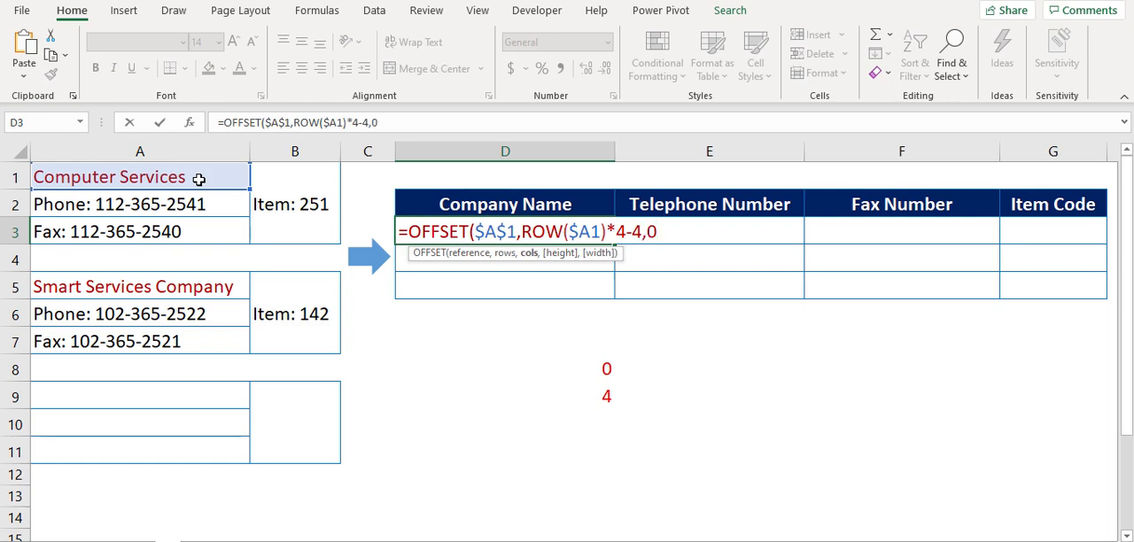
pyautogui.write(',,)')
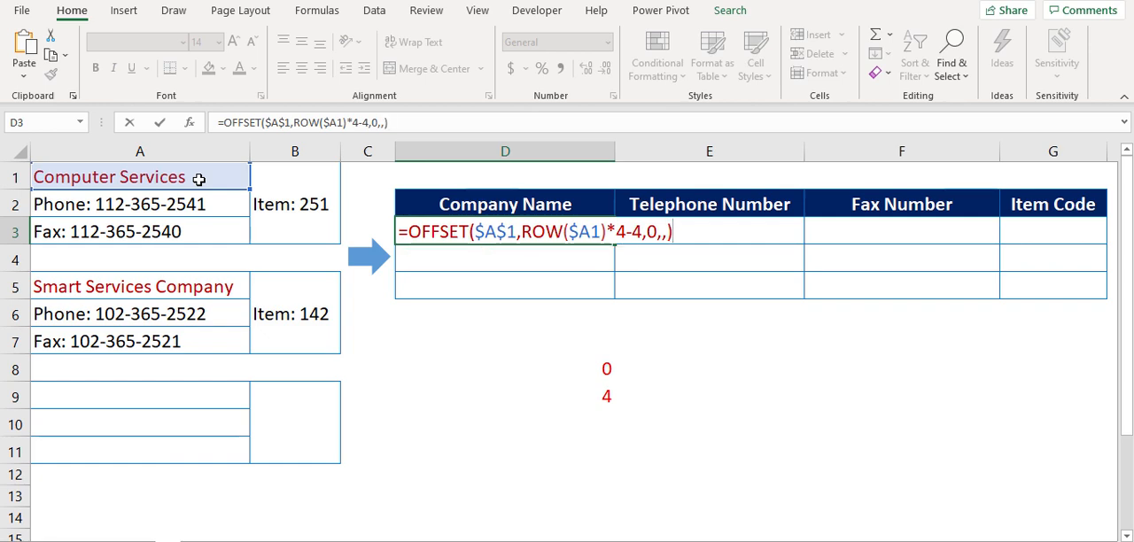
pyautogui.press('Enter')
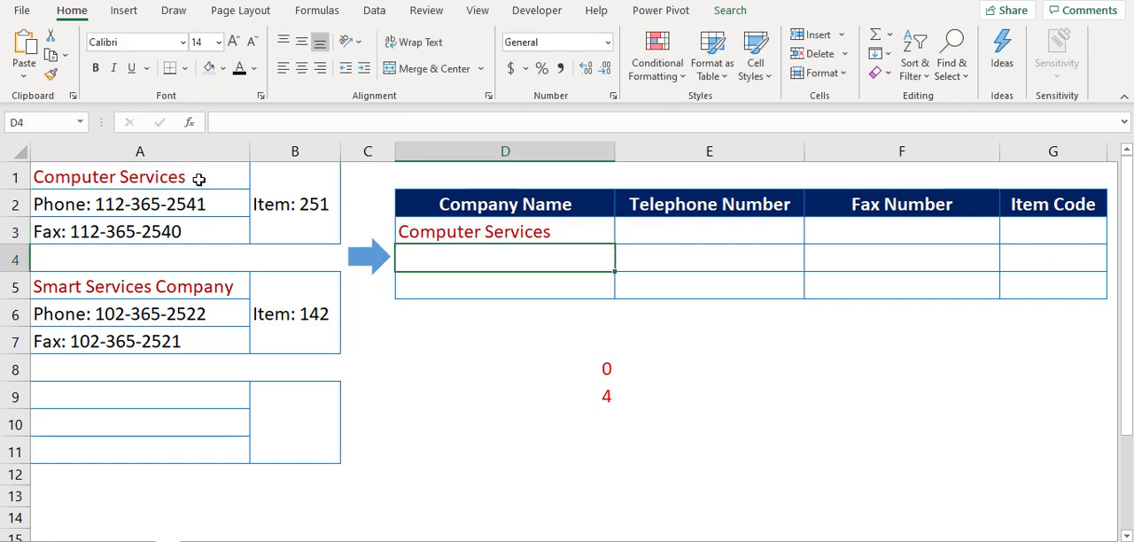
# Step: Wrap D3's OFFSET in IF so an empty source shows blank, then restore 'Computer Services'
pyautogui.click(505, 231)
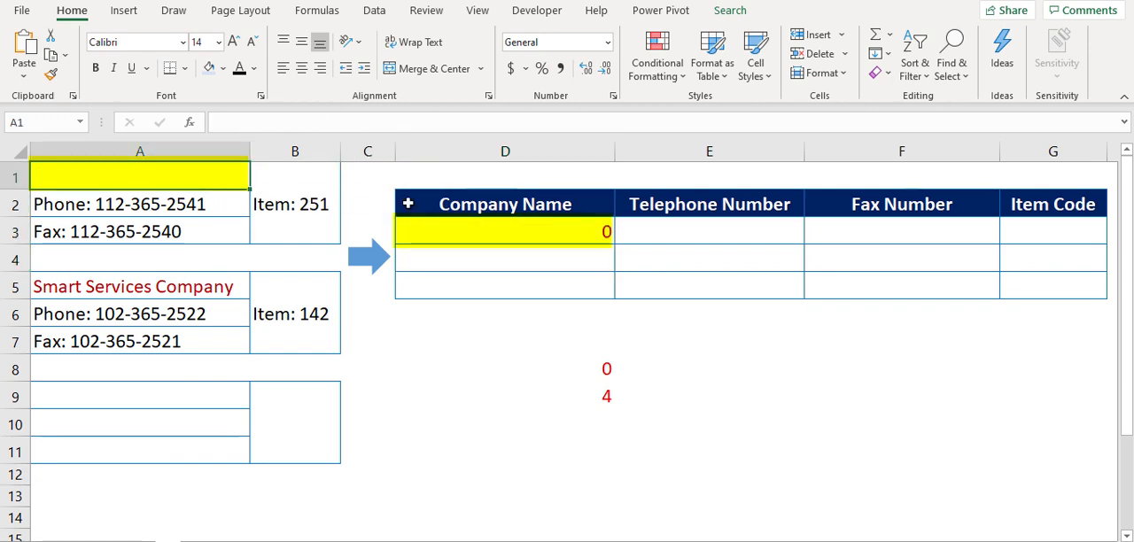
pyautogui.click(505, 231)
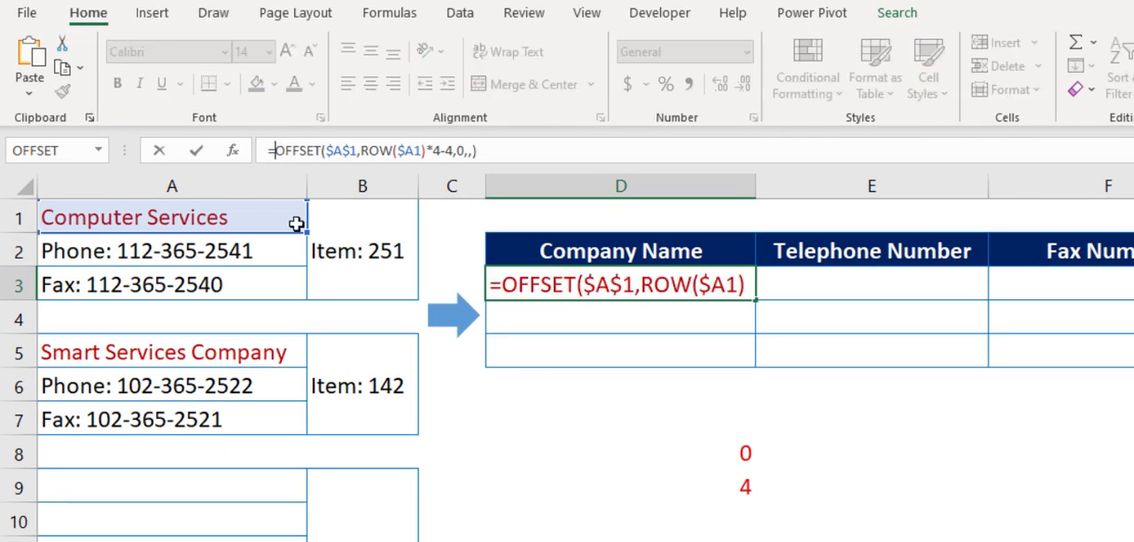
pyautogui.write('if')
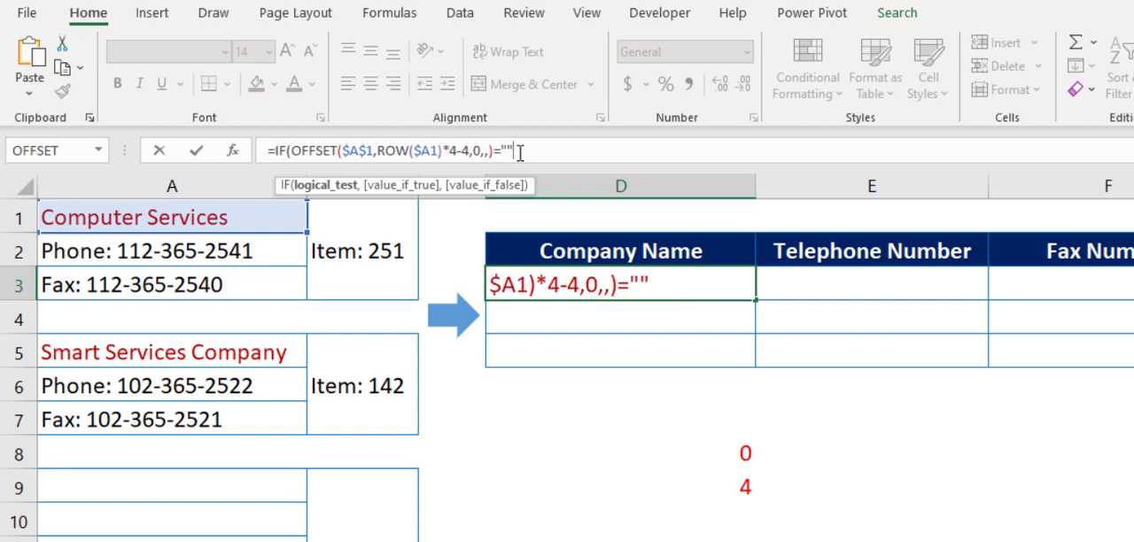
pyautogui.write(',"",')
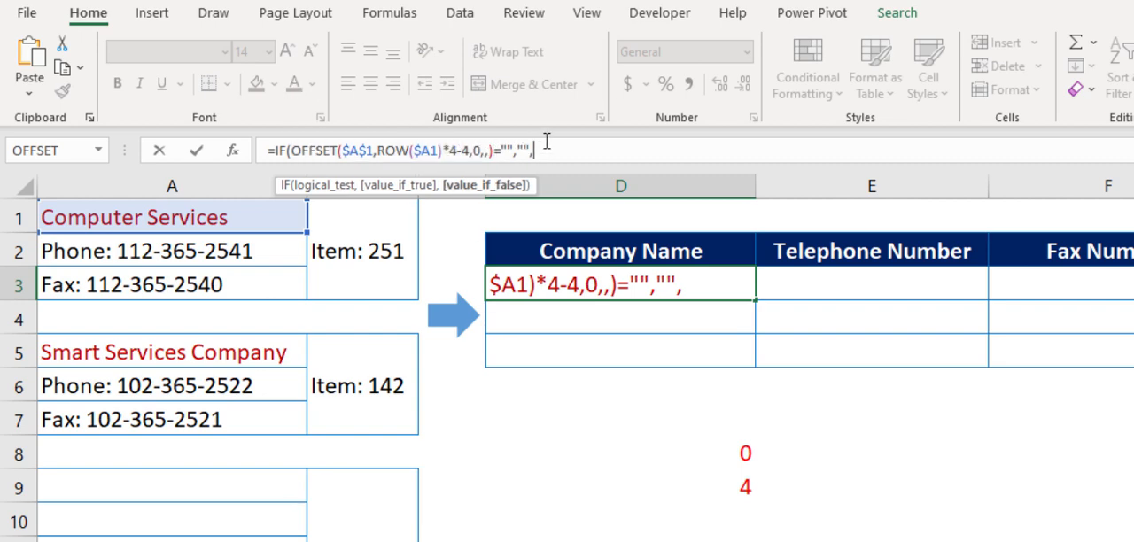
pyautogui.press('ctrl+v')
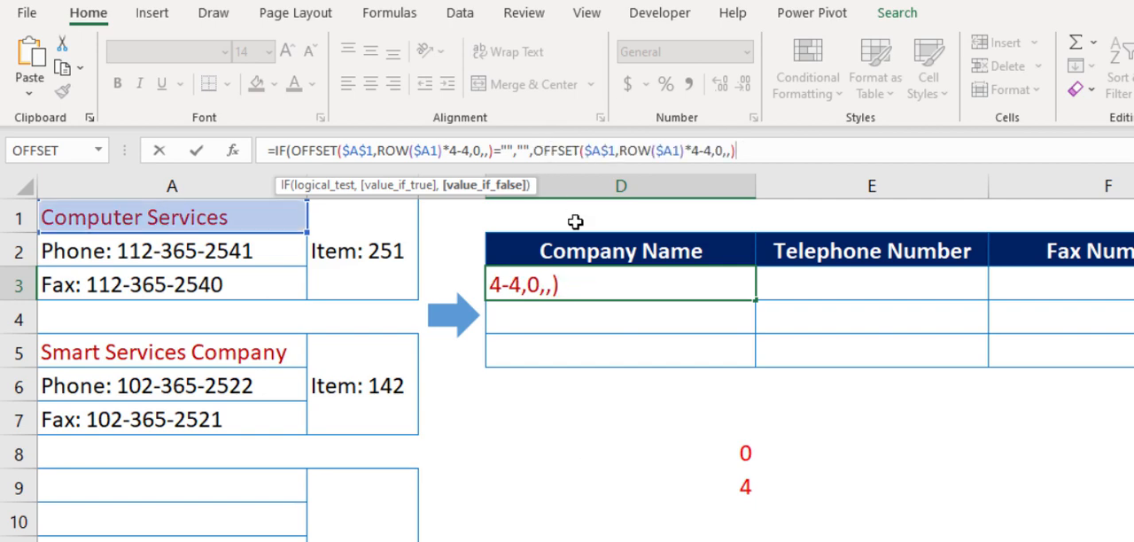
pyautogui.press('Enter')
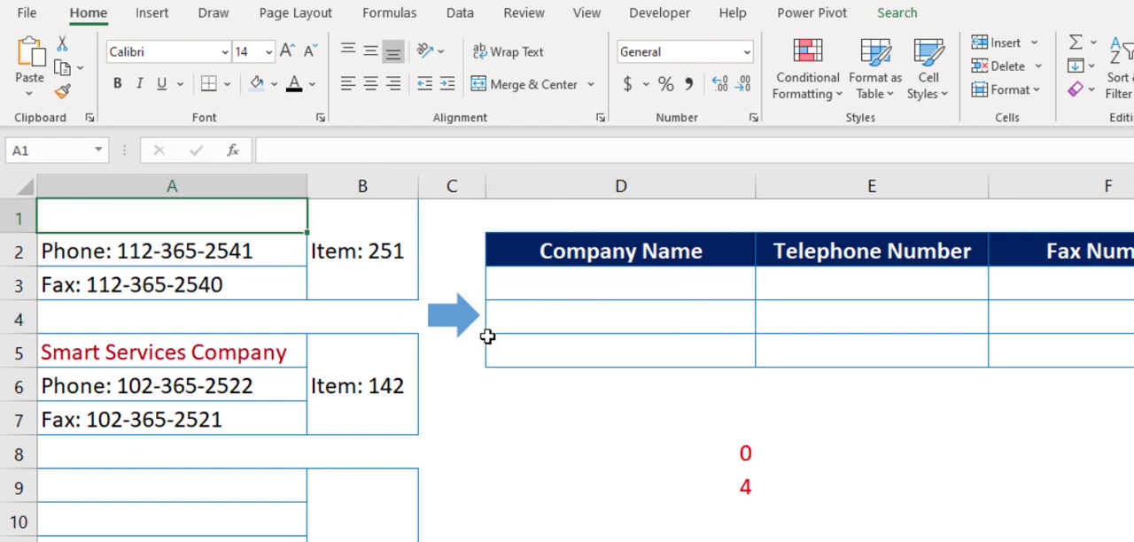
pyautogui.write('Computer Services')
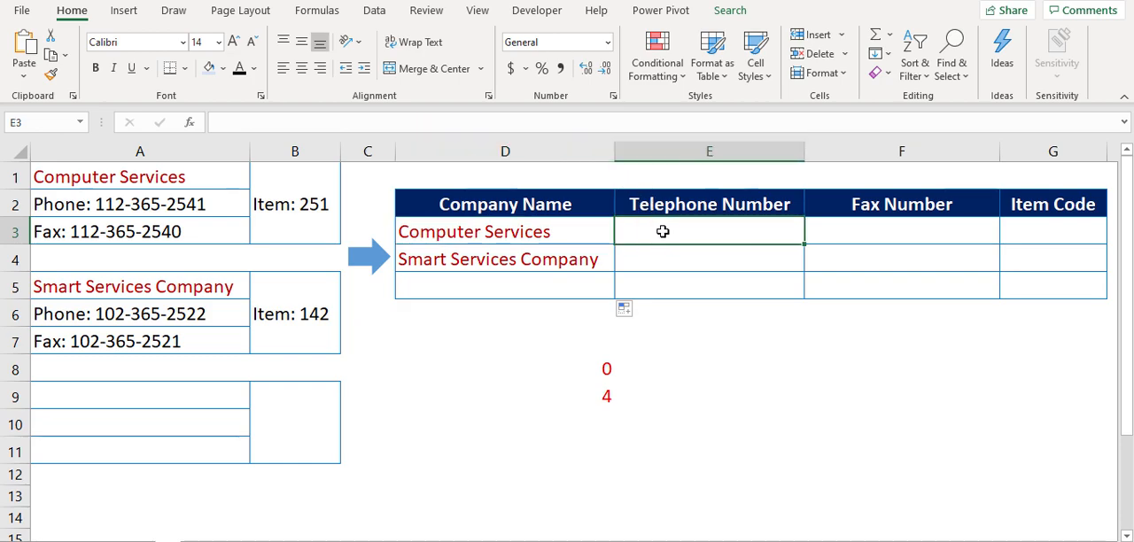
# Step: Paste the company name formula into E3 for the Telephone Number column
pyautogui.press('ctrl+v')
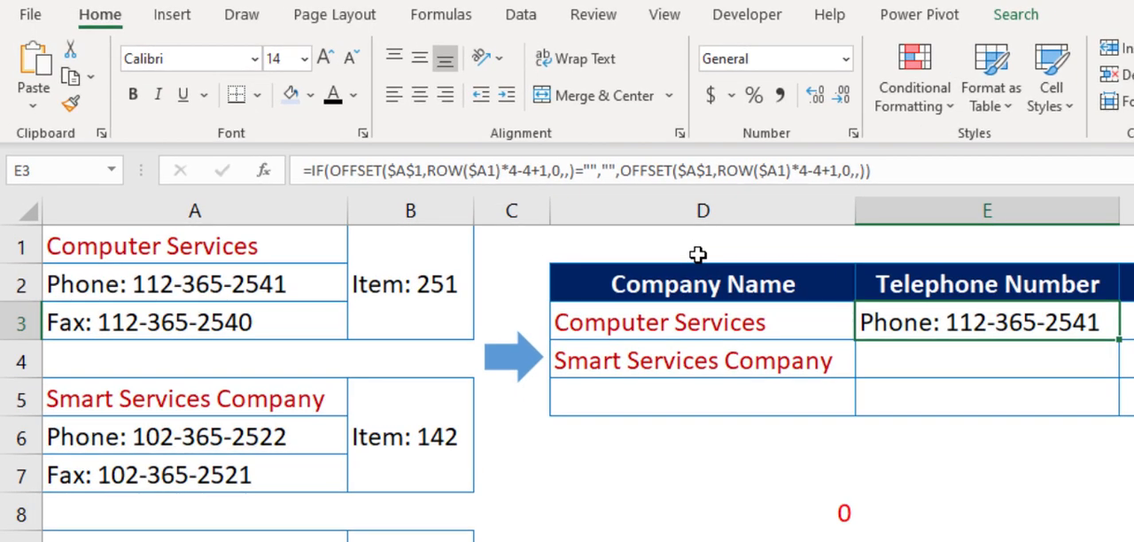
# Step: Wrap E3's formula in SUBSTITUTE to remove "Phone" and in TRIM for spaces
pyautogui.write('sub')
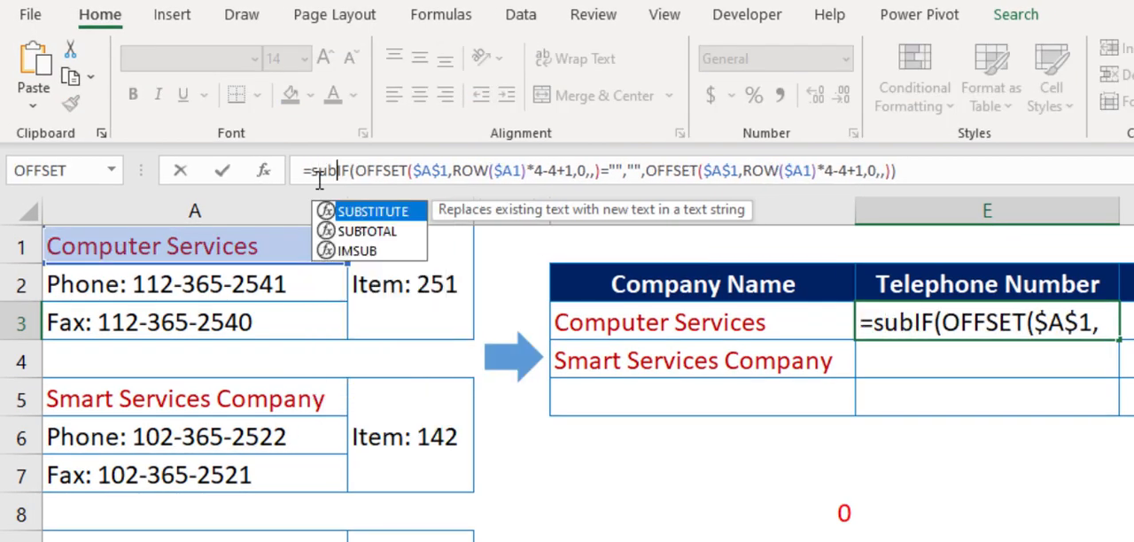
pyautogui.press('Tab')
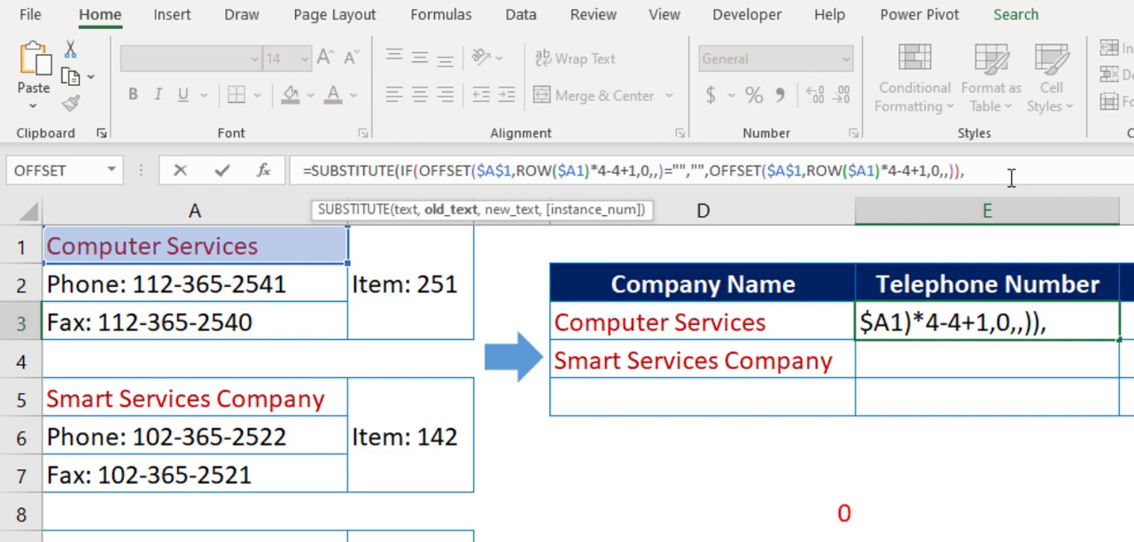
pyautogui.write('"P')
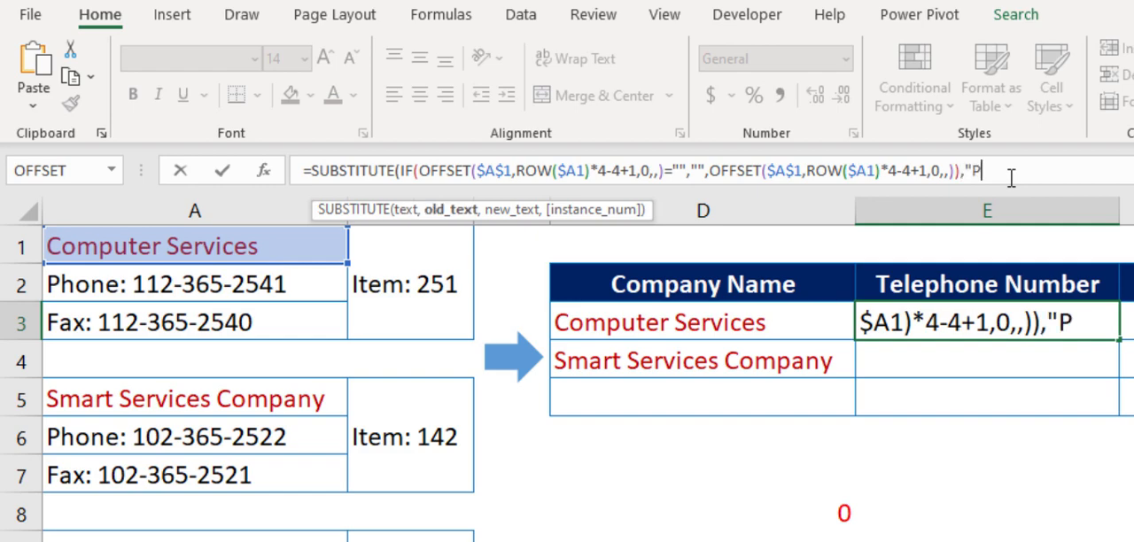
pyautogui.write('hone"')
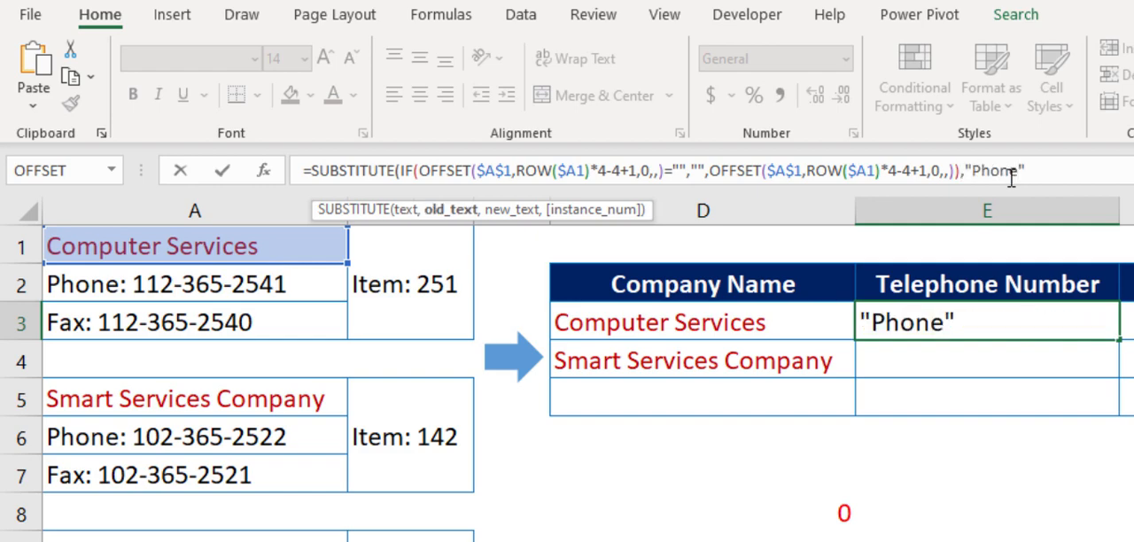
pyautogui.press('Enter')
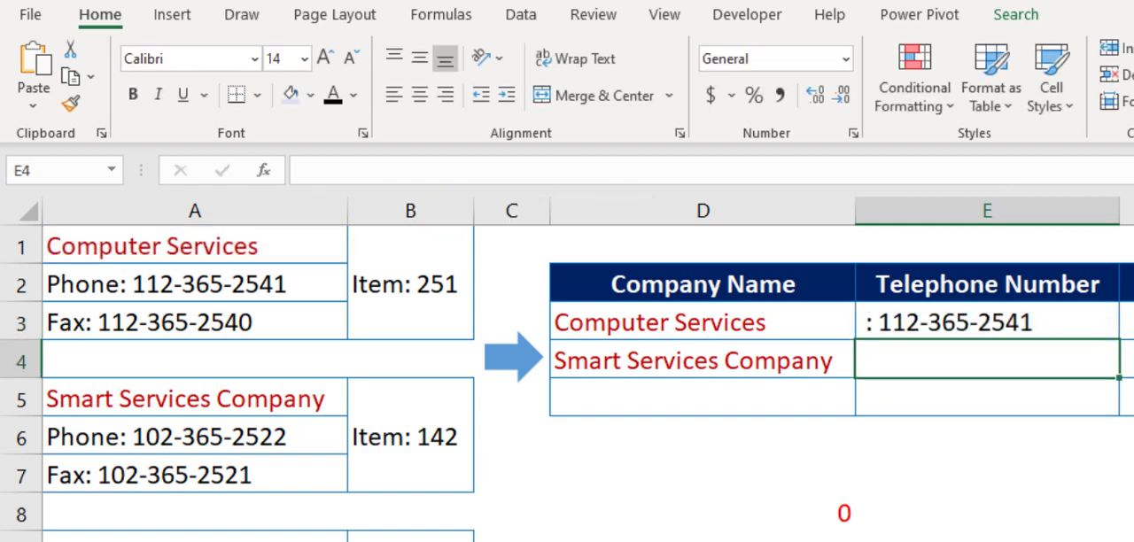
pyautogui.click(986, 323)
pyautogui.write(':')
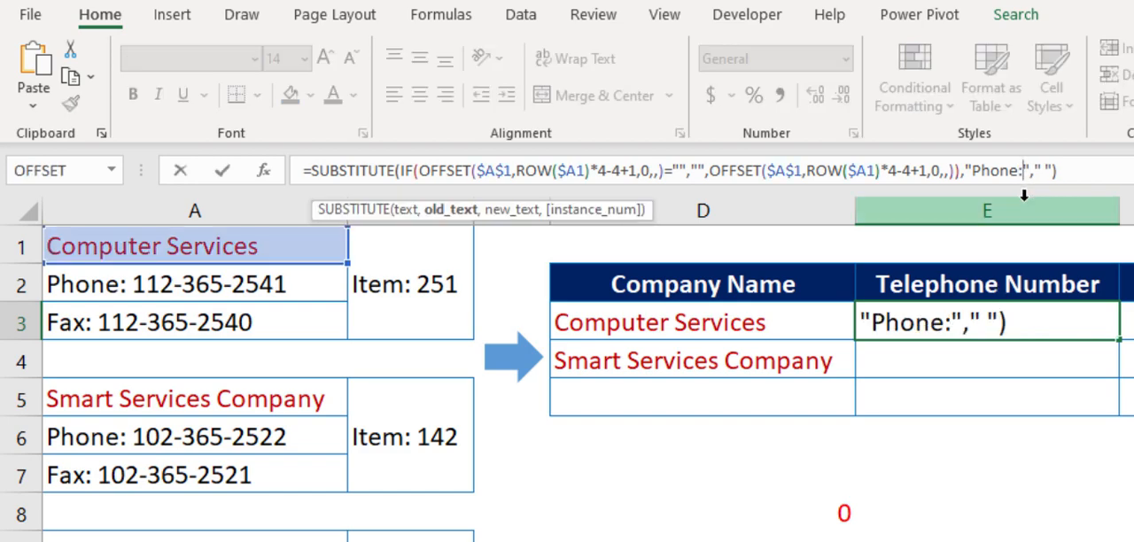
pyautogui.press('Enter')
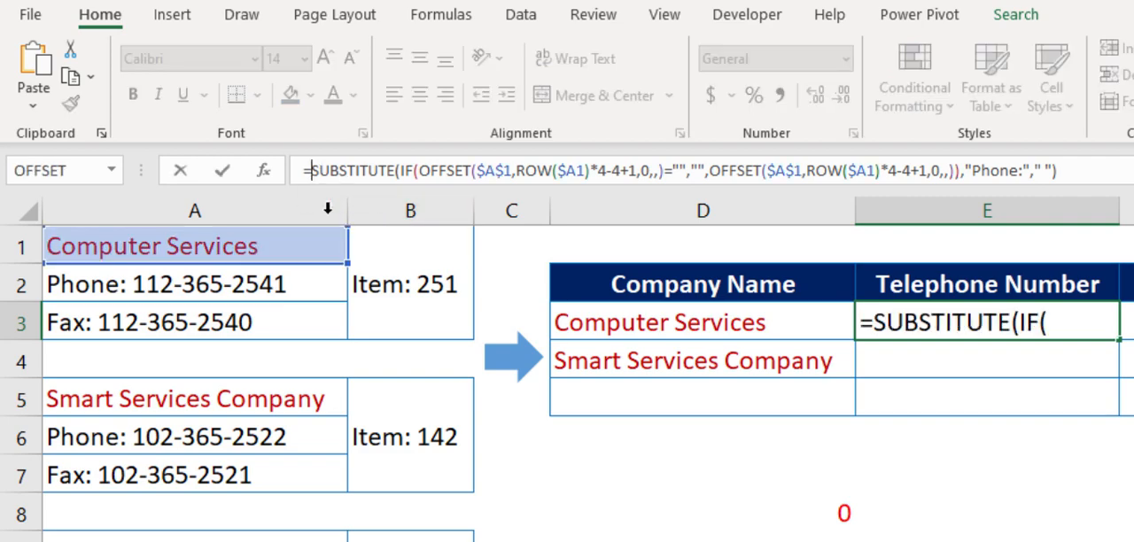
pyautogui.write('TRIM(')
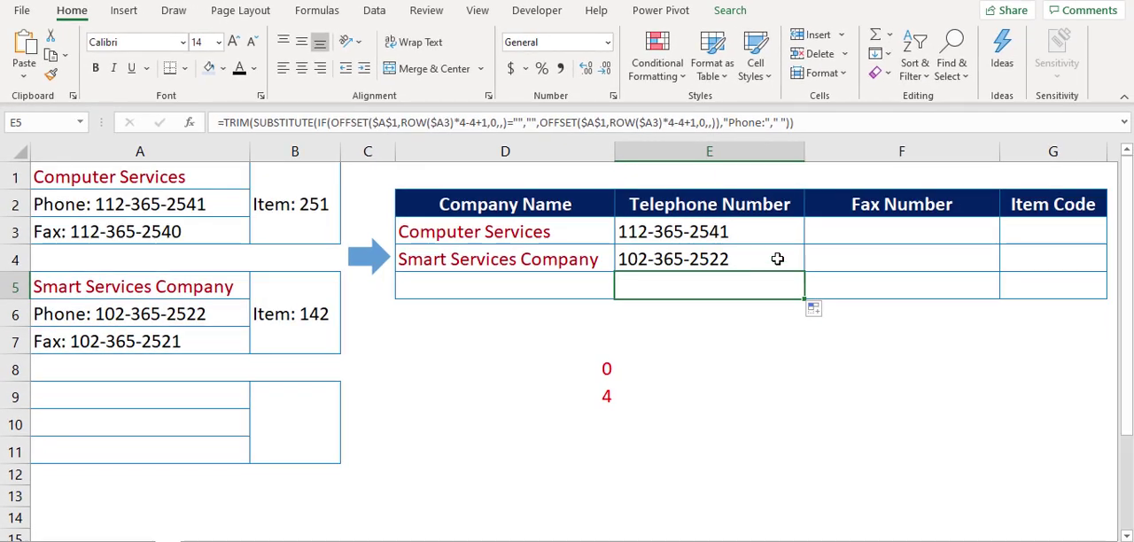
# Step: Copy the phone formula into Fax Number, substitute "Fax", and fix the Item Code results
pyautogui.click(900, 231)
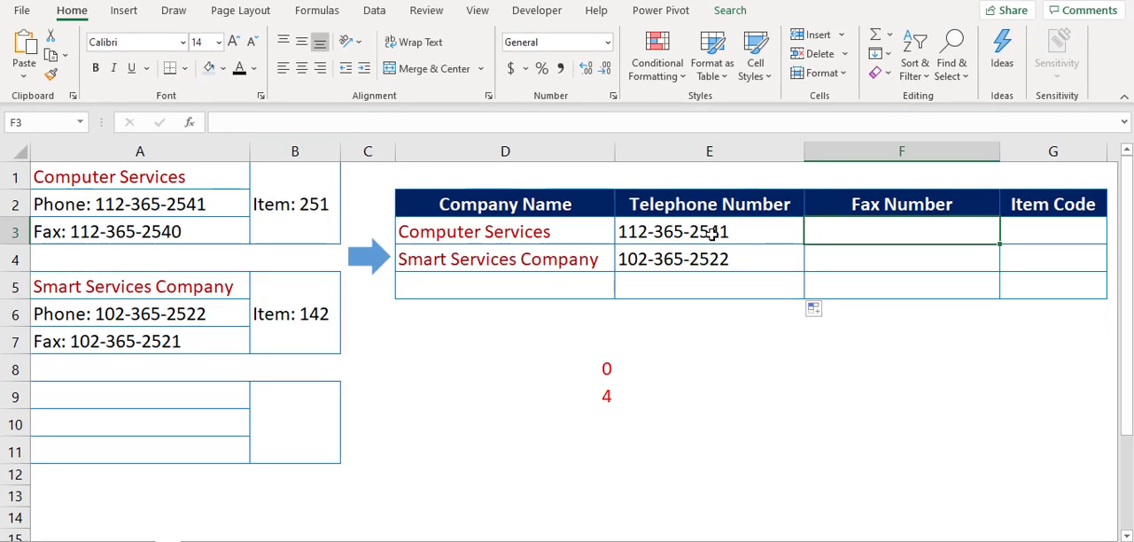
pyautogui.click(708, 231)
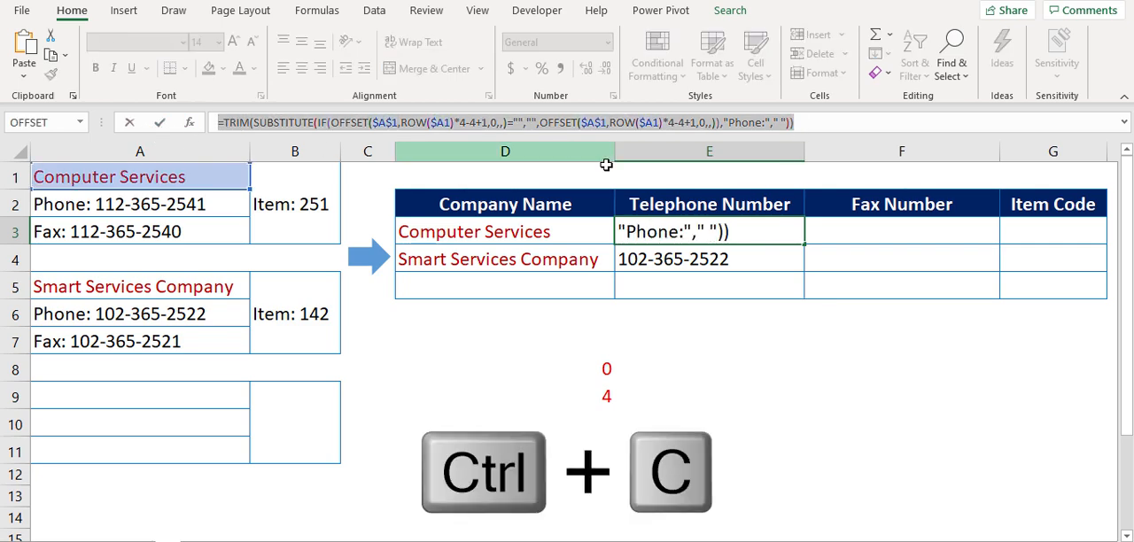
pyautogui.press('ctrl+v')
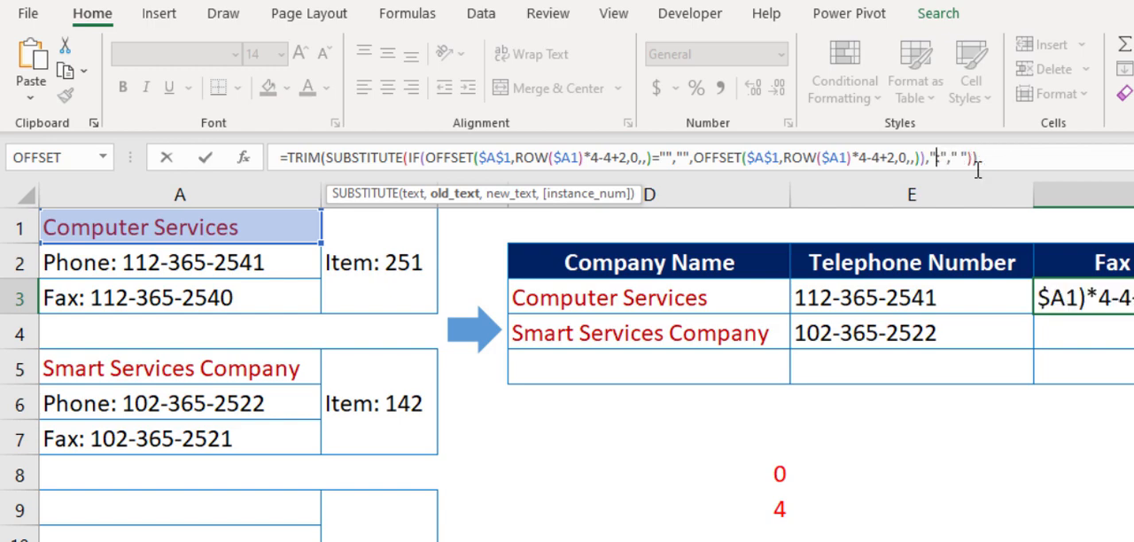
pyautogui.write('Fax:')
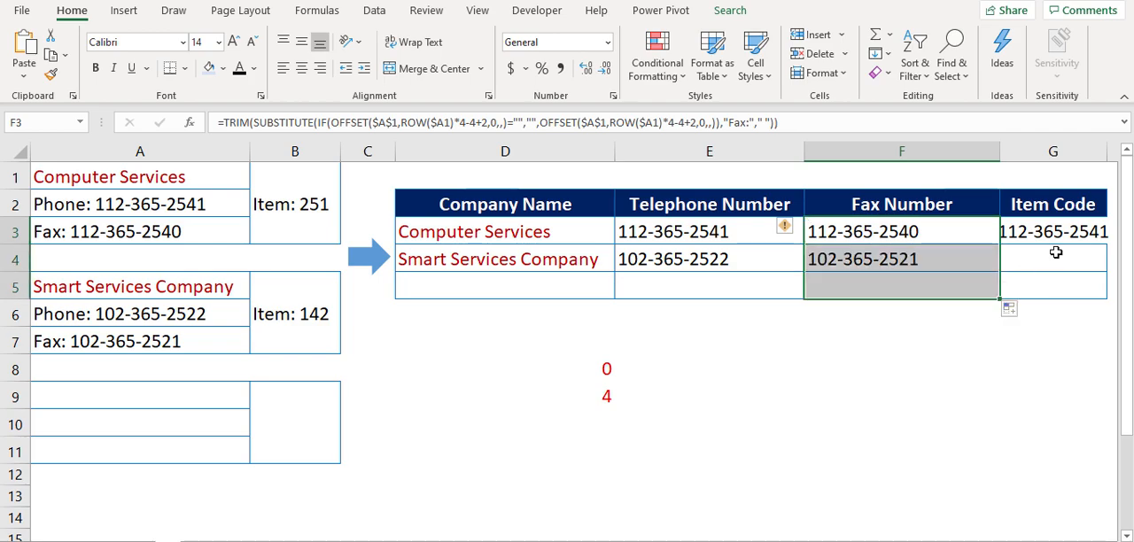
pyautogui.click(1054, 232)
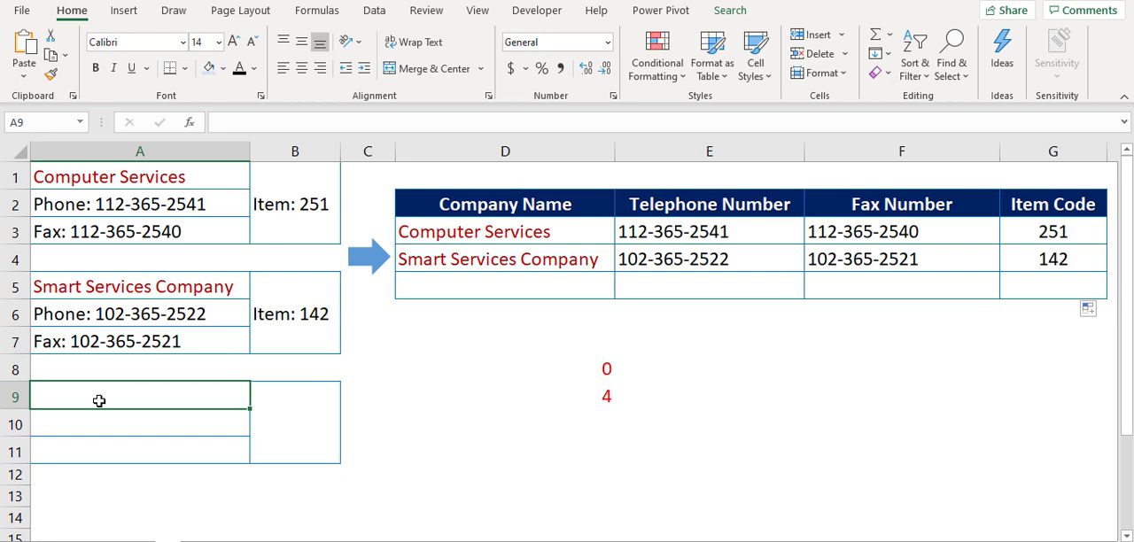
# Step: Enter the ABC block: Phone 123-254-000, Fax 69-451-000, and Item: 150 beside it
pyautogui.write('ABC')
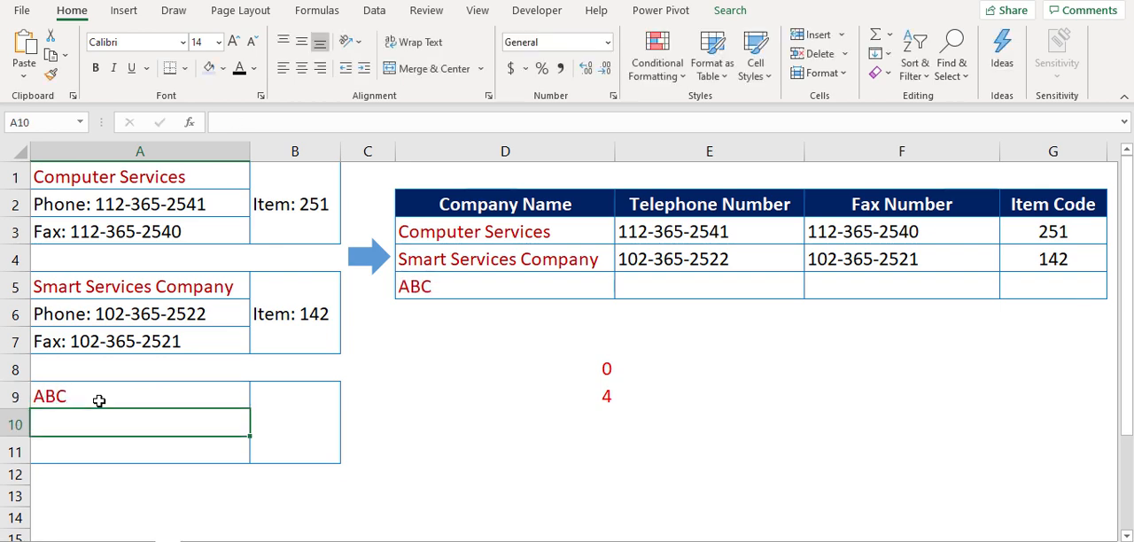
pyautogui.write('123-254-000')
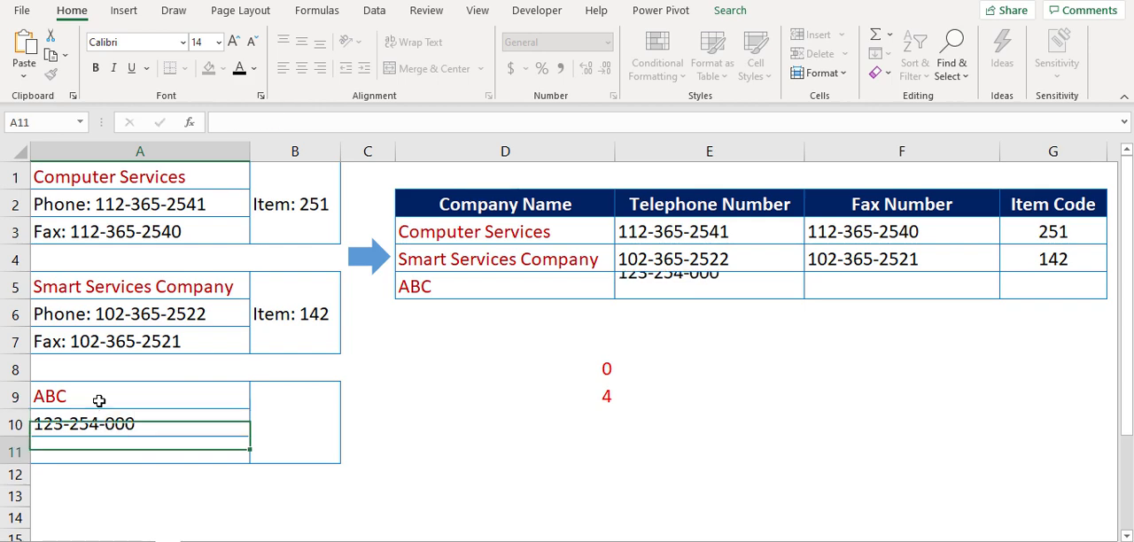
pyautogui.write('6')
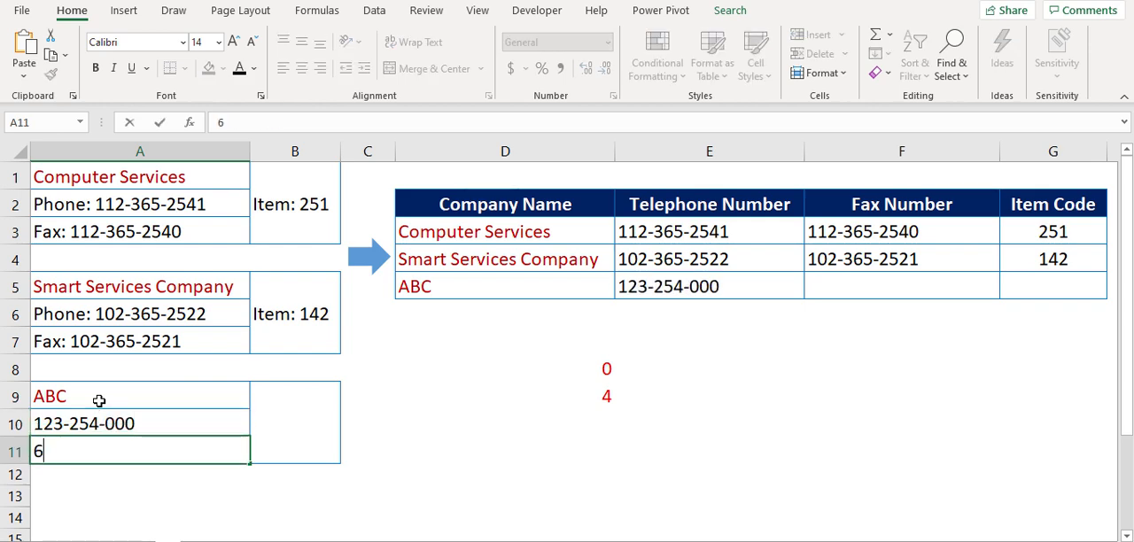
pyautogui.write('9-451')
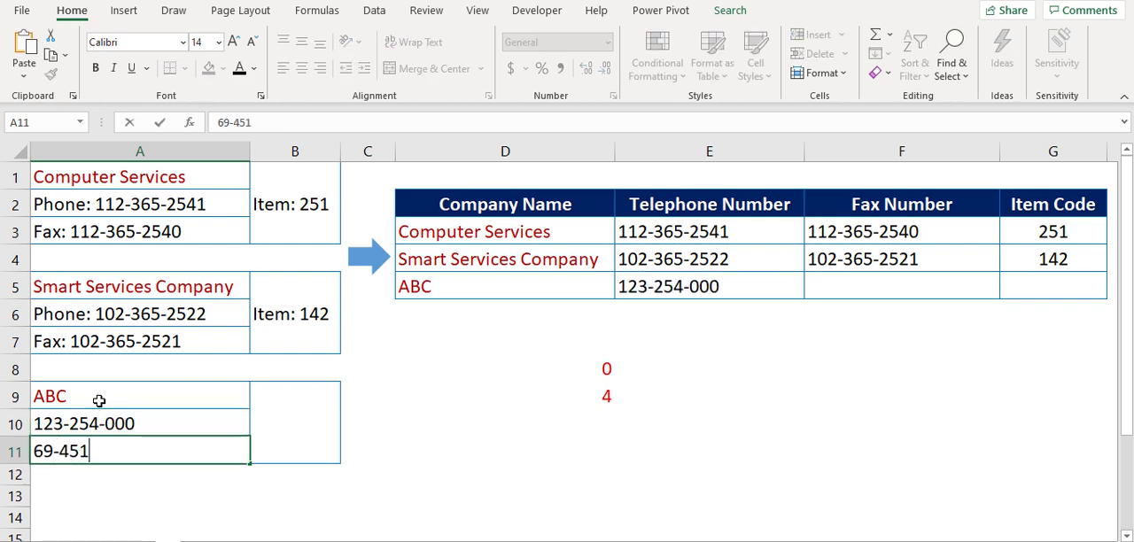
pyautogui.press('Enter')
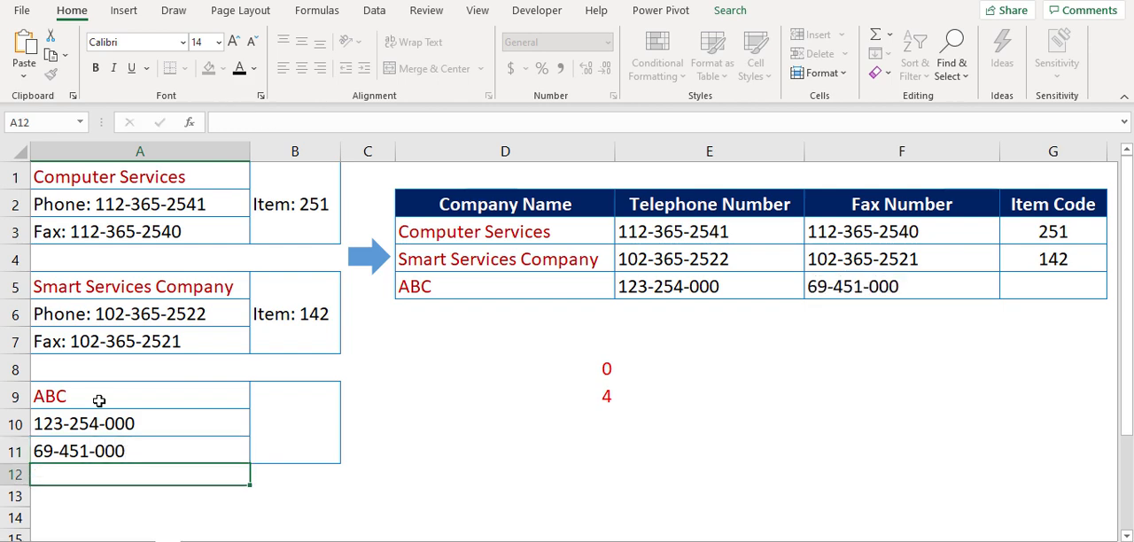
pyautogui.click(295, 424)
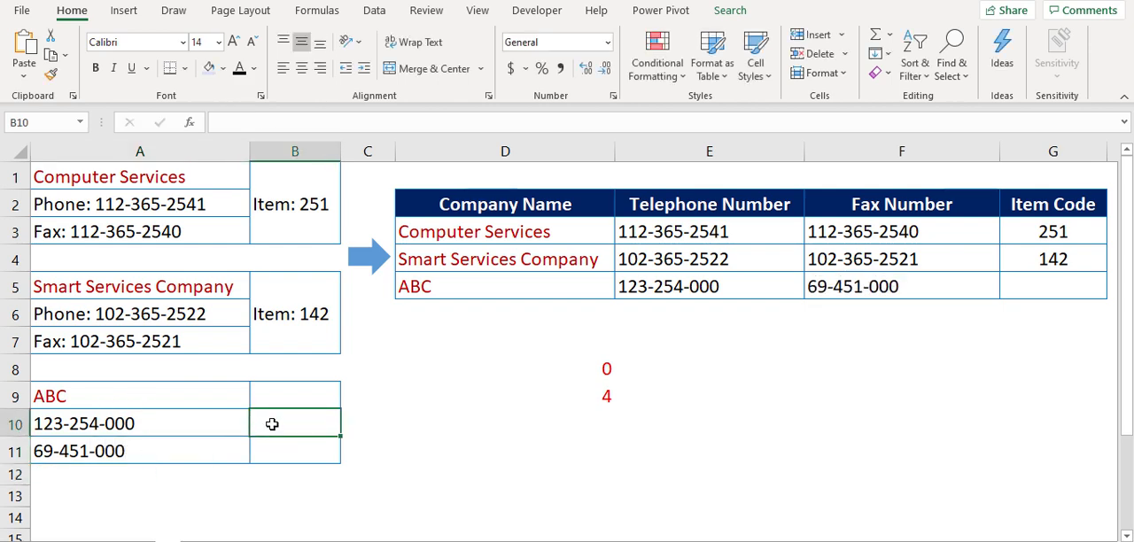
pyautogui.write('Item')
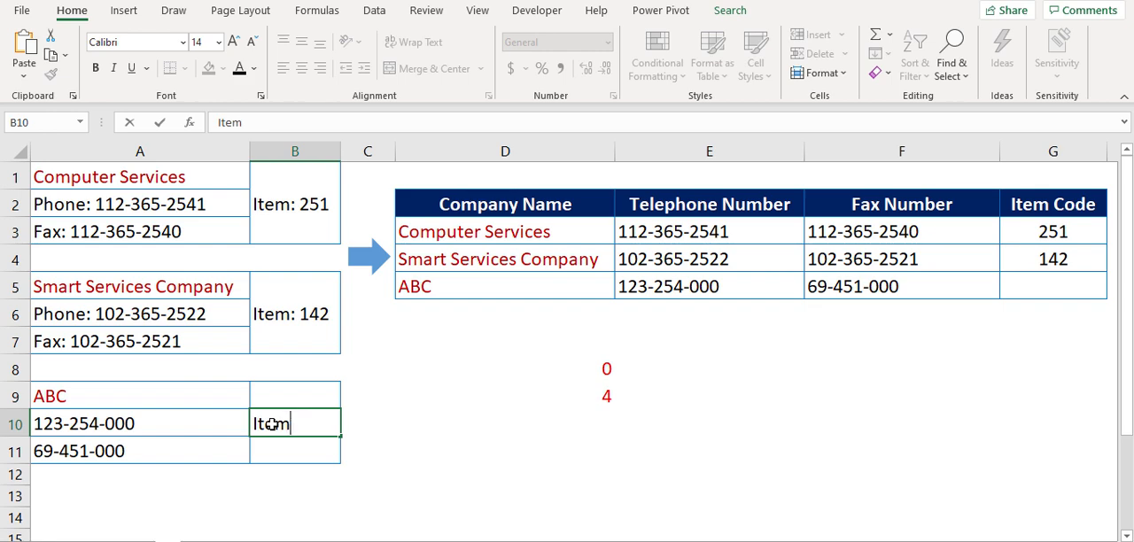
pyautogui.write(': 150')
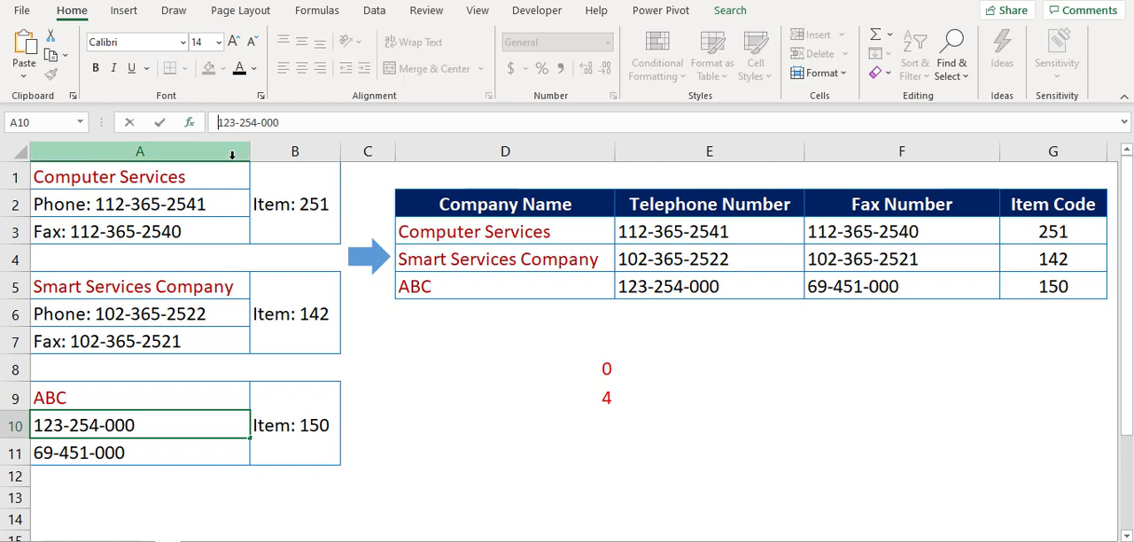
pyautogui.write('Phone:')
pyautogui.click(139, 452)
pyautogui.write('Fax: ')
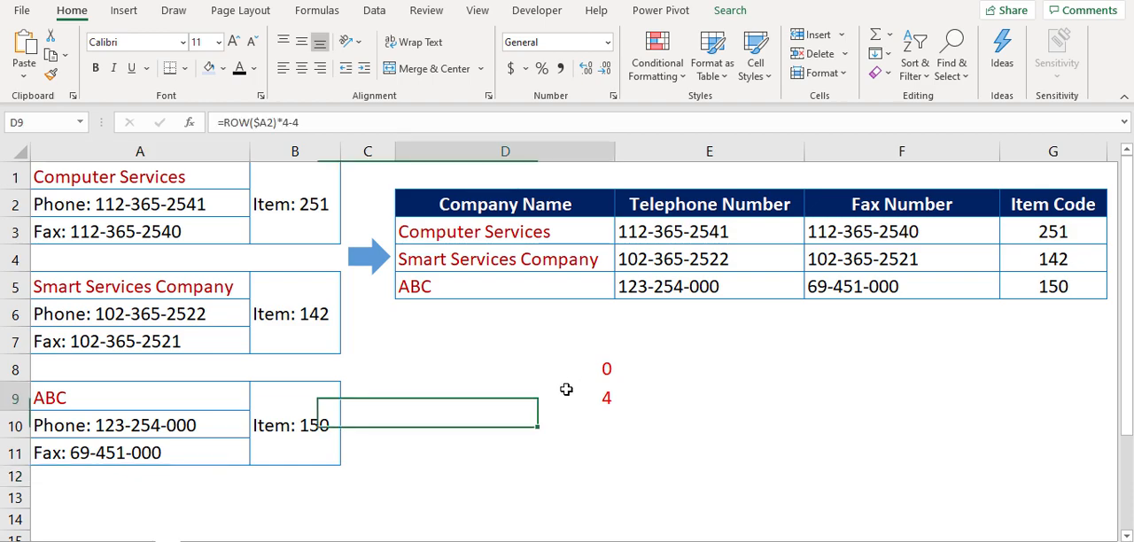
# Step: Switch to the Input/Output Value sheet and select the first Output Value cell
pyautogui.click(505, 398)
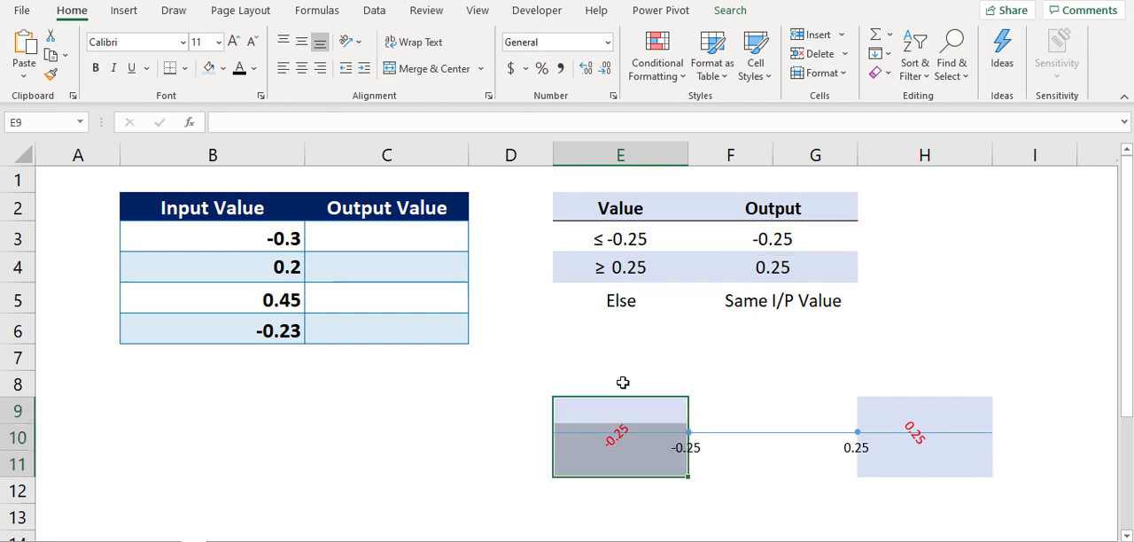
pyautogui.click(620, 328)
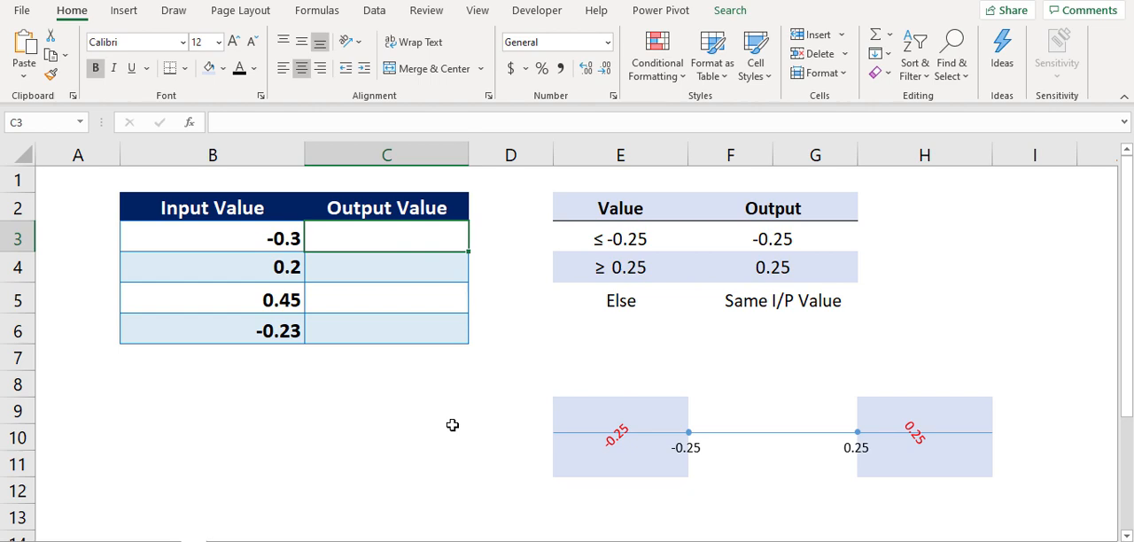
# Step: Enter =MEDIAN(-0.25,B3,0.25) in C3 to clamp the input value
pyautogui.write('=me')
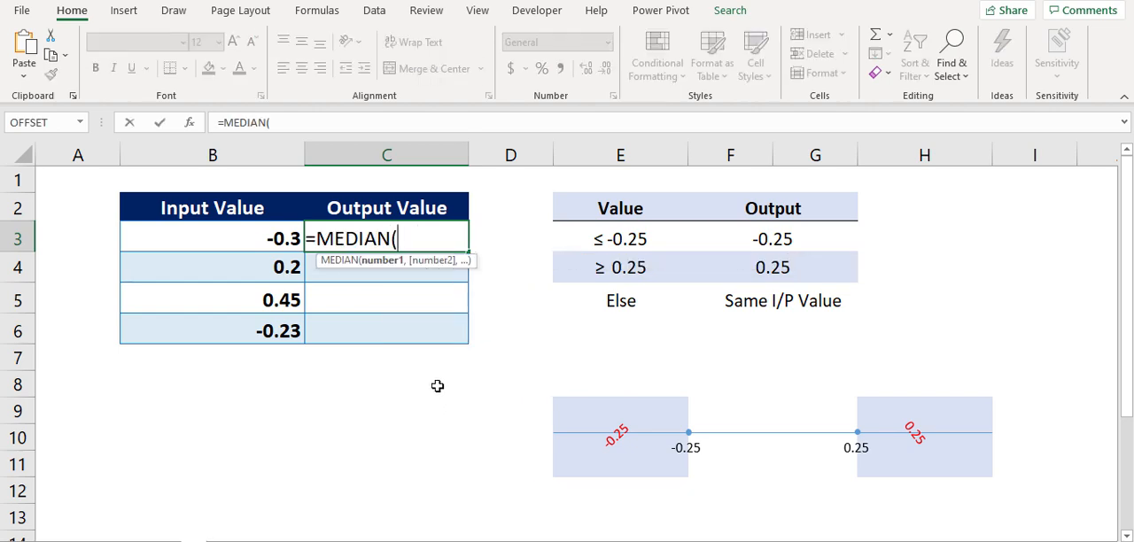
pyautogui.write('-0.')
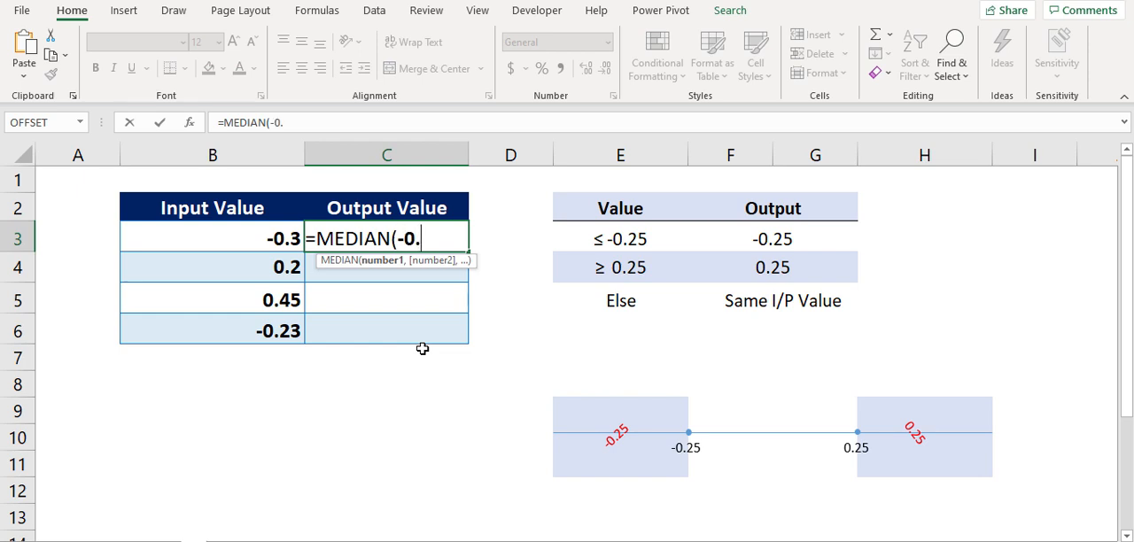
pyautogui.write('25,')
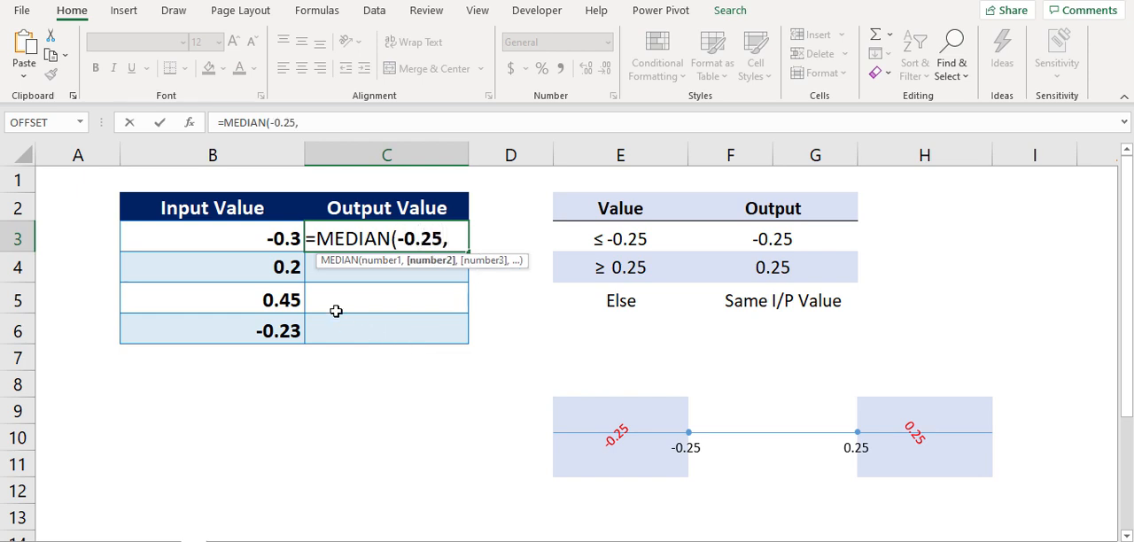
pyautogui.click(211, 238)
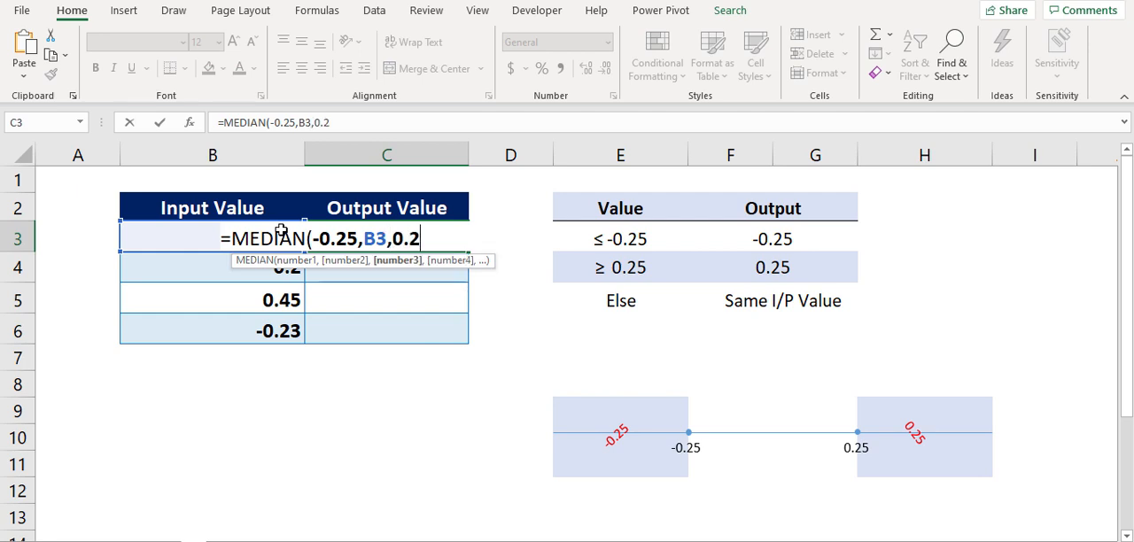
pyautogui.press('Enter')
pyautogui.write('0.')
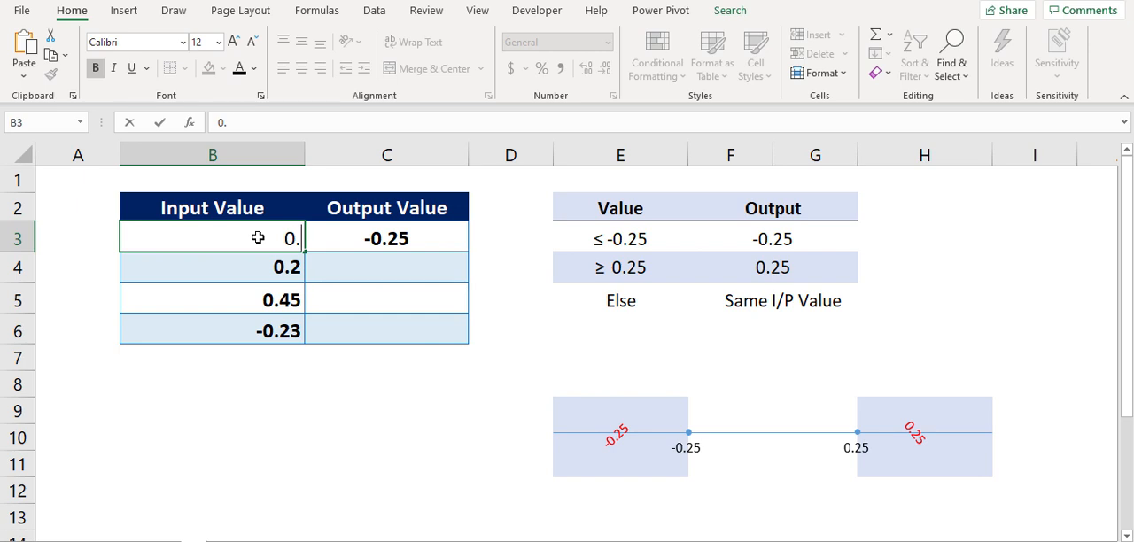
# Step: Test the clamp by changing input values to 0.45 and -0.45
pyautogui.write('19')
pyautogui.press('Enter')
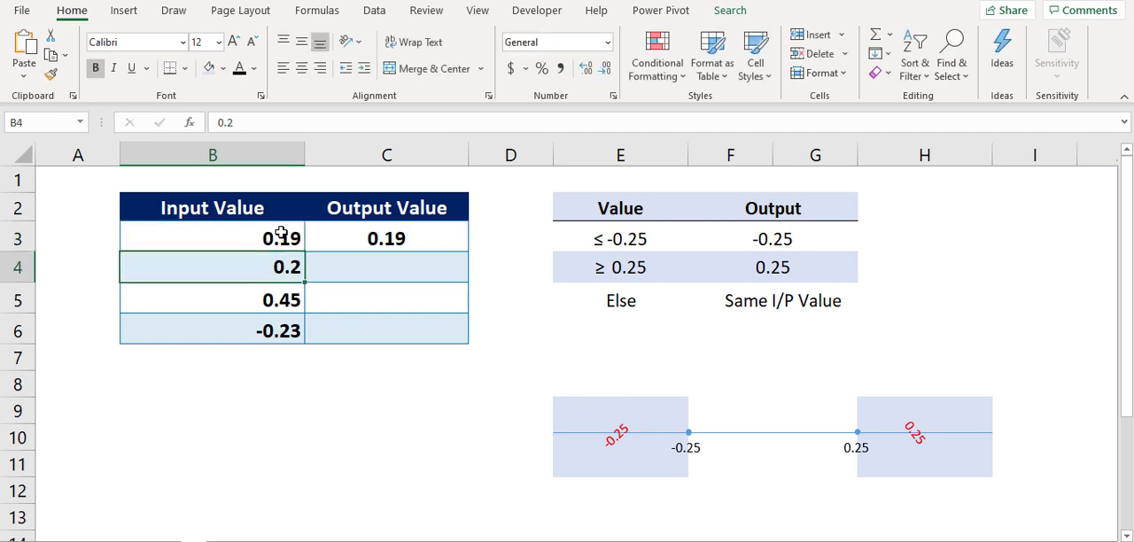
pyautogui.write('0.')
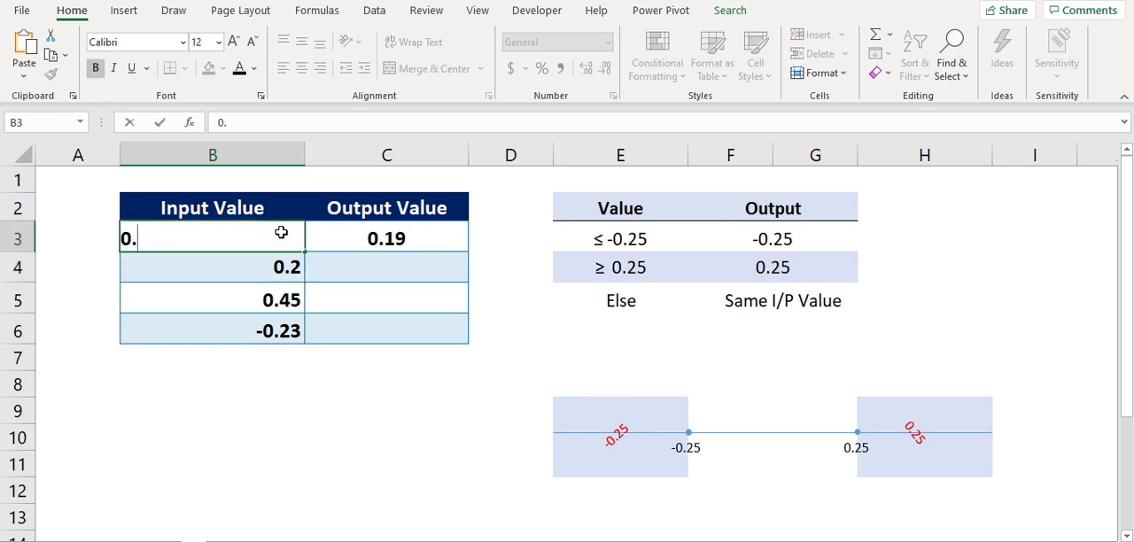
pyautogui.press('Enter')
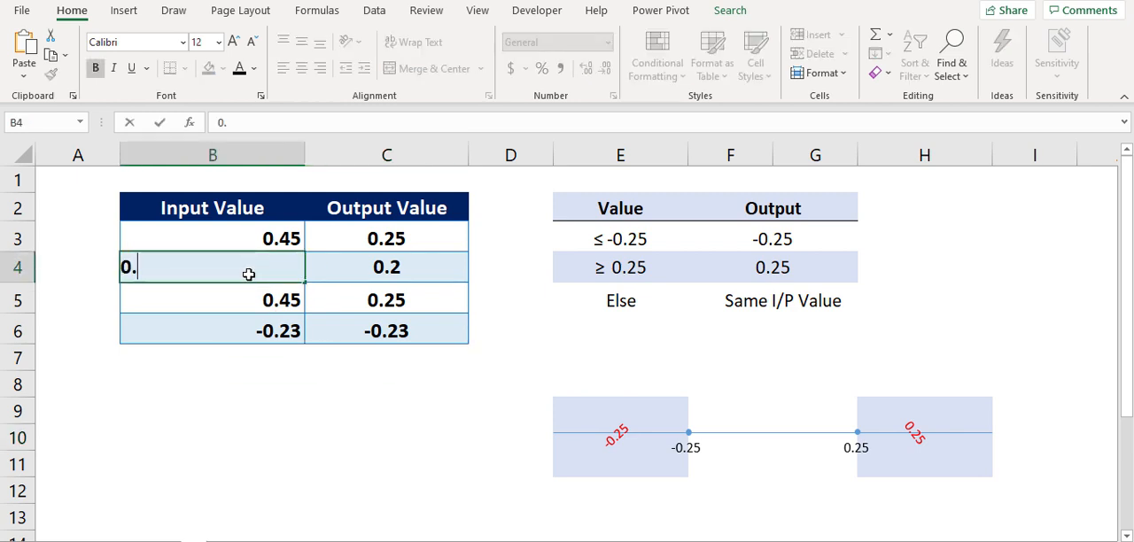
pyautogui.write('0.45')
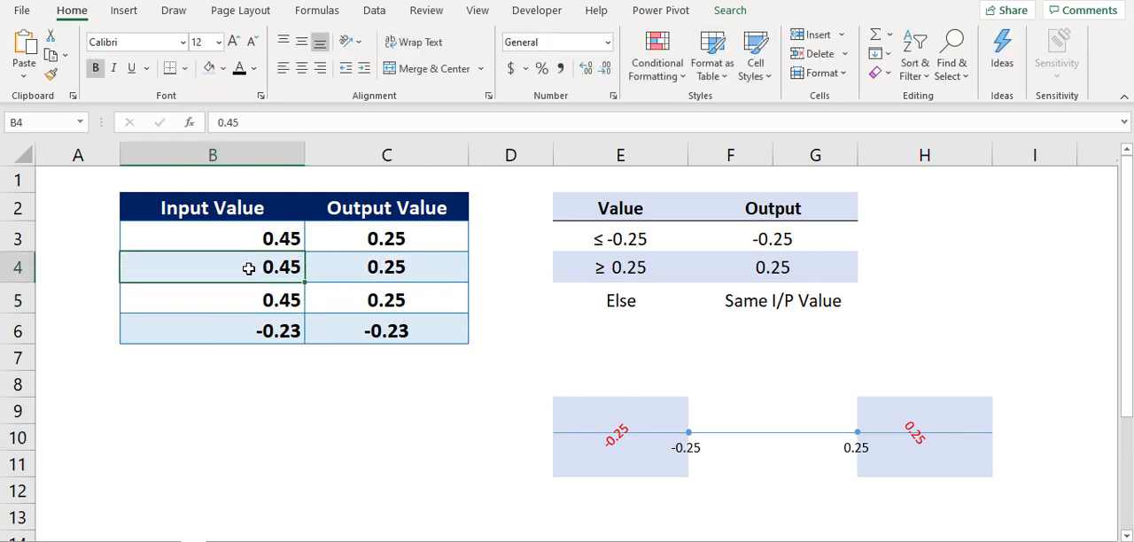
pyautogui.write('-.')
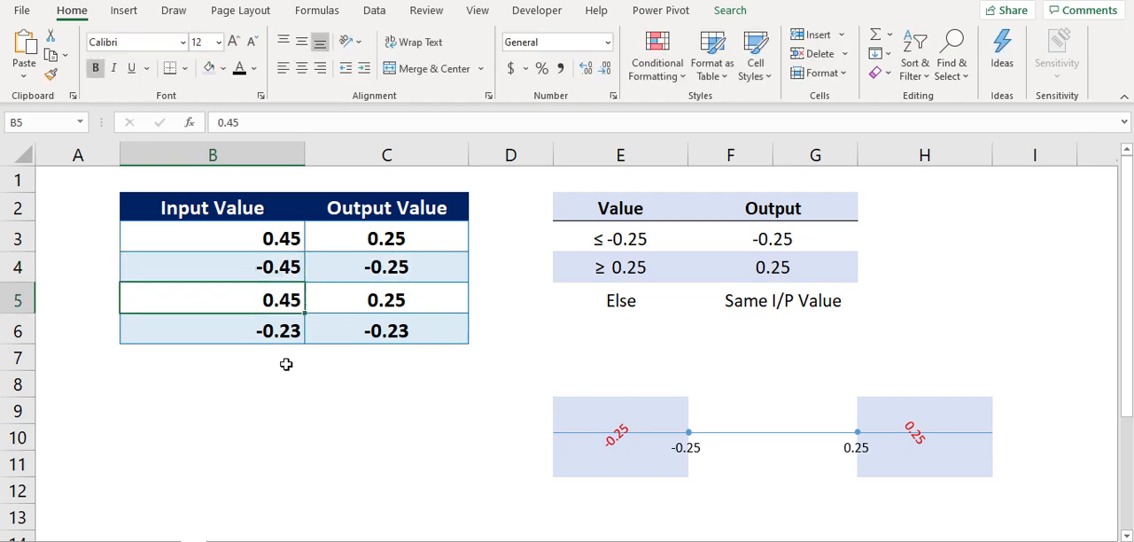
pyautogui.click(211, 358)
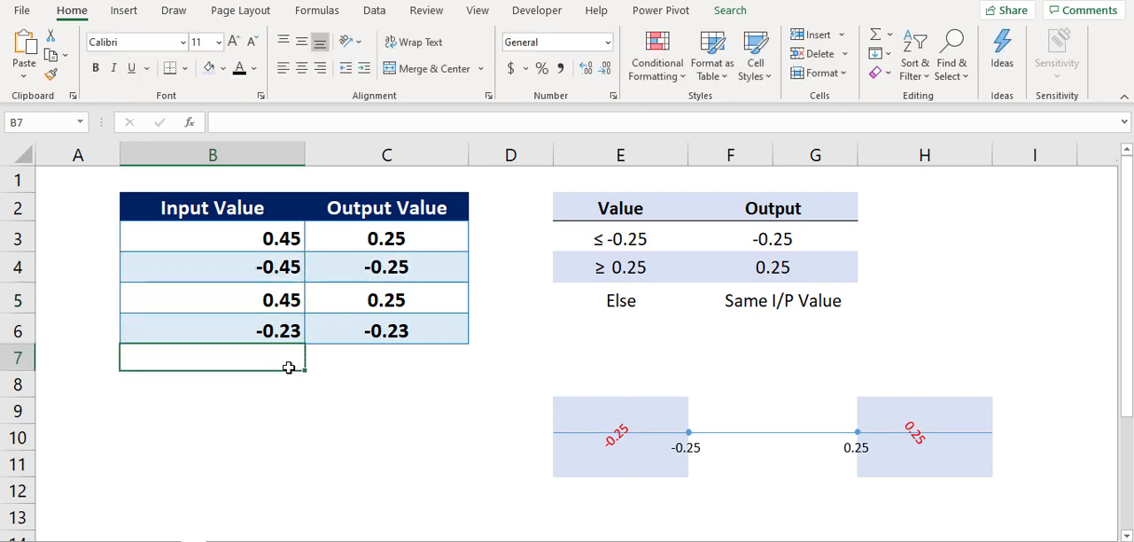